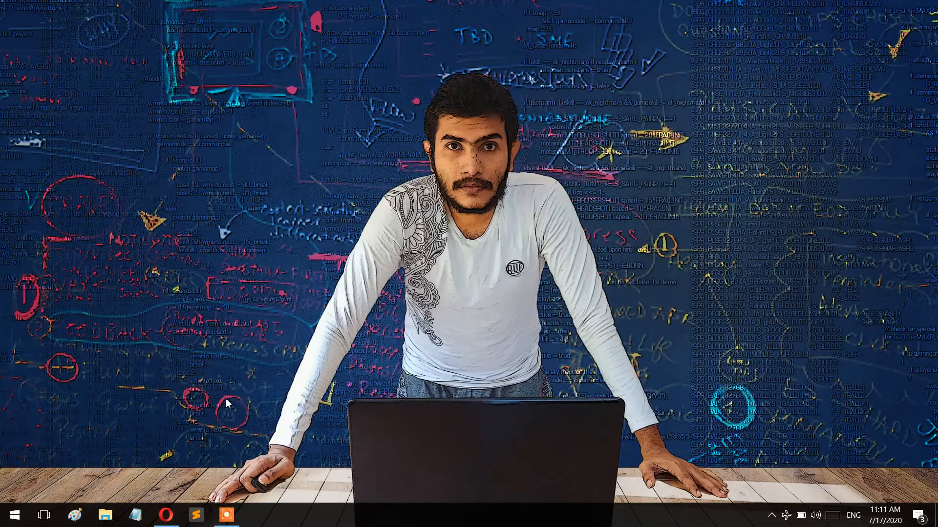
pyautogui.moveTo(201, 459)
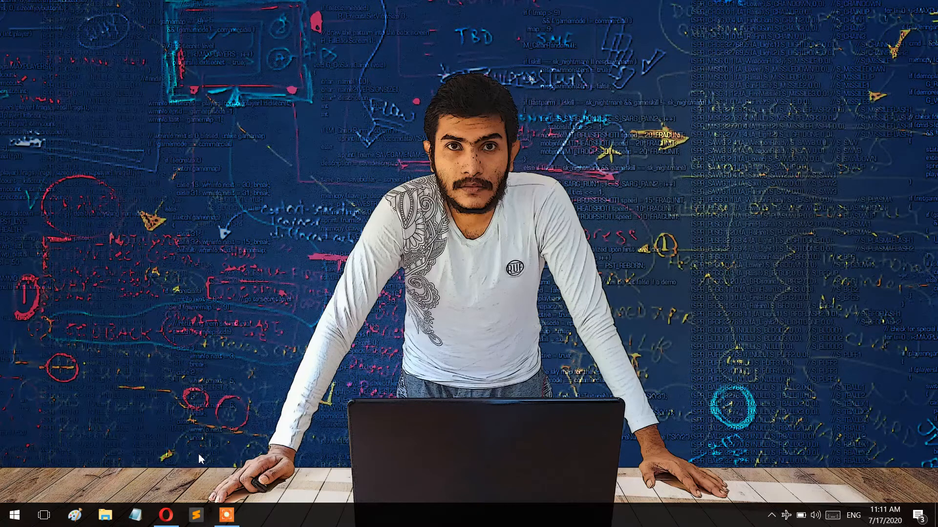
pyautogui.moveTo(199, 465)
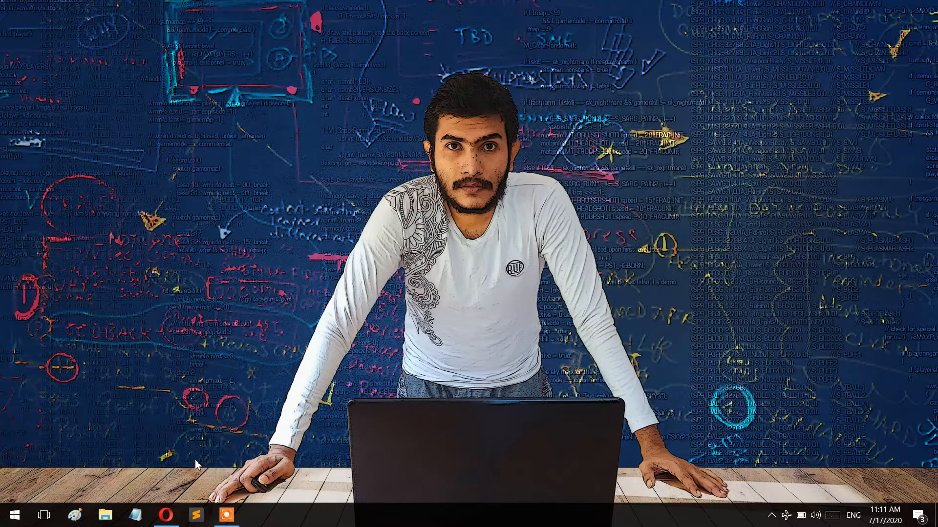
# - Launch Sublime Text from the taskbar with a blank untitled document
pyautogui.click(195, 515)
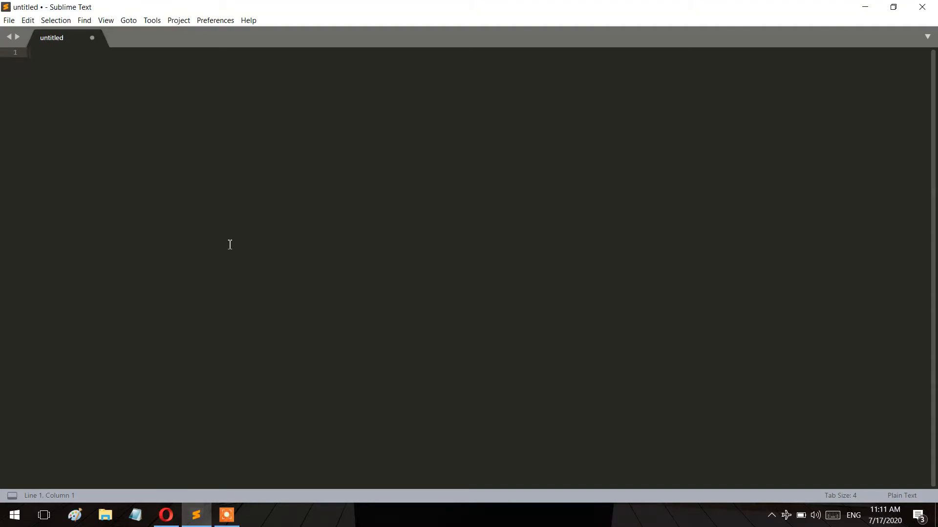
# - Begin saving the new file to the Desktop as bar_chart.html via Ctrl+S
pyautogui.write('<>')
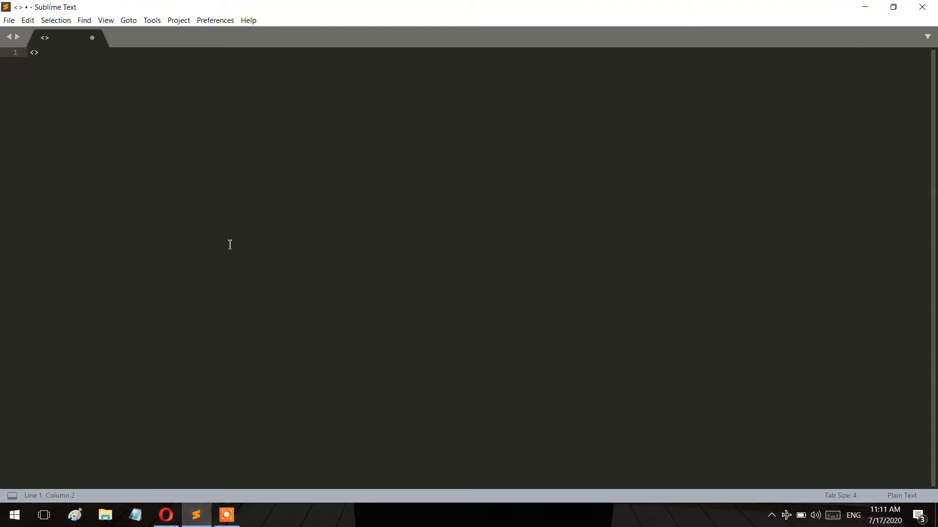
pyautogui.press('ctrl+s')
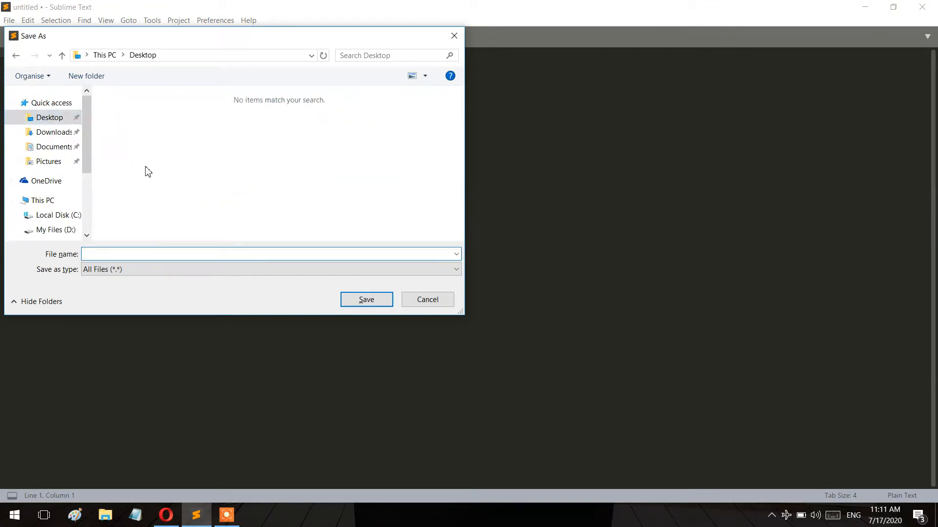
pyautogui.write('bar_')
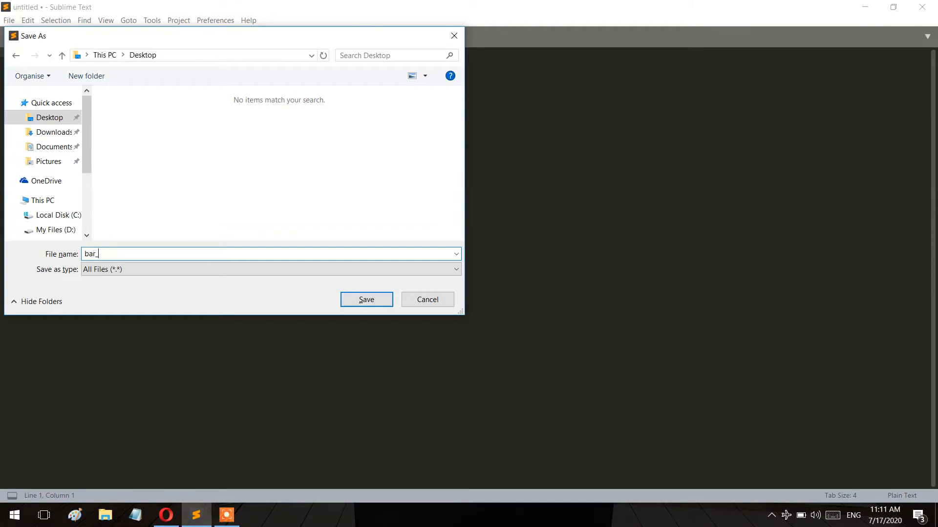
pyautogui.write('chart')
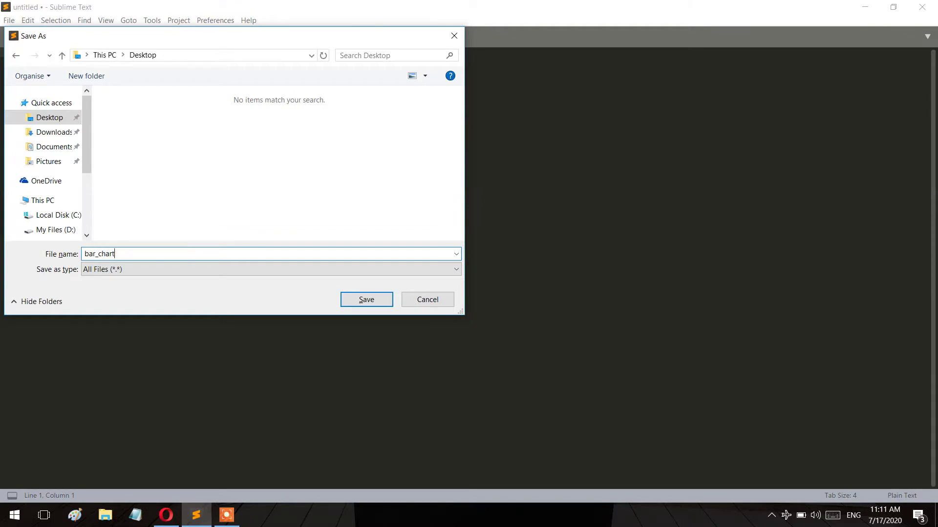
pyautogui.write('.html')
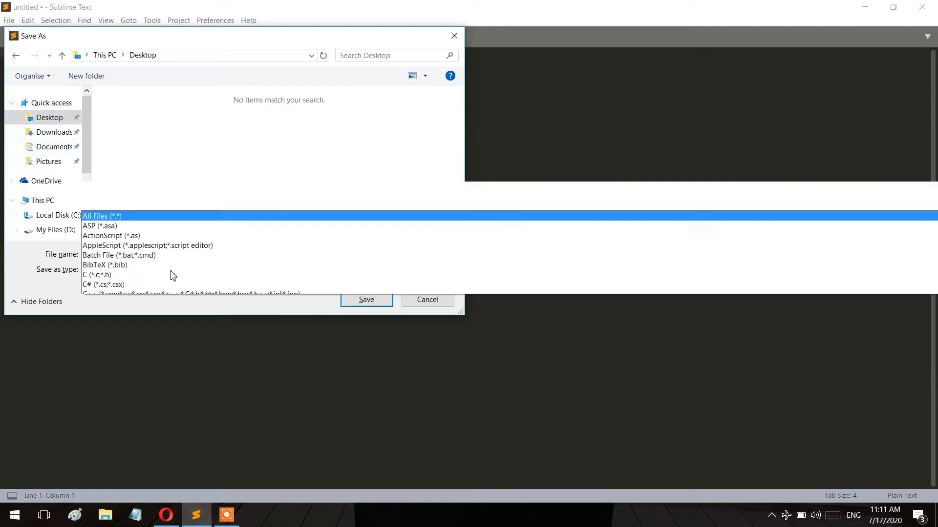
# - Finish the save, then write an <svg width="300" height="150"> element and save it
pyautogui.click(366, 300)
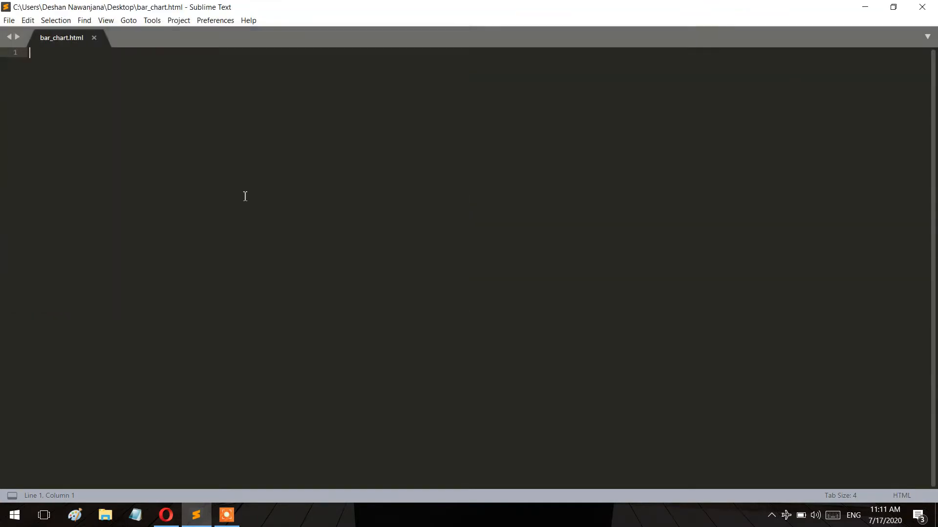
pyautogui.write('<')
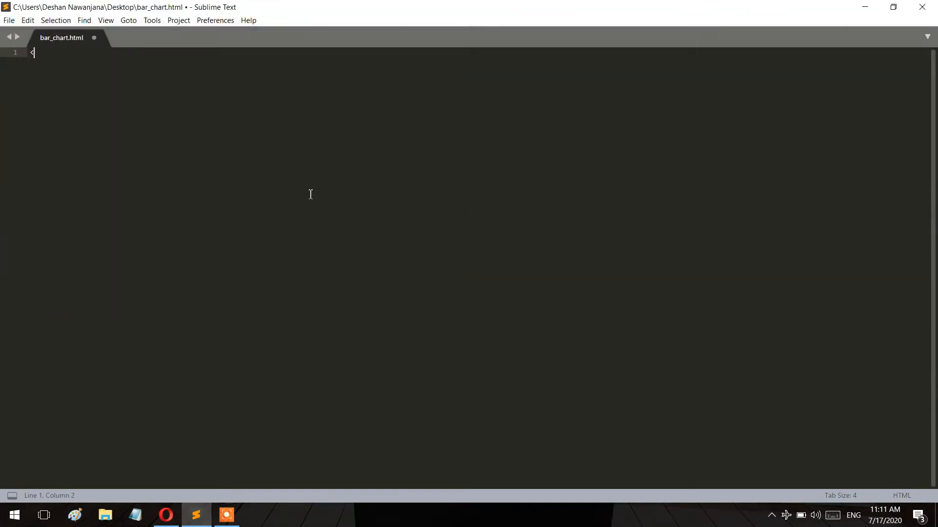
pyautogui.press('Backspace')
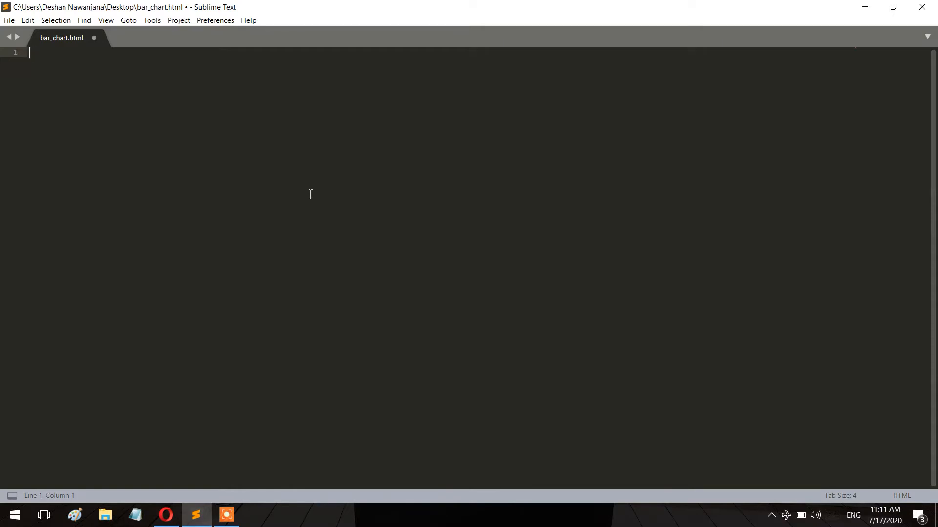
pyautogui.write('<svg></svg>')
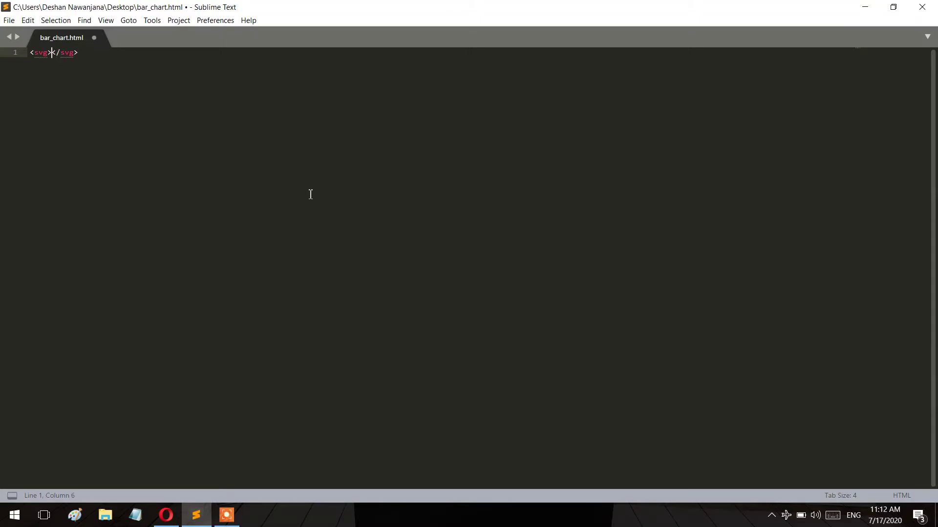
pyautogui.write('w')
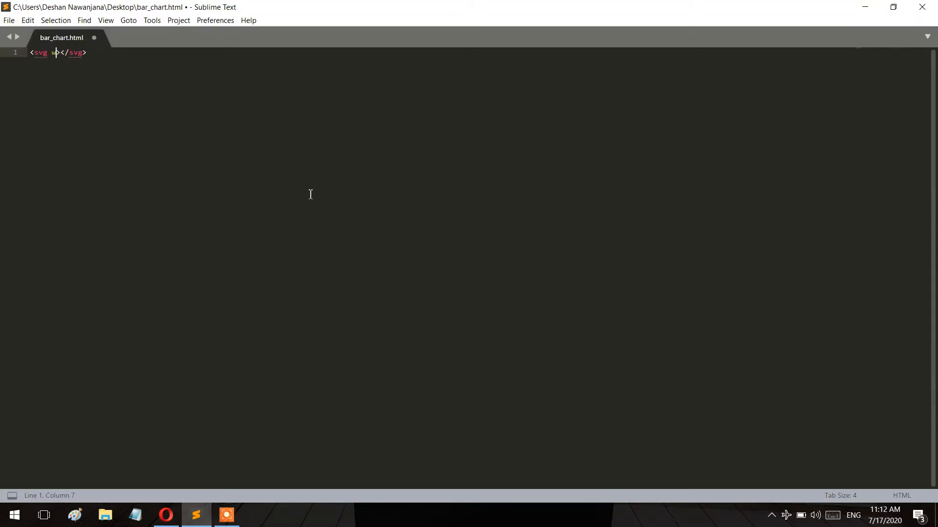
pyautogui.write('idth="')
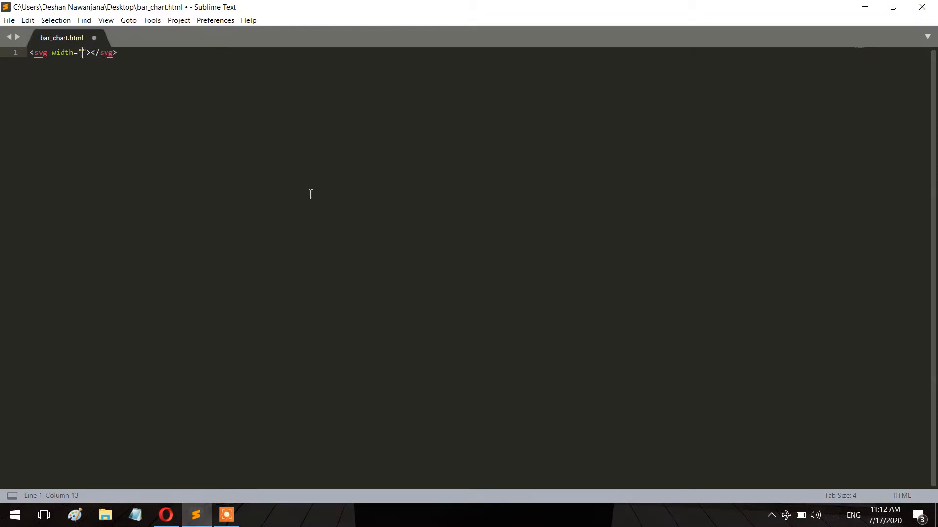
pyautogui.write('300')
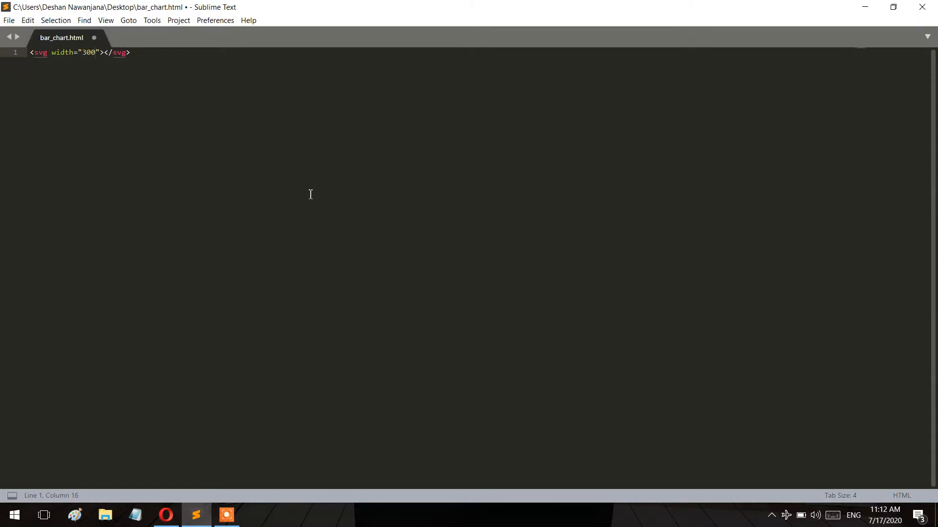
pyautogui.write('height="15')
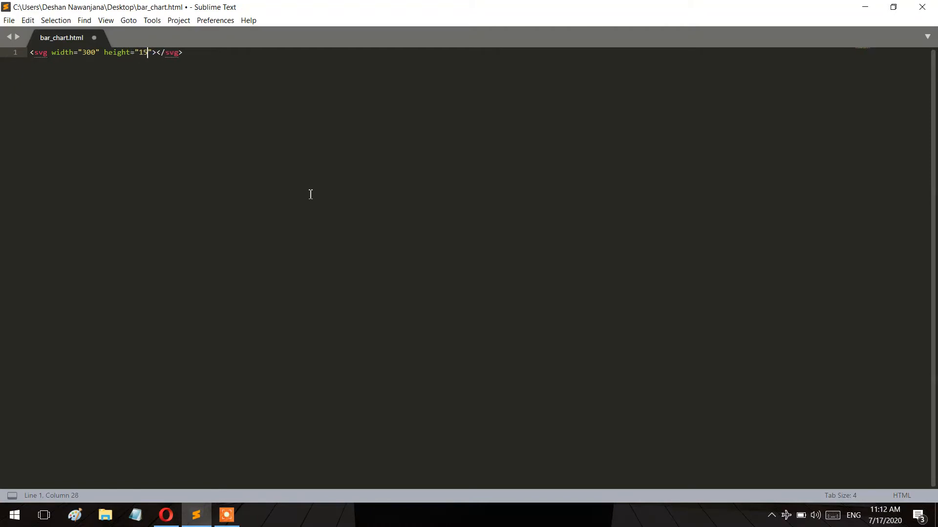
pyautogui.write('0')
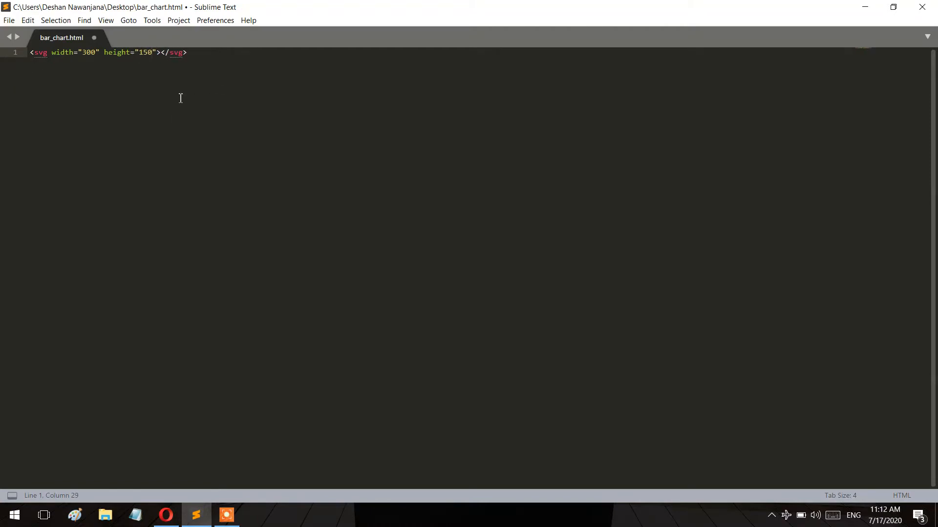
pyautogui.press('ctrl+s')
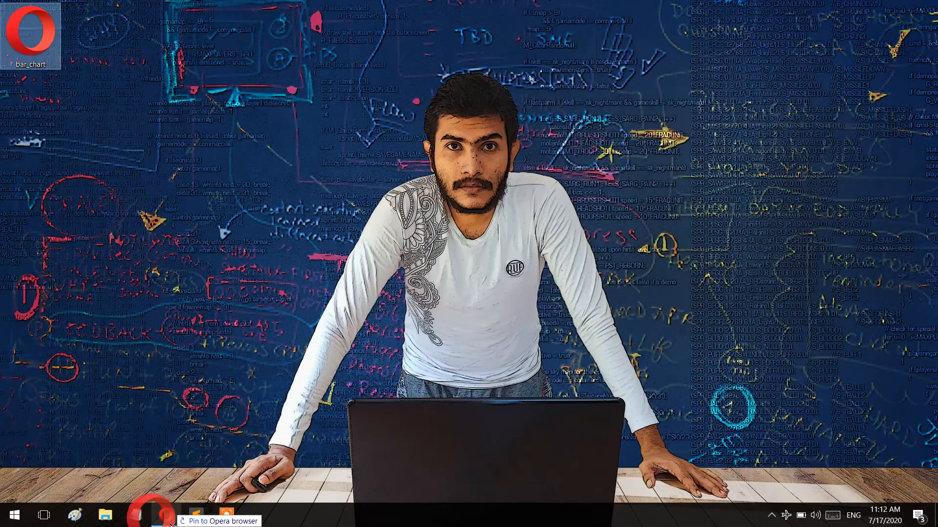
# - View bar_chart.html in Opera, select the svg node in DevTools, and return to the editor
pyautogui.click(151, 514)
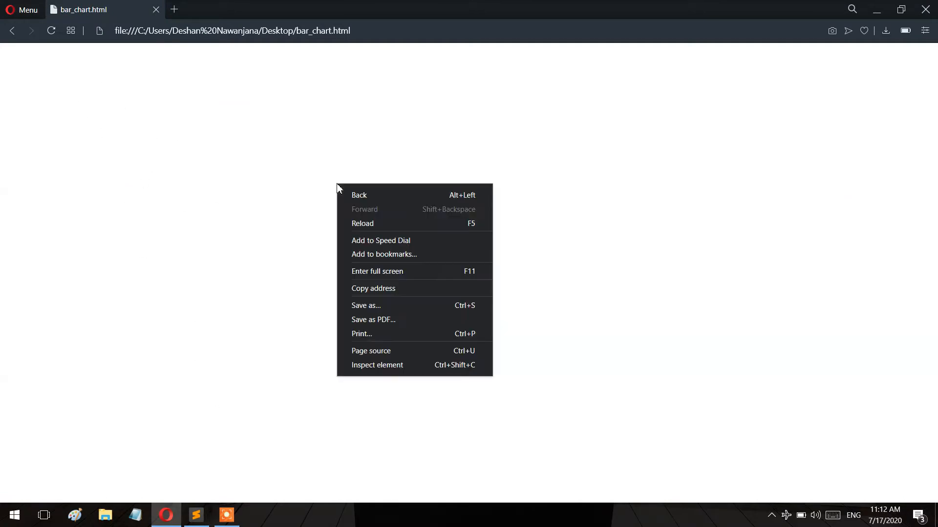
pyautogui.click(377, 365)
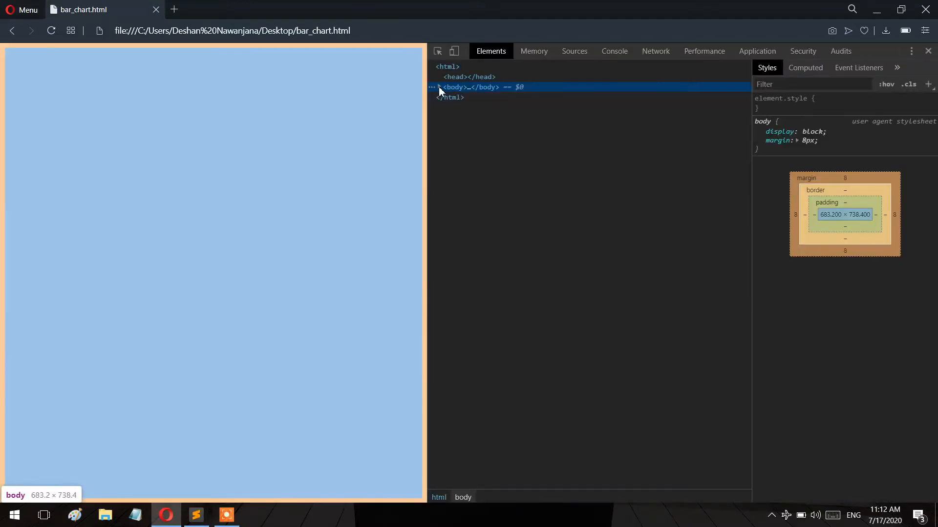
pyautogui.rightClick(452, 87)
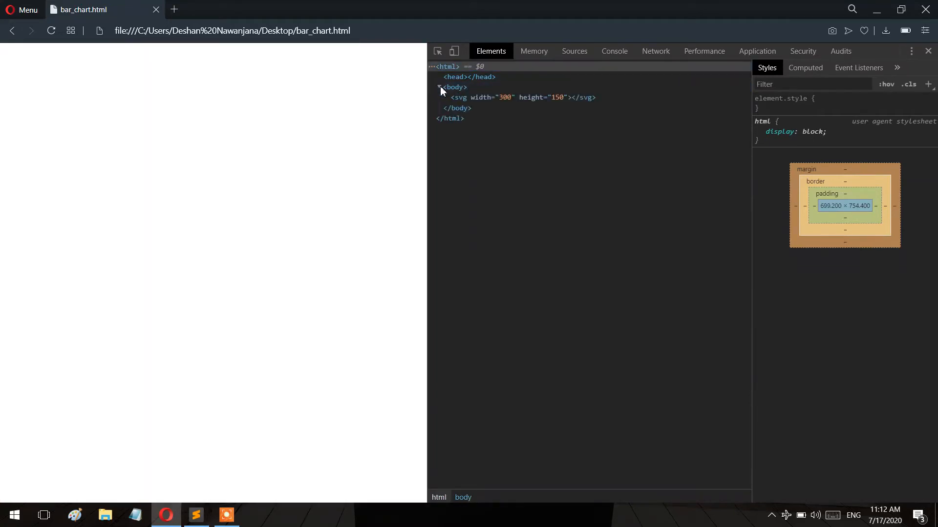
pyautogui.moveTo(514, 101)
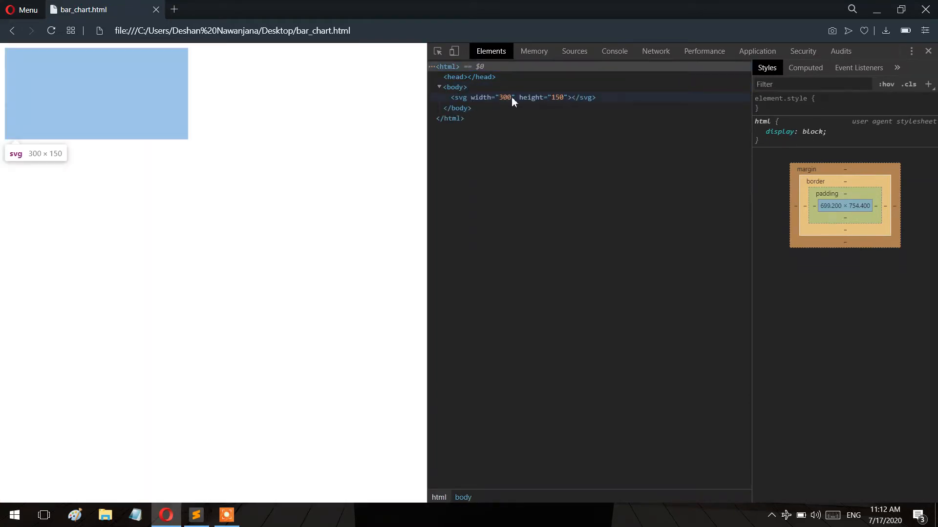
pyautogui.click(518, 97)
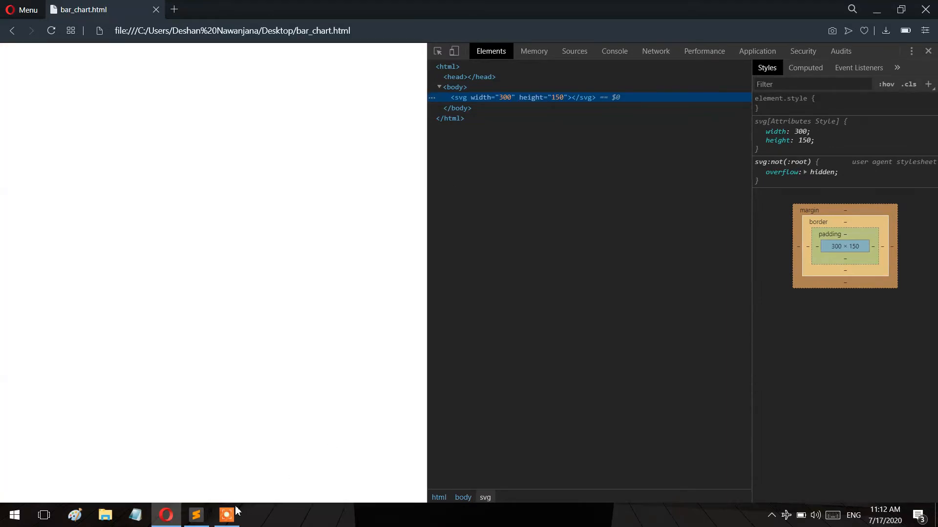
pyautogui.click(195, 515)
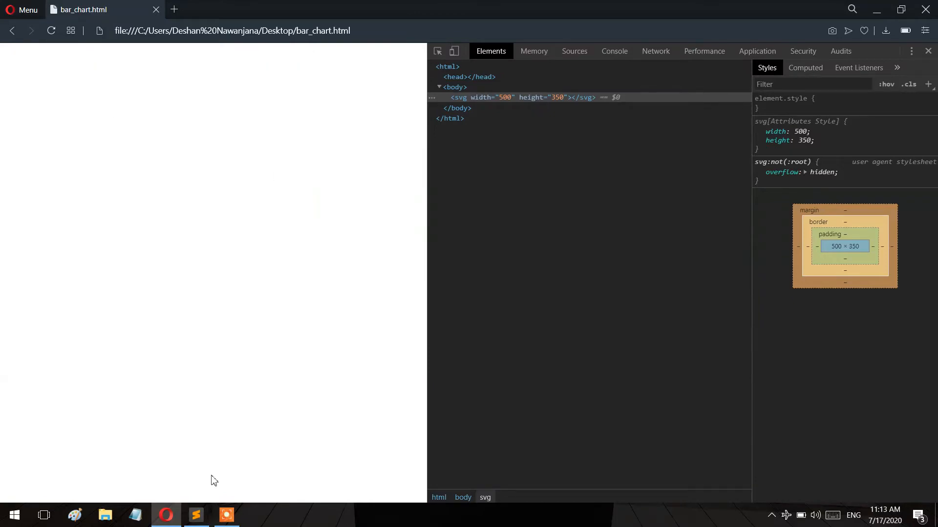
pyautogui.click(195, 515)
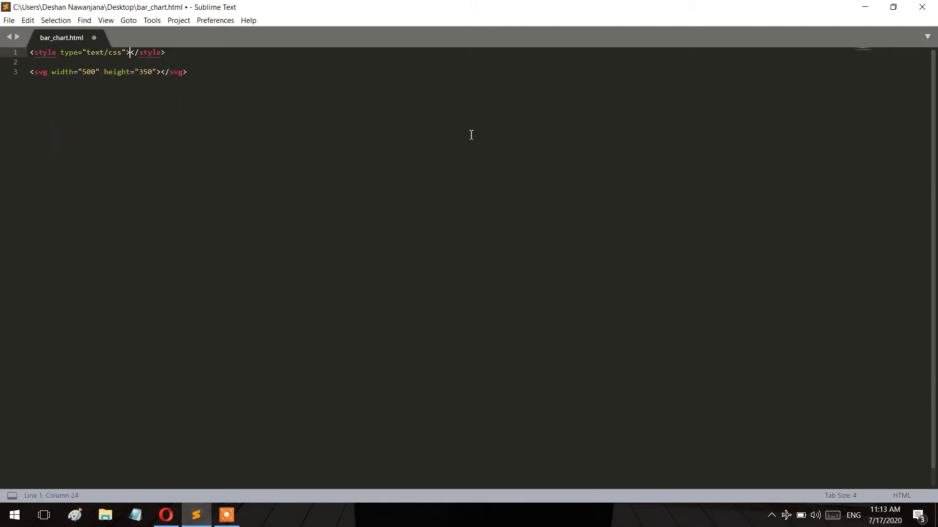
# - Write the svg style rule border: 2px solid #111 inside the style block
pyautogui.press('Enter')
pyautogui.write('svg {')
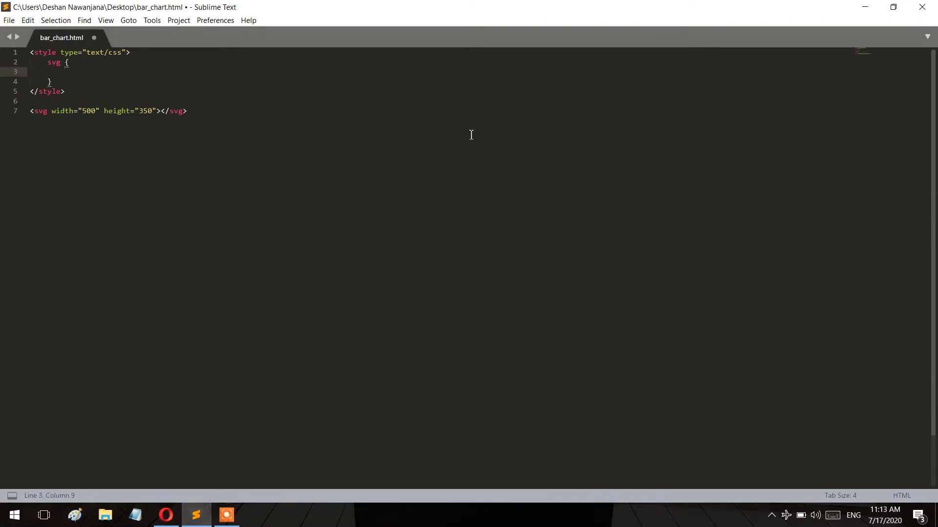
pyautogui.write('border:')
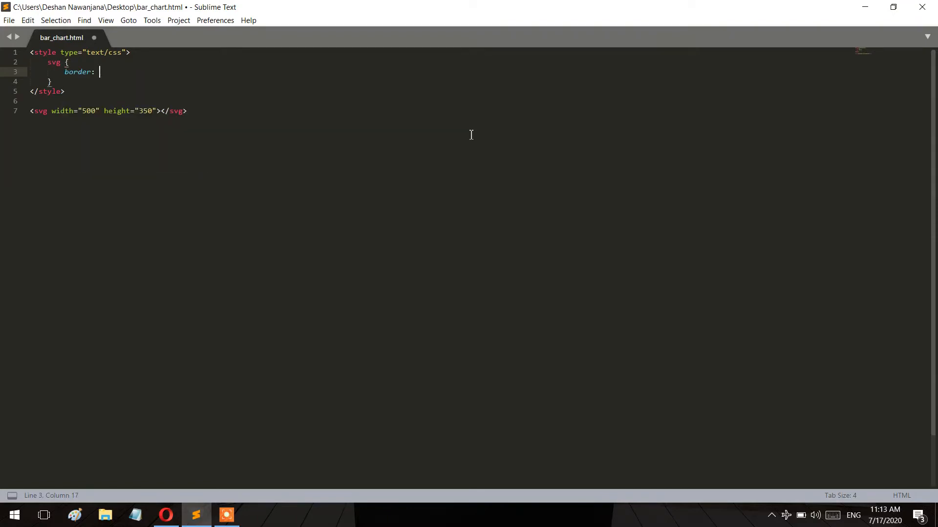
pyautogui.write('2p')
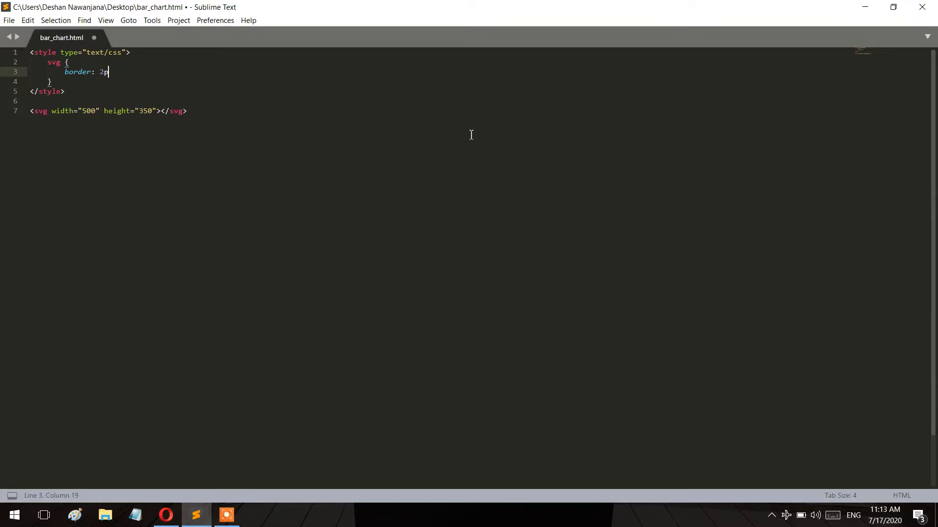
pyautogui.write('x so')
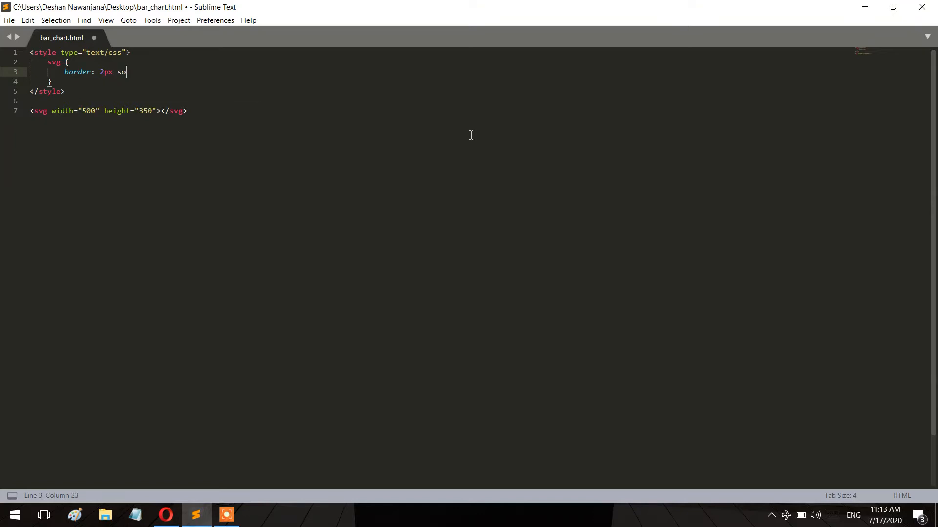
pyautogui.write('lid')
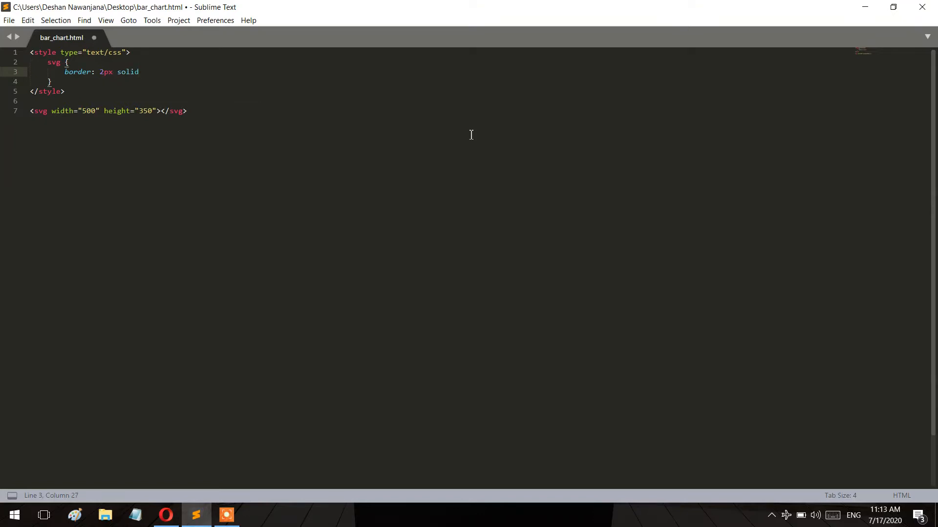
pyautogui.write('#111')
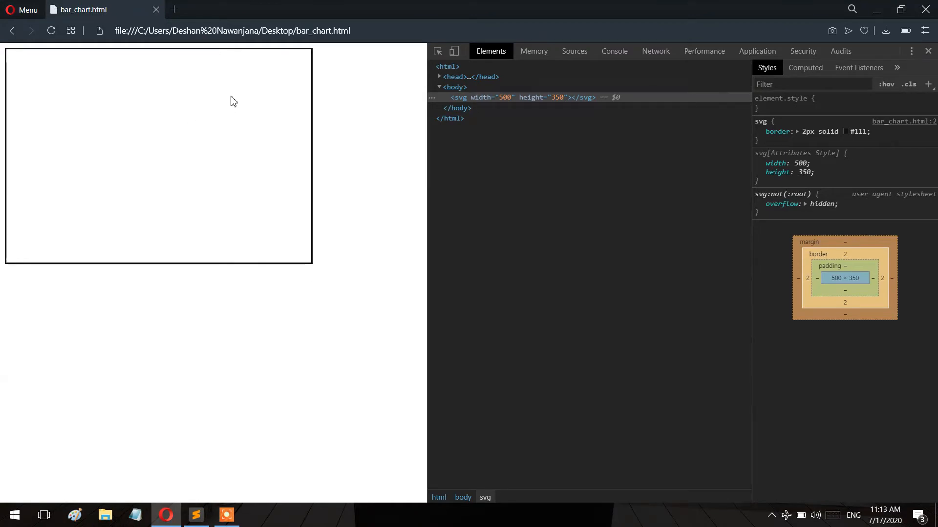
pyautogui.moveTo(257, 113)
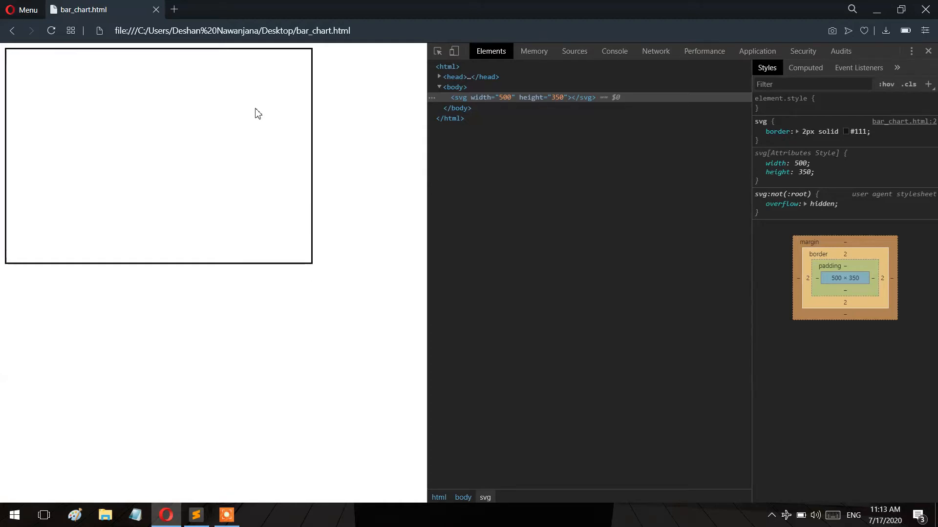
pyautogui.moveTo(212, 207)
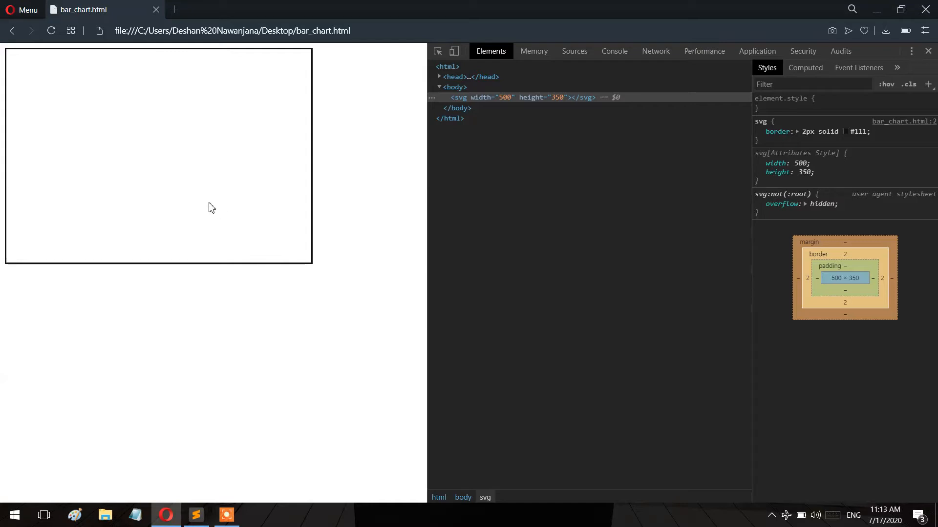
pyautogui.moveTo(47, 163)
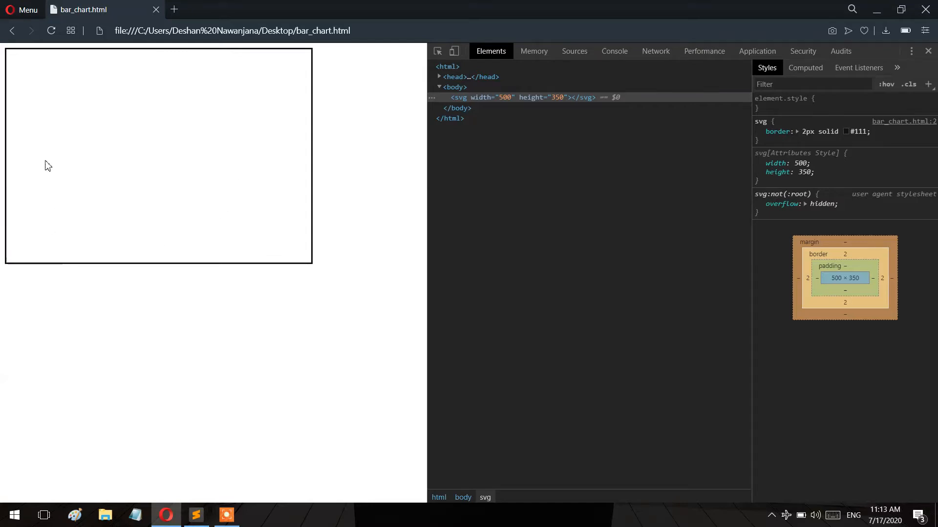
pyautogui.moveTo(172, 300)
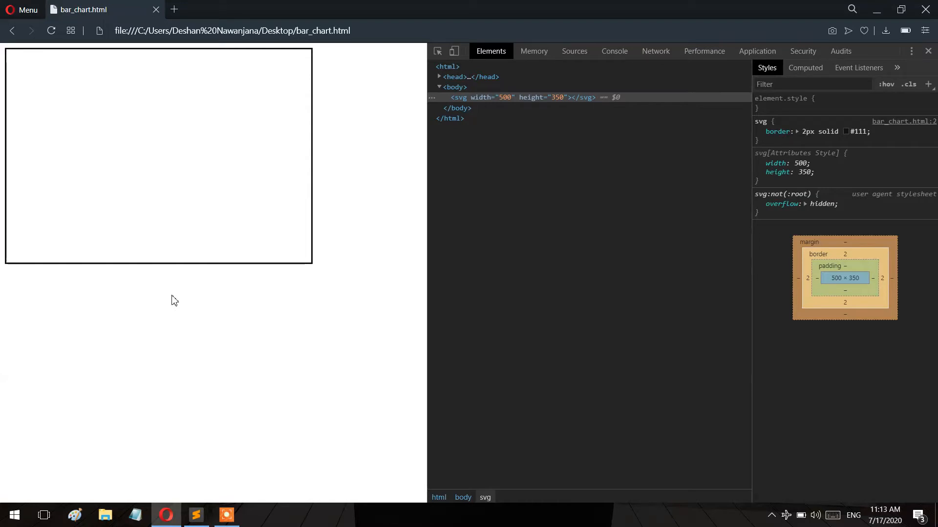
pyautogui.moveTo(186, 317)
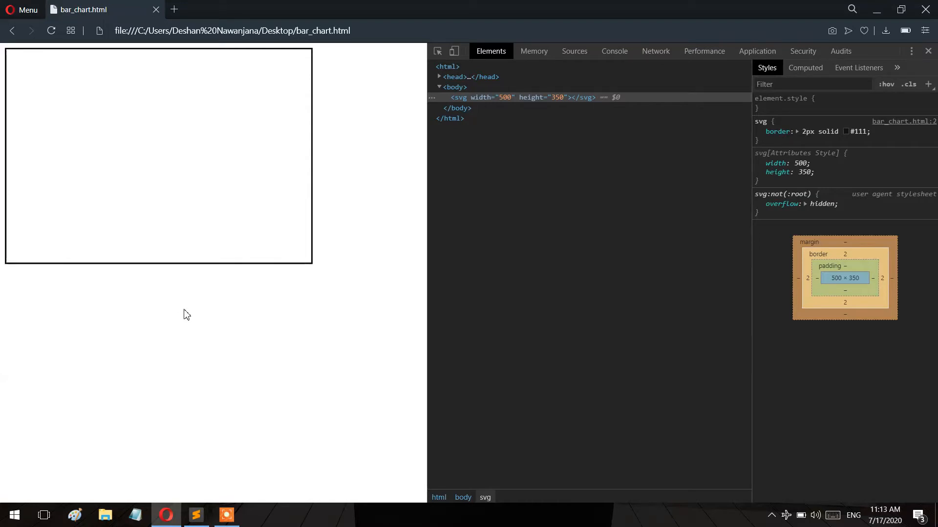
# - Return to Sublime Text after checking the empty bordered canvas in Opera
pyautogui.click(196, 516)
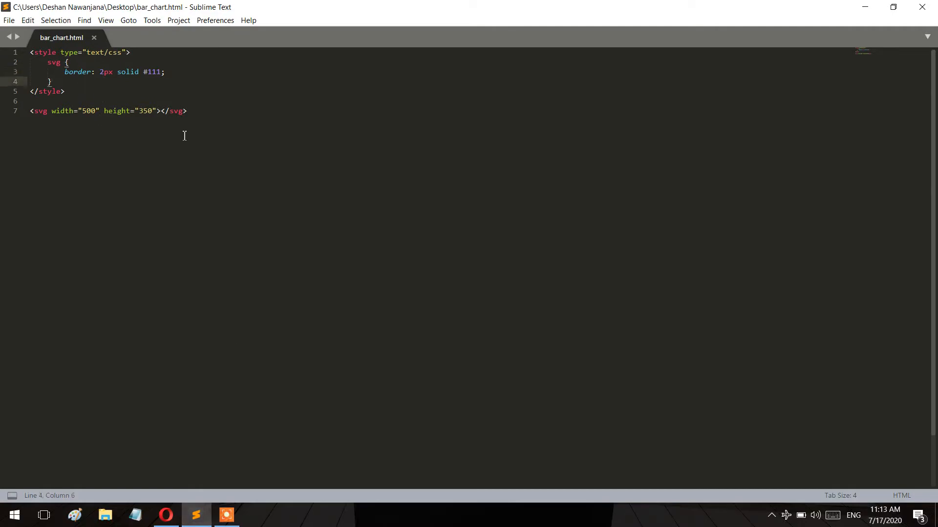
# - Add a rect with empty x, y, width and height attributes inside the svg and save
pyautogui.press('Enter')
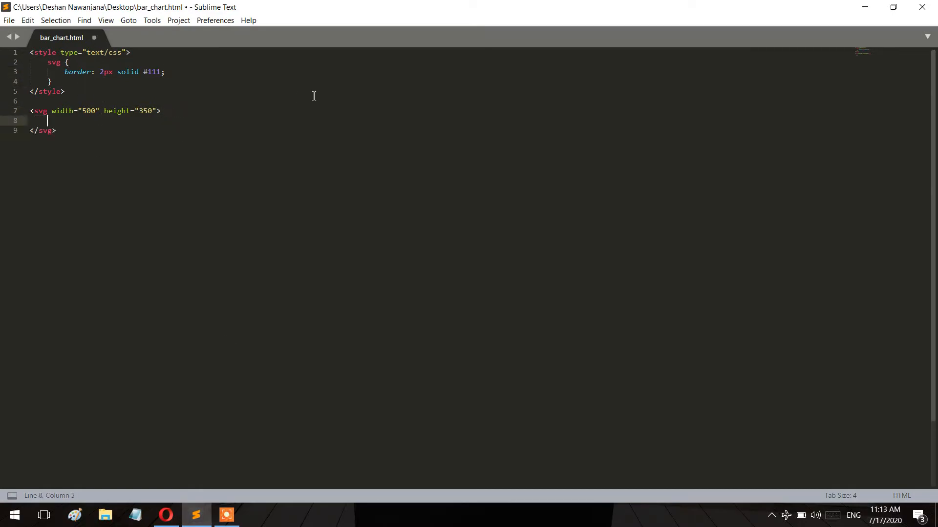
pyautogui.write('<rect')
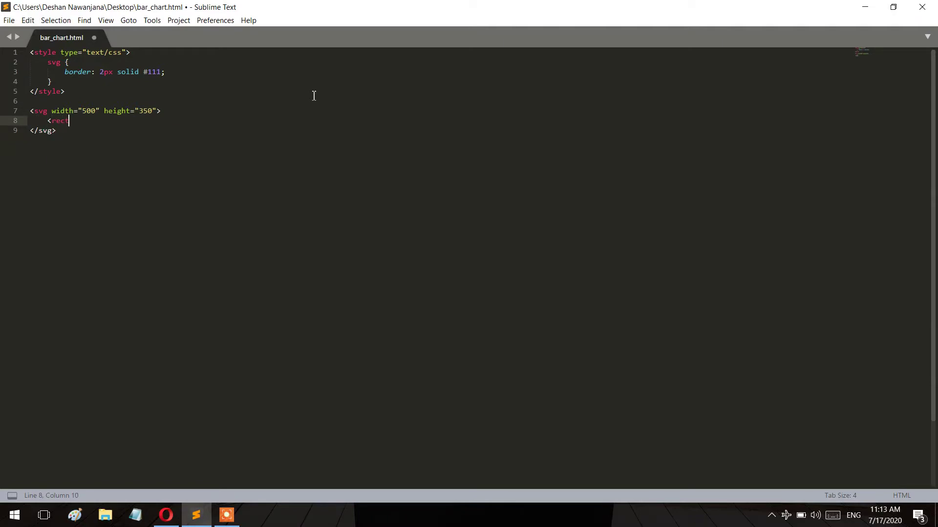
pyautogui.write('><')
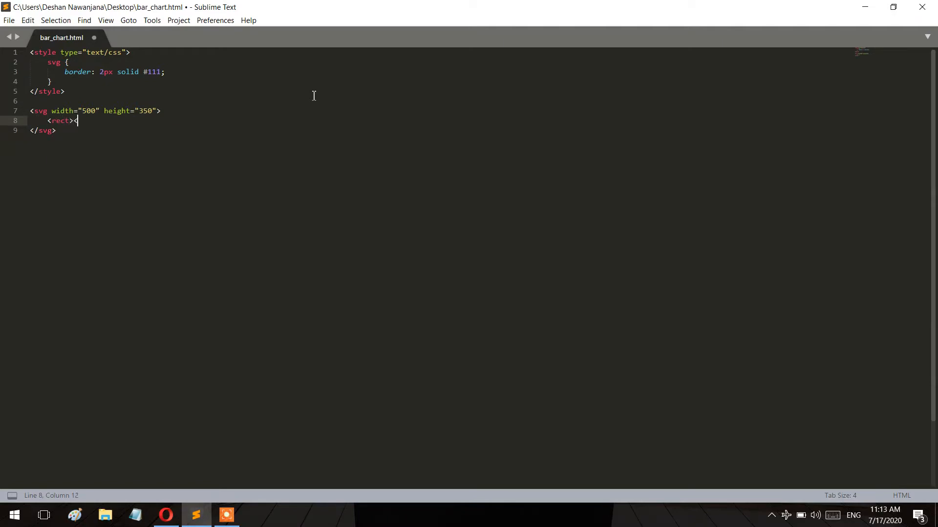
pyautogui.write('</r')
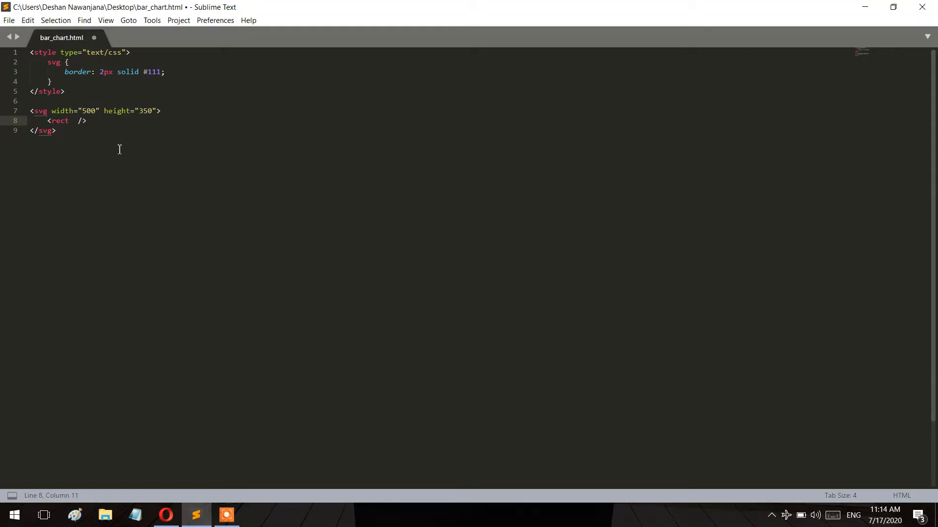
pyautogui.write('x=""')
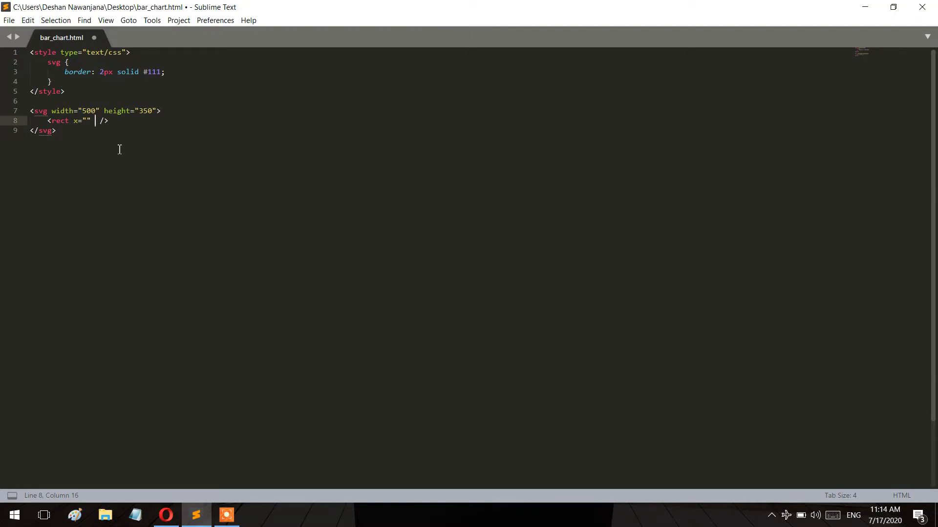
pyautogui.write('y=')
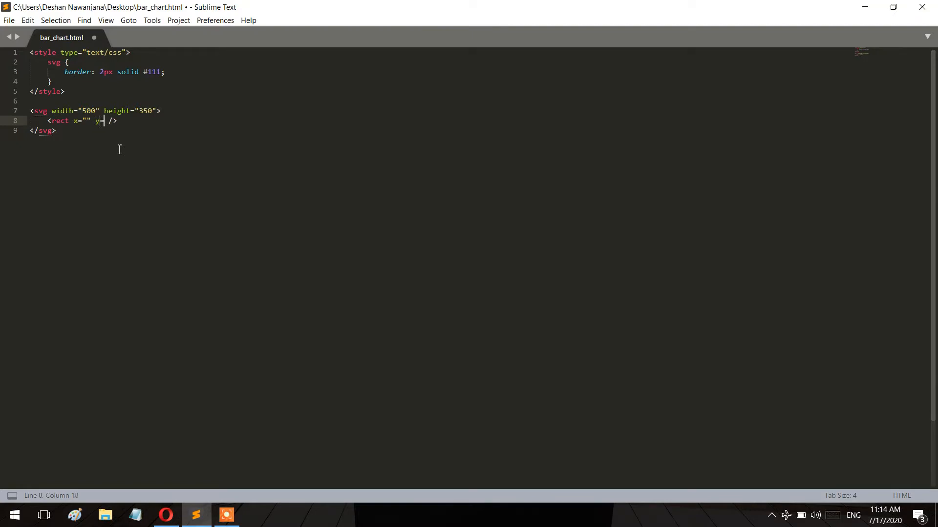
pyautogui.write('"" w')
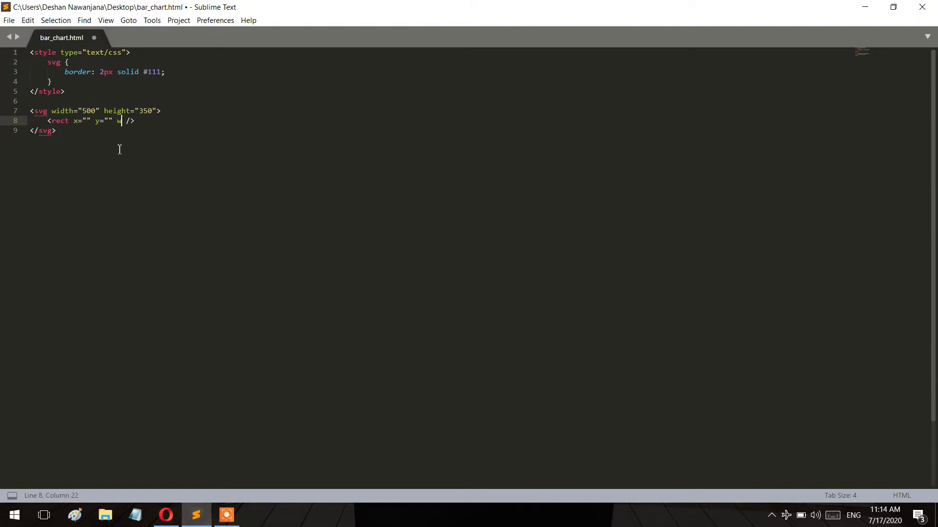
pyautogui.write('idth="" h')
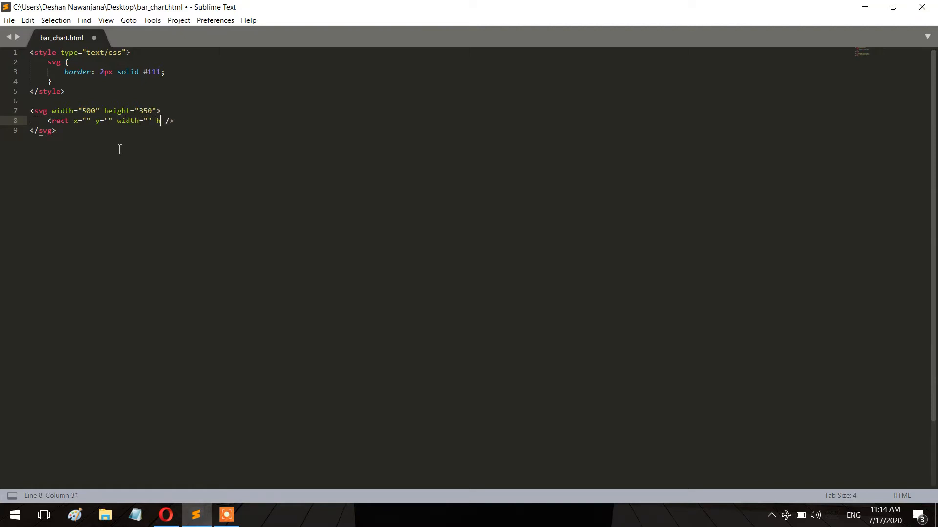
pyautogui.write('eight=')
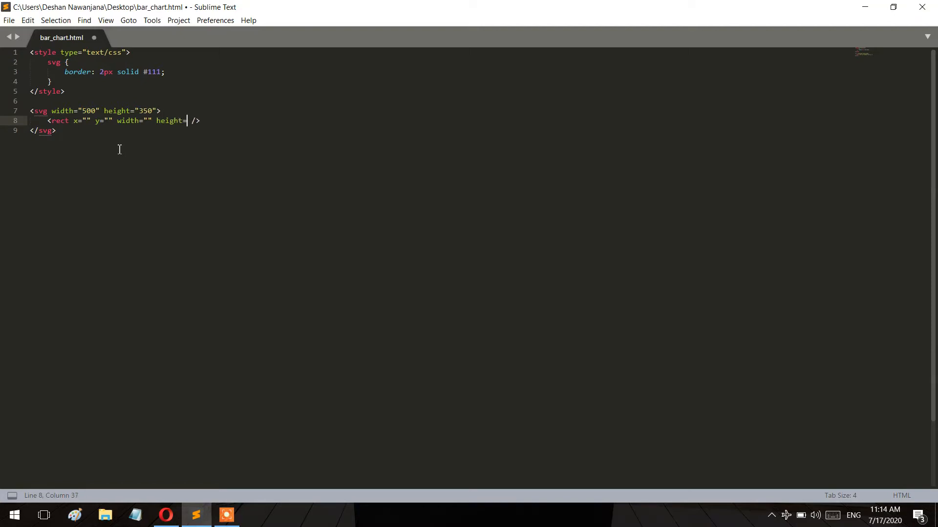
pyautogui.press('ctrl+s')
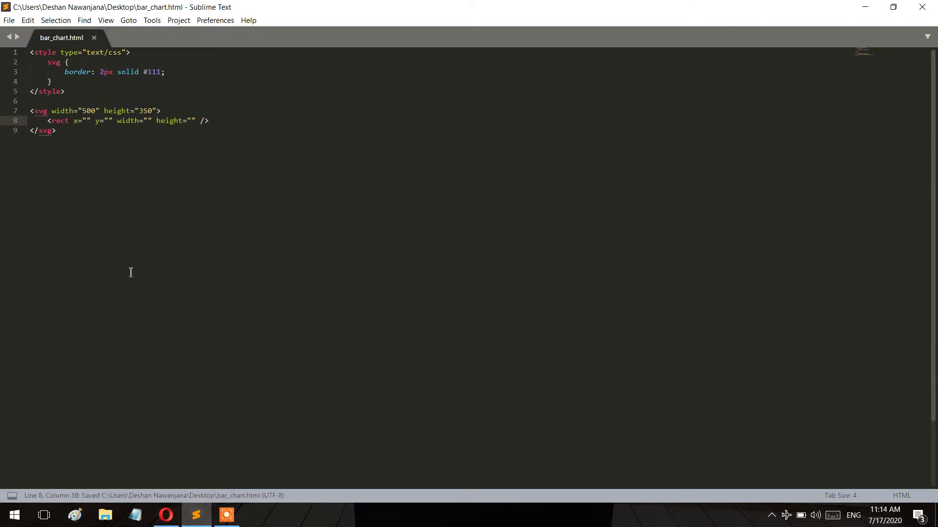
# - Switch between Opera and Sublime Text to check the page still renders an empty canvas
pyautogui.click(84, 121)
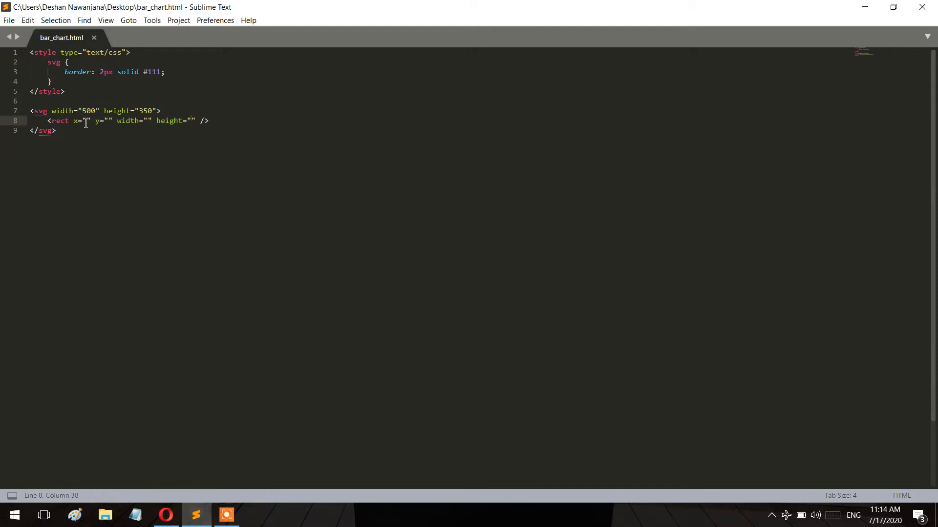
pyautogui.click(165, 514)
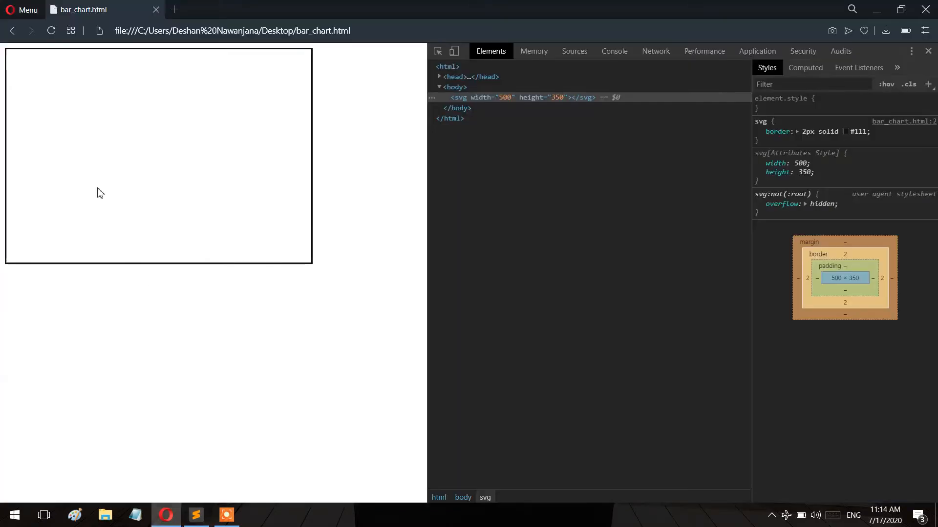
pyautogui.moveTo(8, 55)
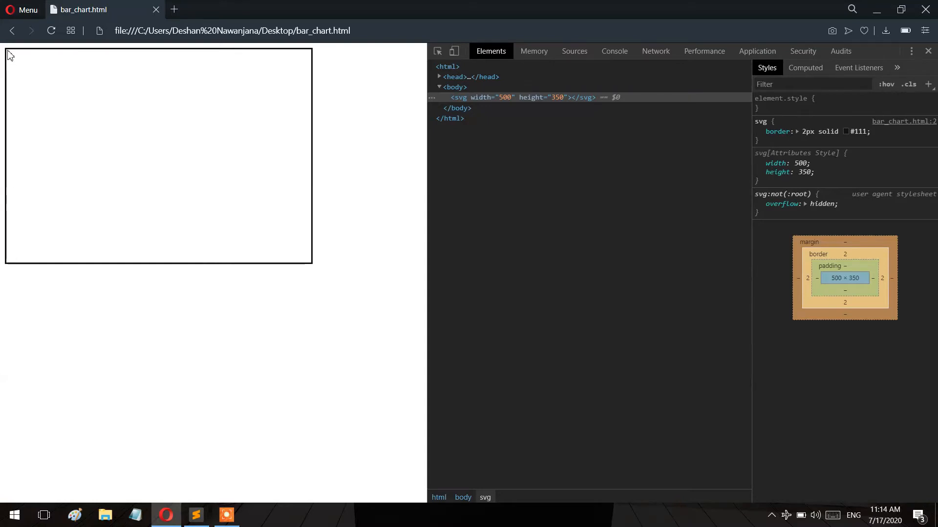
pyautogui.moveTo(24, 70)
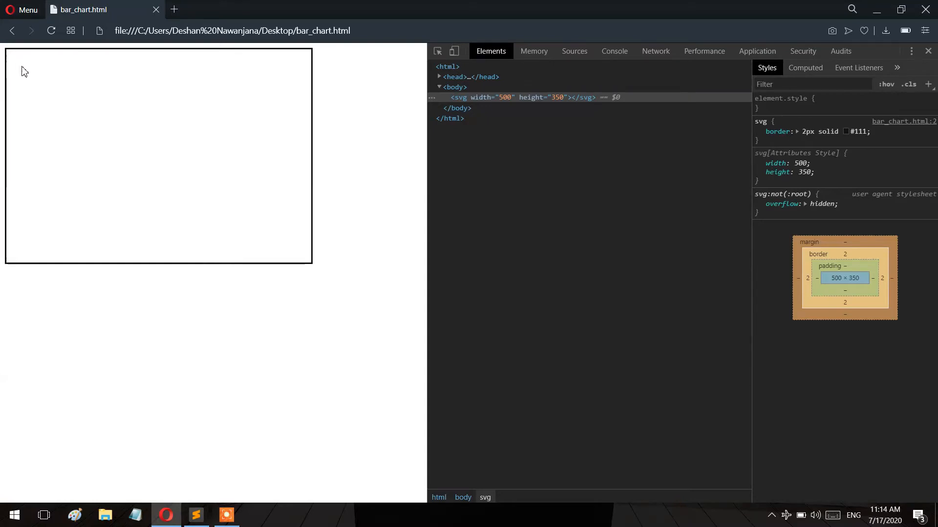
pyautogui.moveTo(93, 118)
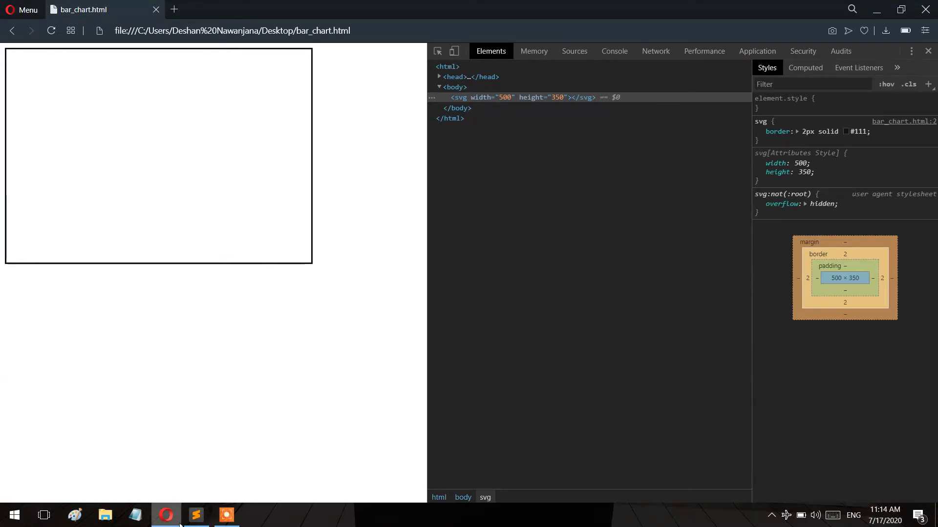
pyautogui.click(195, 515)
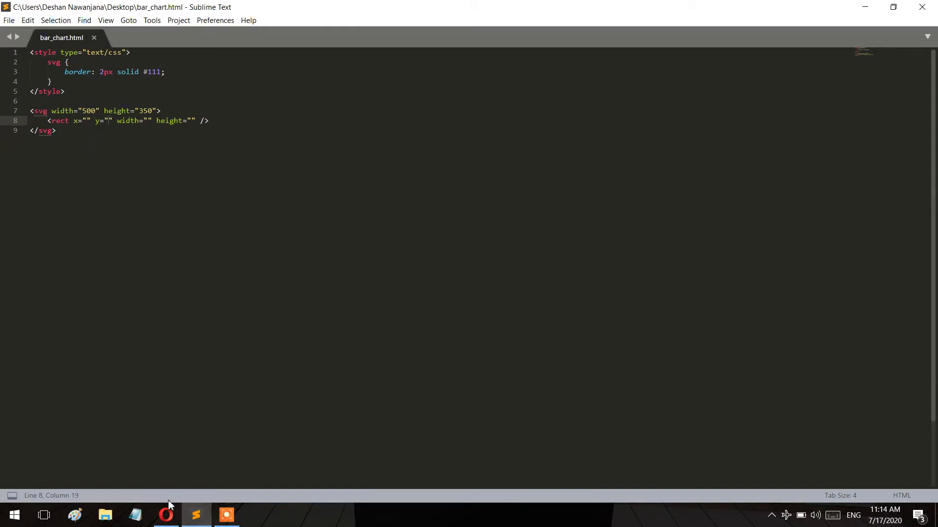
pyautogui.click(164, 514)
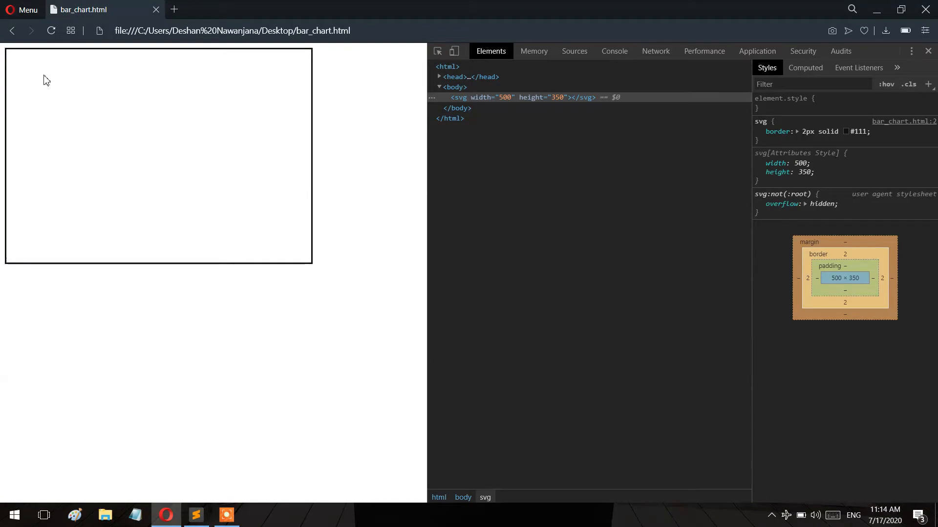
pyautogui.moveTo(221, 500)
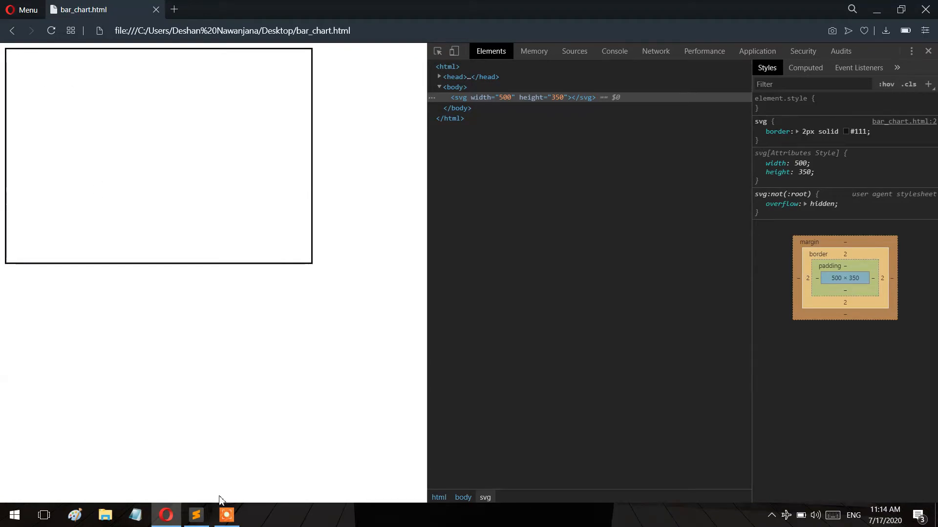
# - Fill the rect with x=15, y=20, width=20, height=100 and confirm the black bar in Opera
pyautogui.click(195, 516)
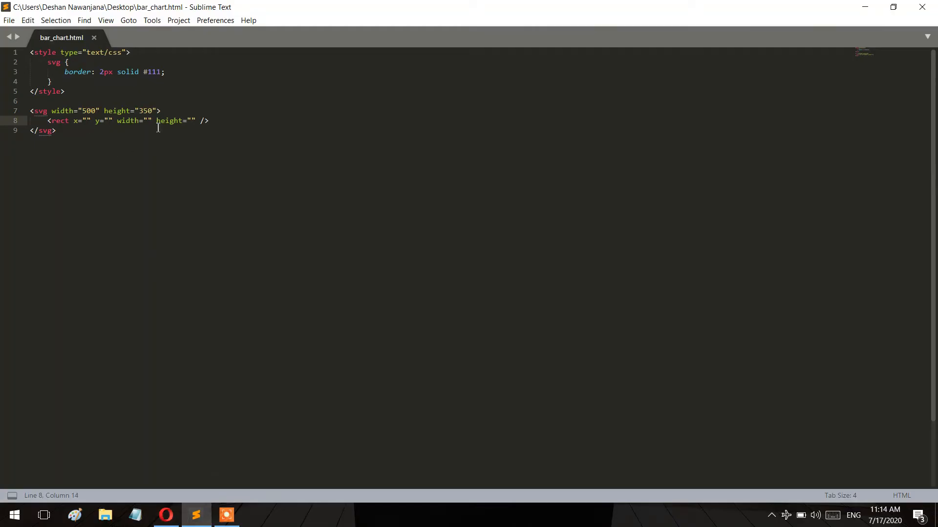
pyautogui.write('15')
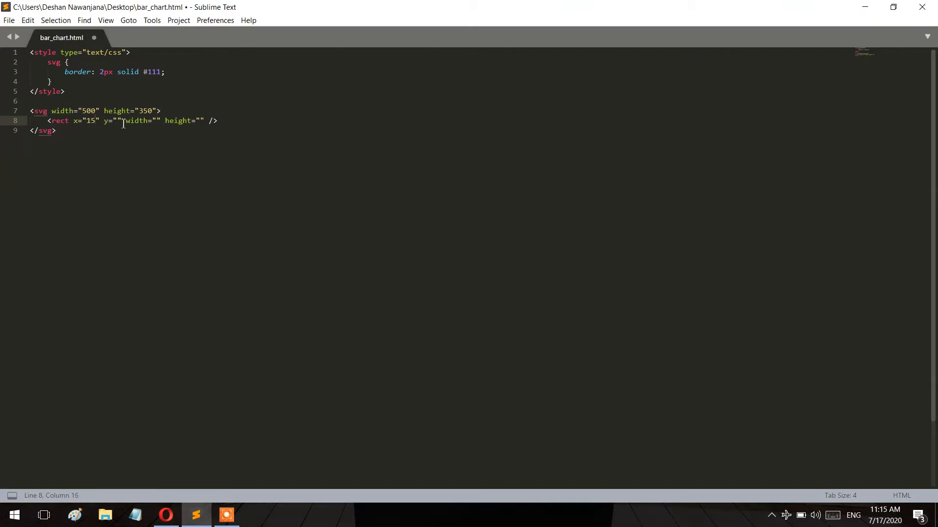
pyautogui.write('20')
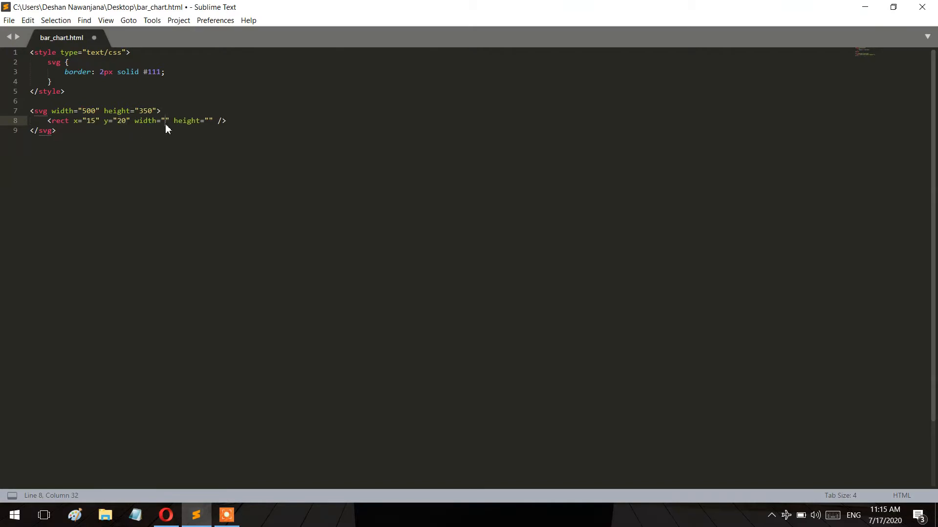
pyautogui.write('20" height="1')
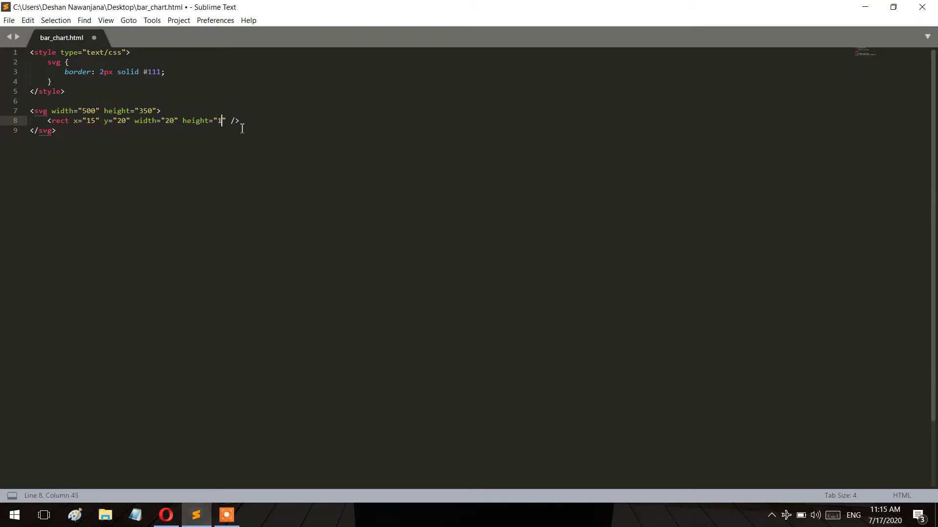
pyautogui.click(165, 514)
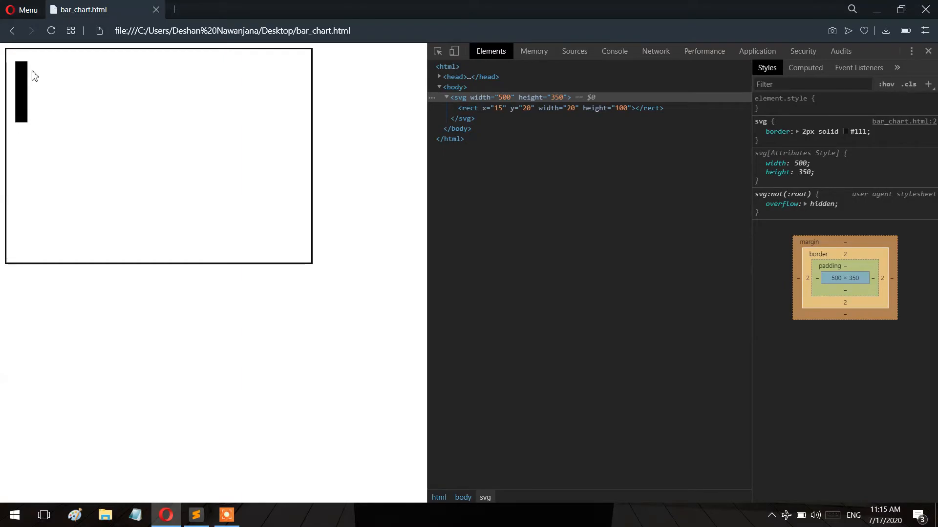
pyautogui.click(195, 516)
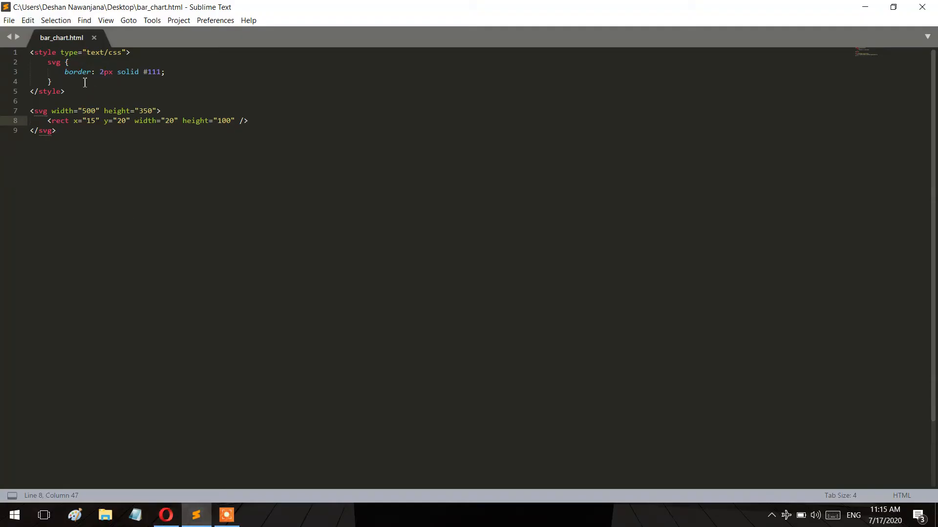
pyautogui.write('rect {')
pyautogui.write('fill:')
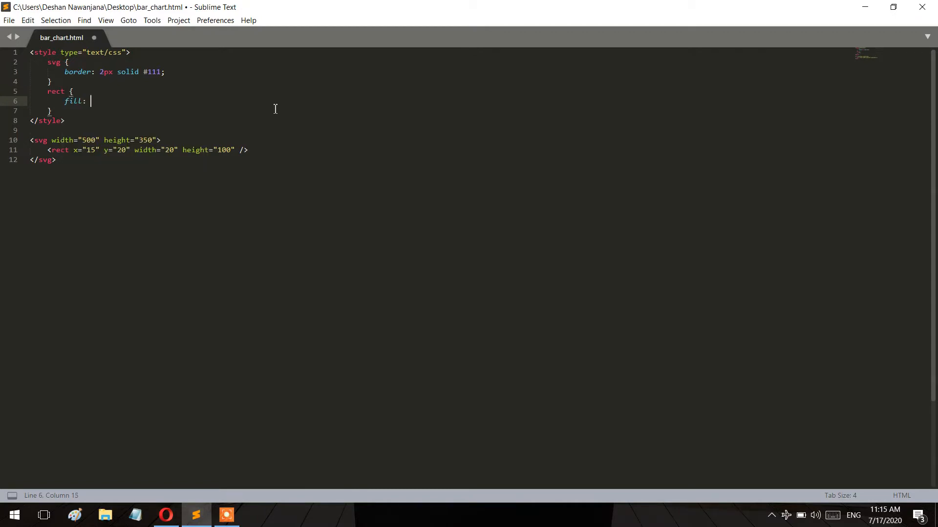
pyautogui.write('orange')
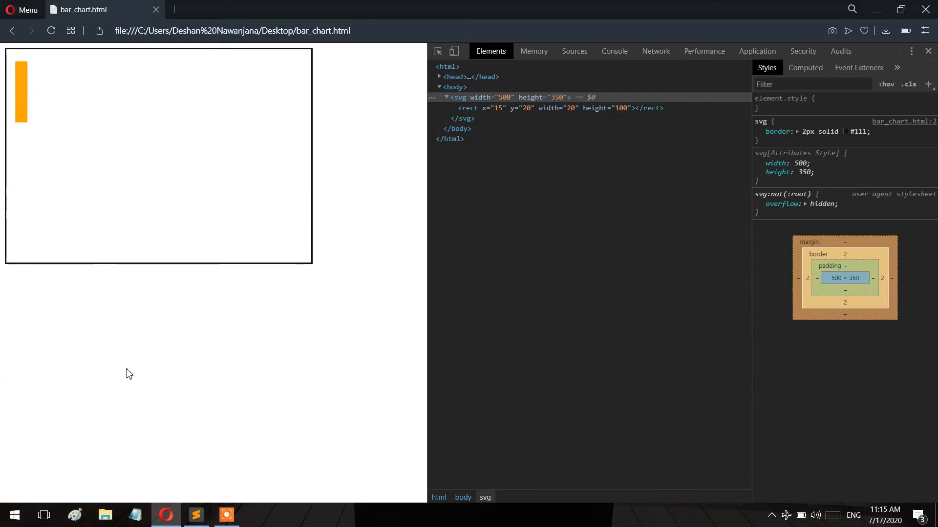
pyautogui.click(196, 516)
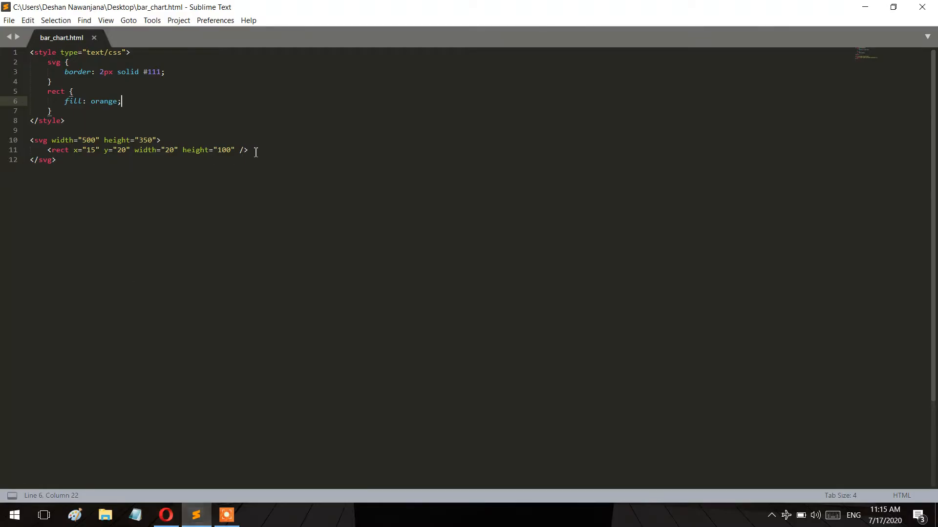
pyautogui.click(50, 160)
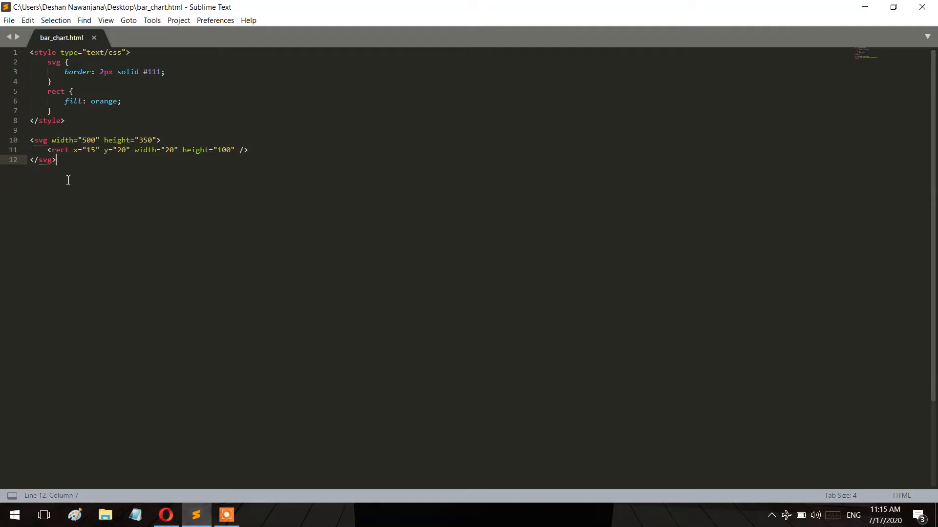
pyautogui.moveTo(319, 181)
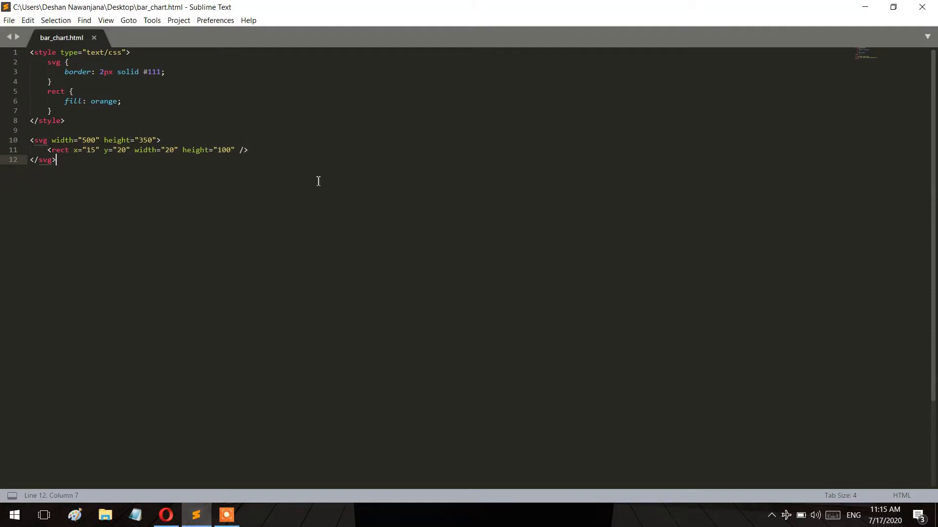
# - Write a text/javascript script block after the svg holding an empty drawChart(l) function
pyautogui.write('<s')
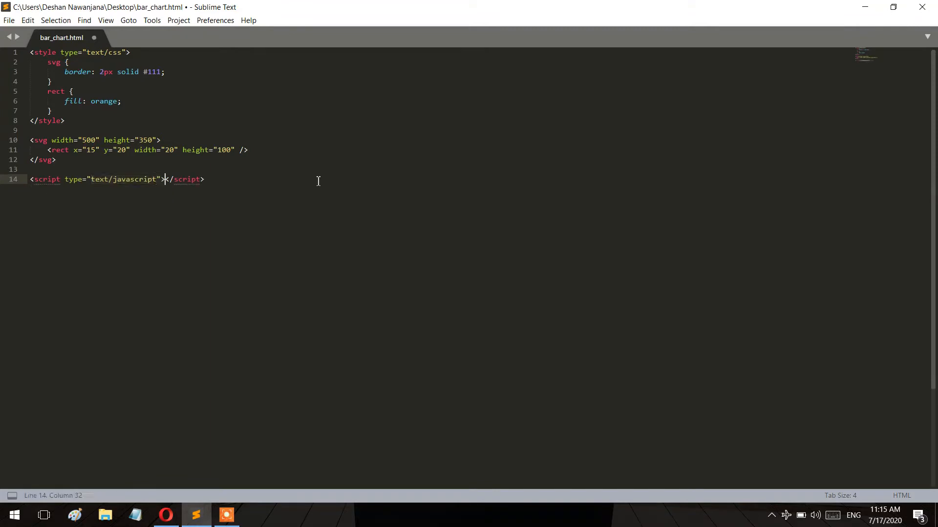
pyautogui.press('Enter')
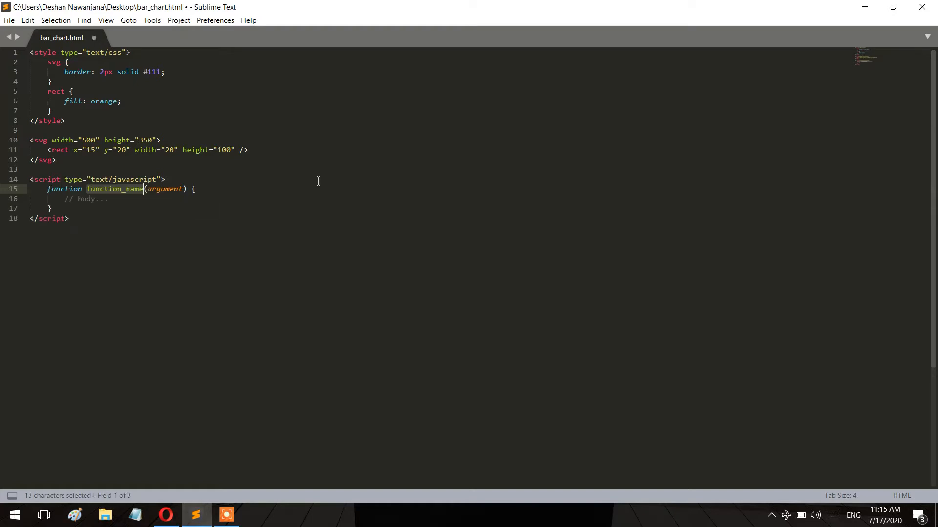
pyautogui.write('draw')
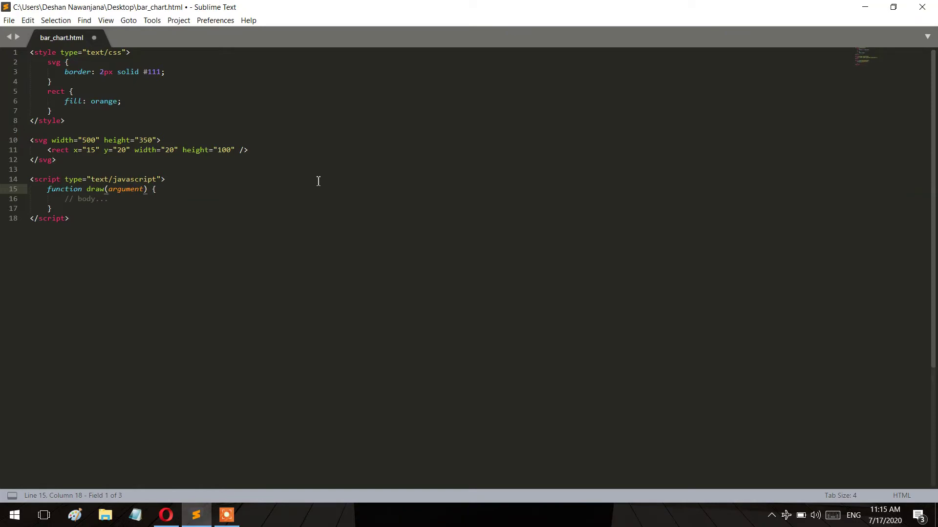
pyautogui.write('Chart')
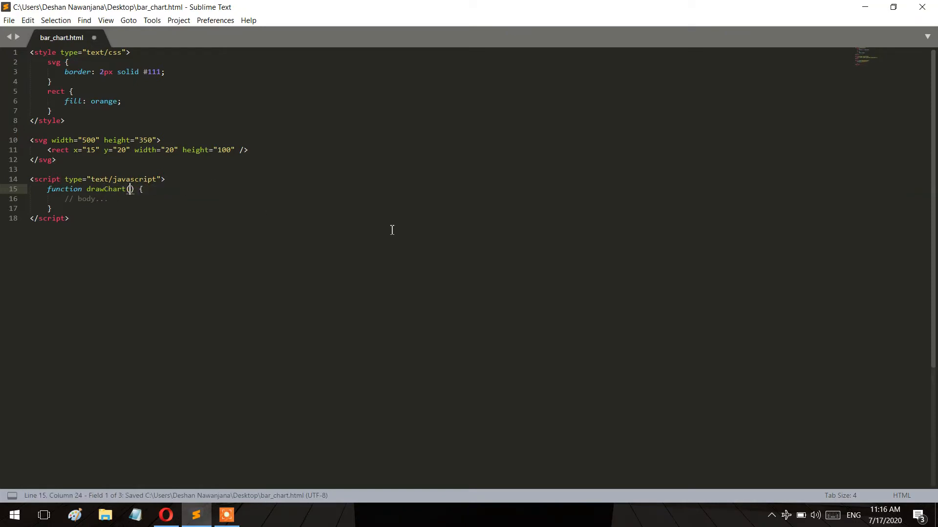
pyautogui.write('l')
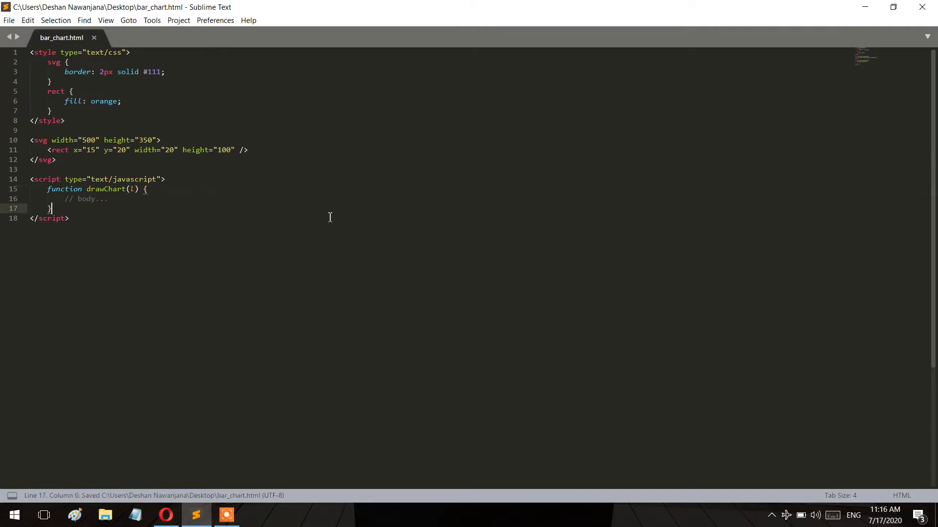
pyautogui.press('Enter')
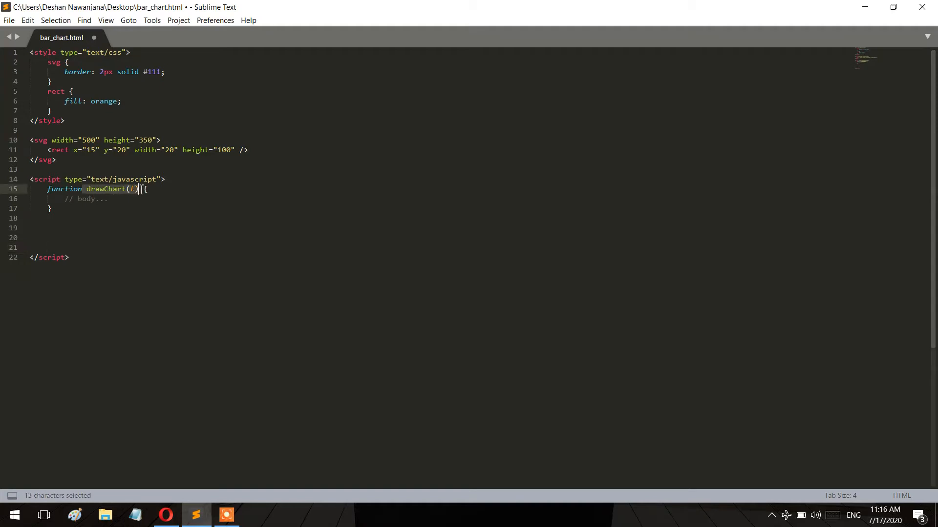
# - Call drawChart([50,75,34,12,120,200,56]); below the function and check the page
pyautogui.write('drawChart(l')
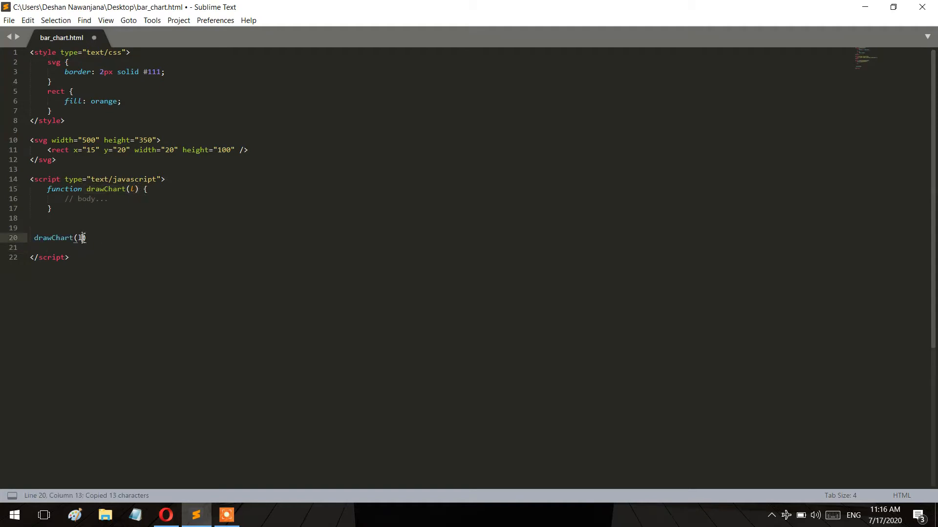
pyautogui.write('[]')
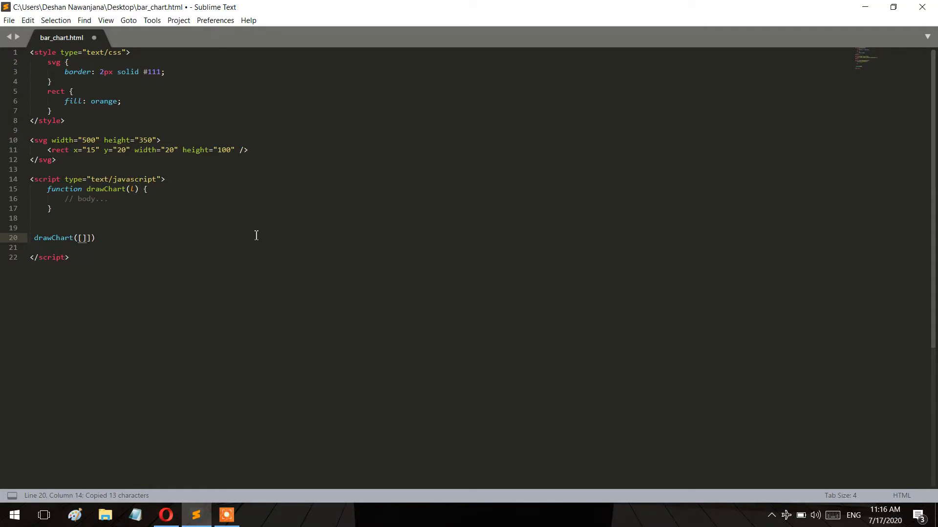
pyautogui.write(';')
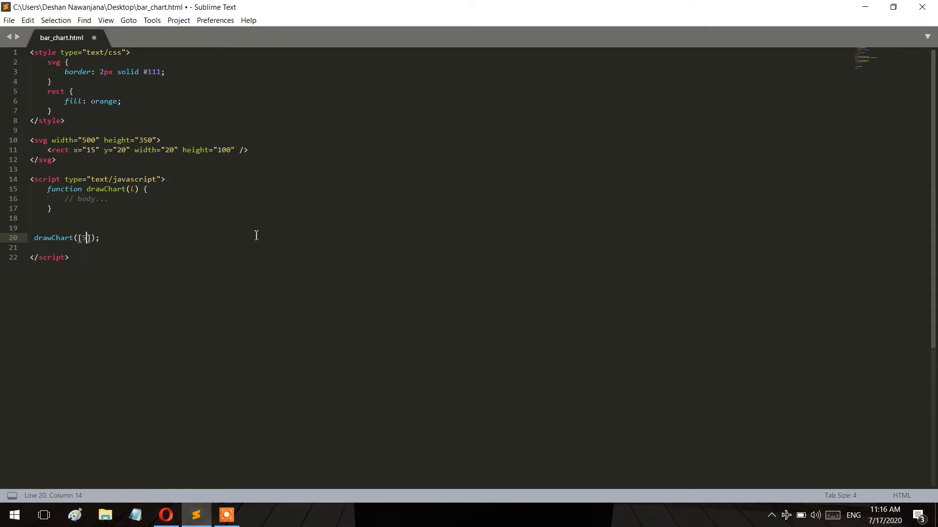
pyautogui.write('50,75')
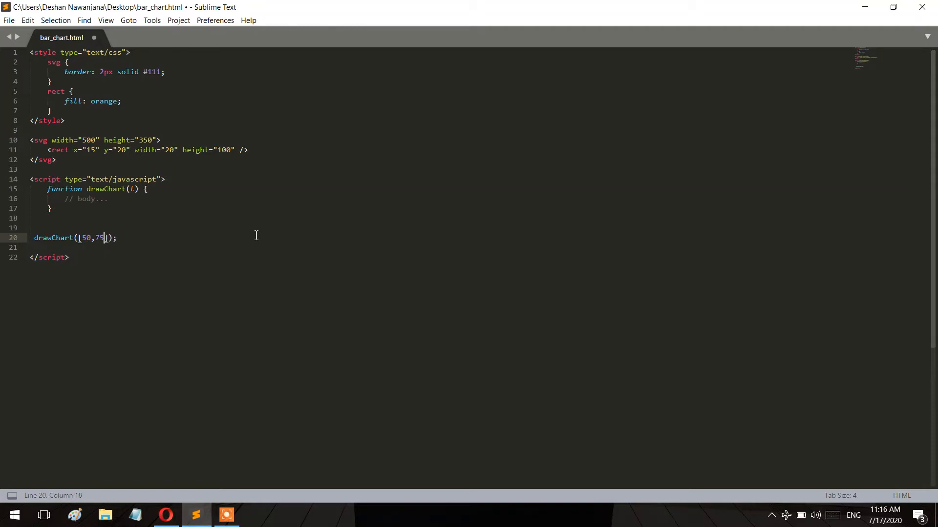
pyautogui.write(',34,')
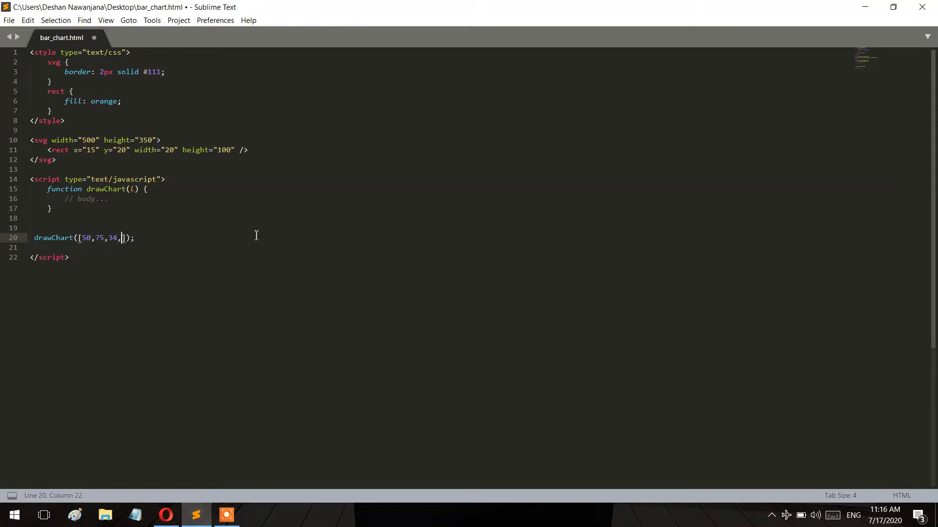
pyautogui.write('12,')
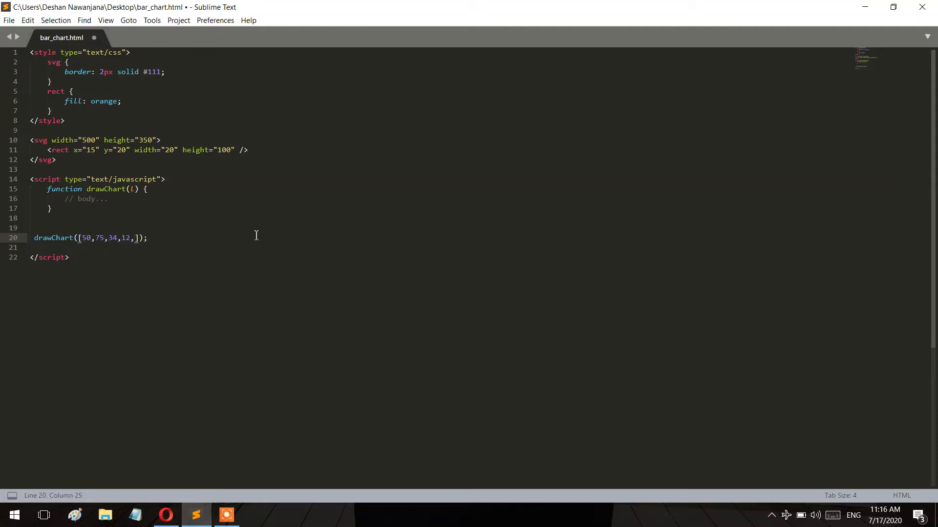
pyautogui.write('120,')
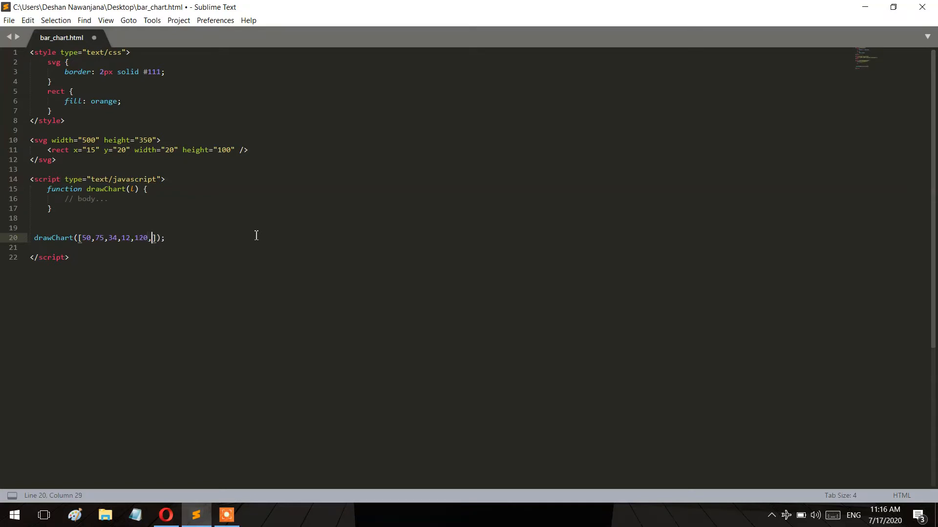
pyautogui.write('200,')
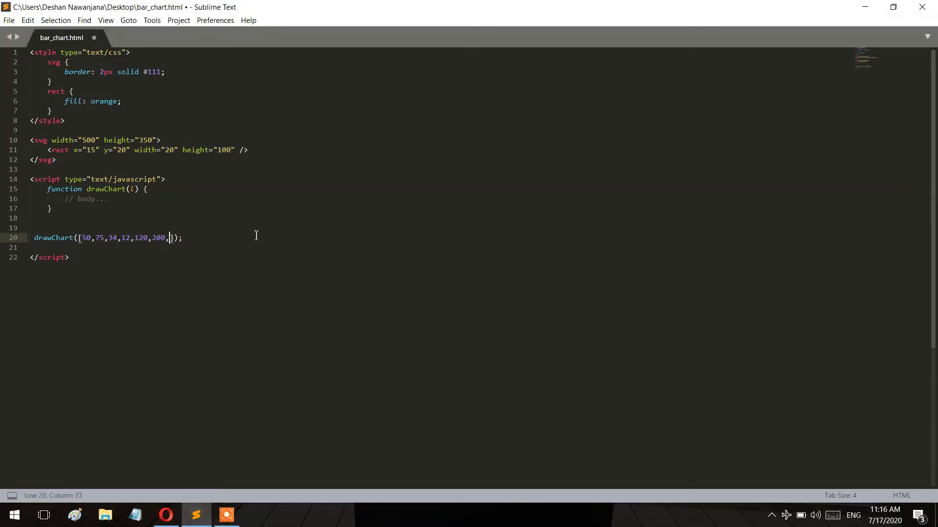
pyautogui.write('56')
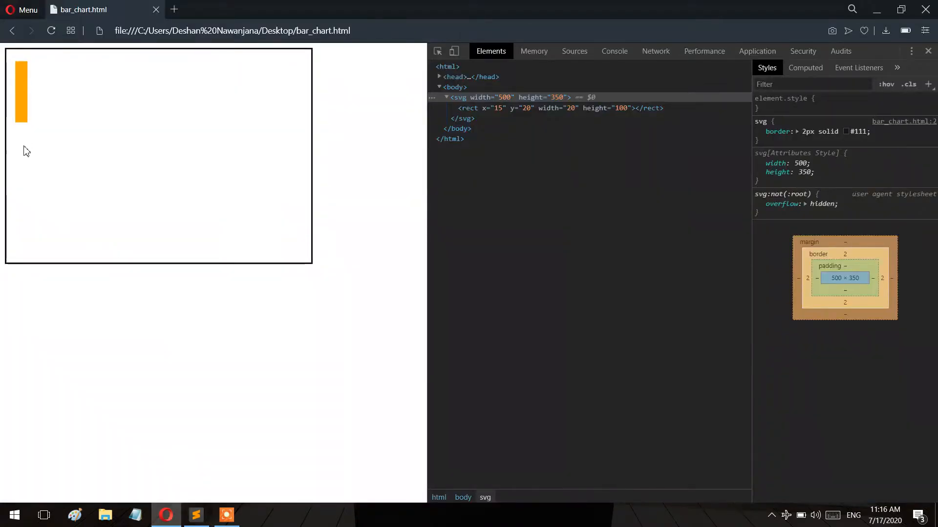
pyautogui.moveTo(147, 254)
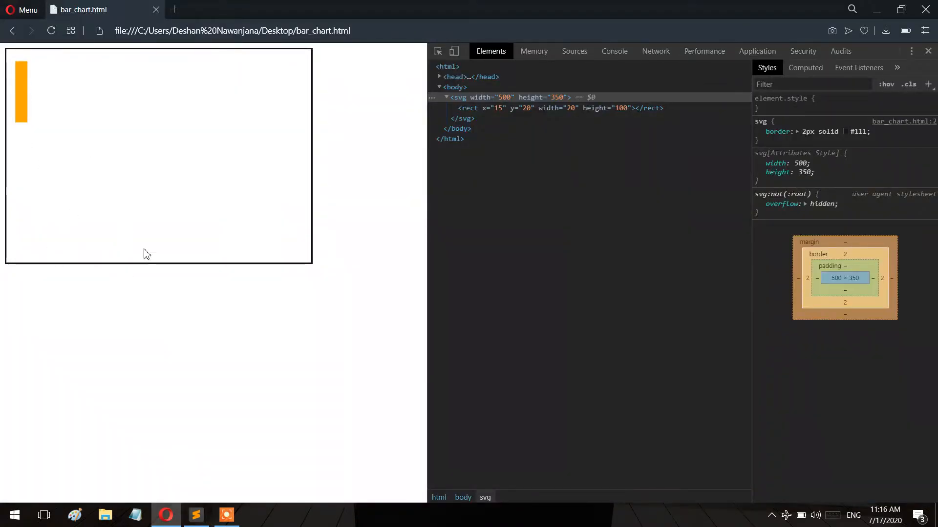
pyautogui.click(195, 516)
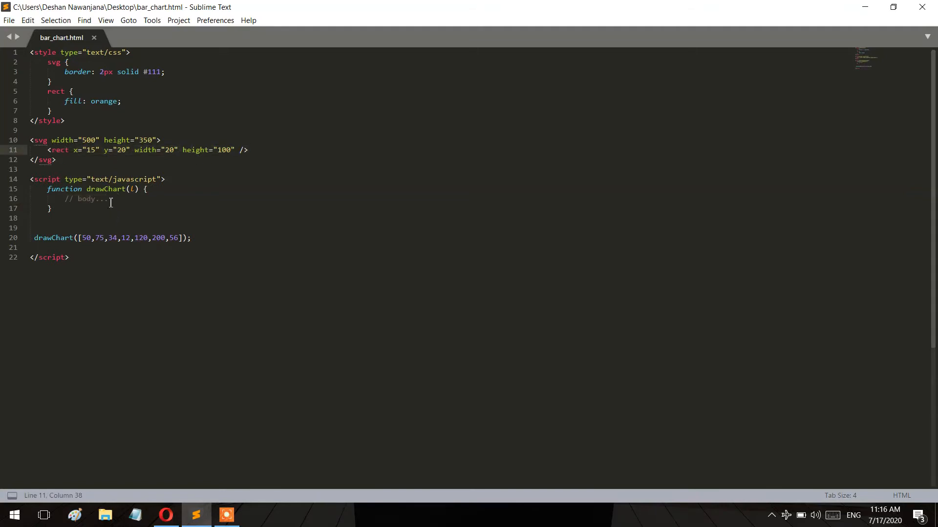
# - Declare var html = ''; at the top of drawChart with blank lines below, save, and preview in Opera
pyautogui.write('var')
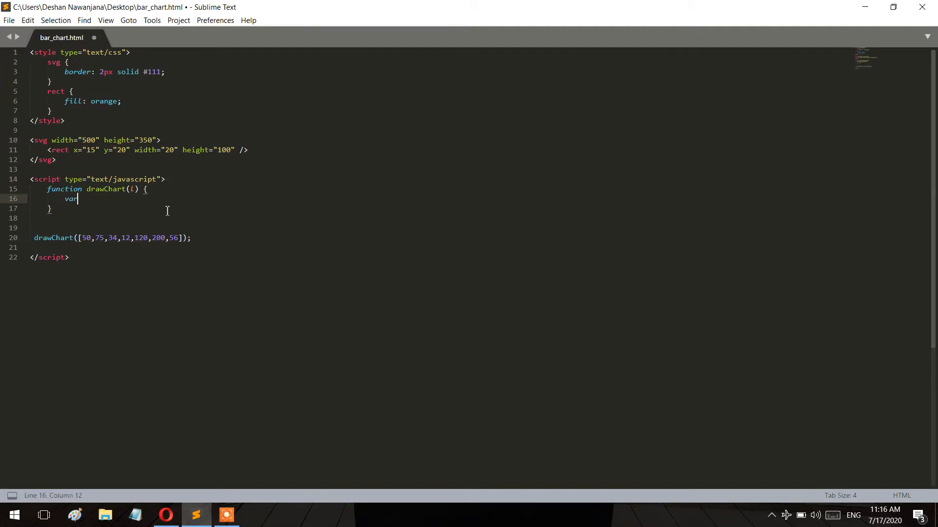
pyautogui.write('html')
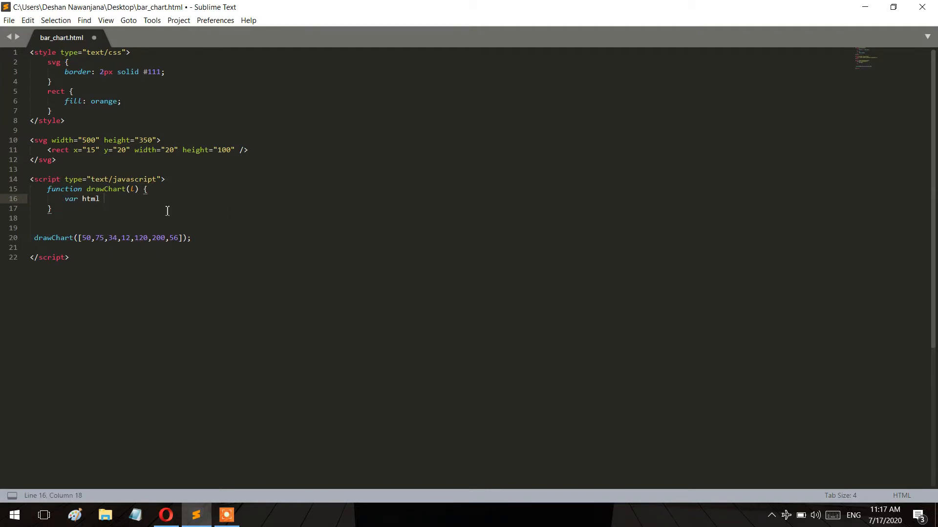
pyautogui.write("= ''")
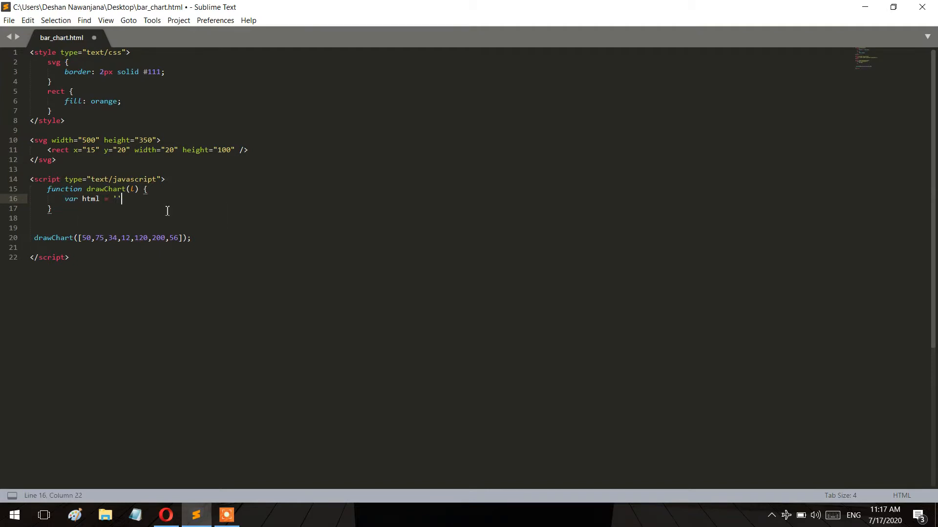
pyautogui.press('Enter')
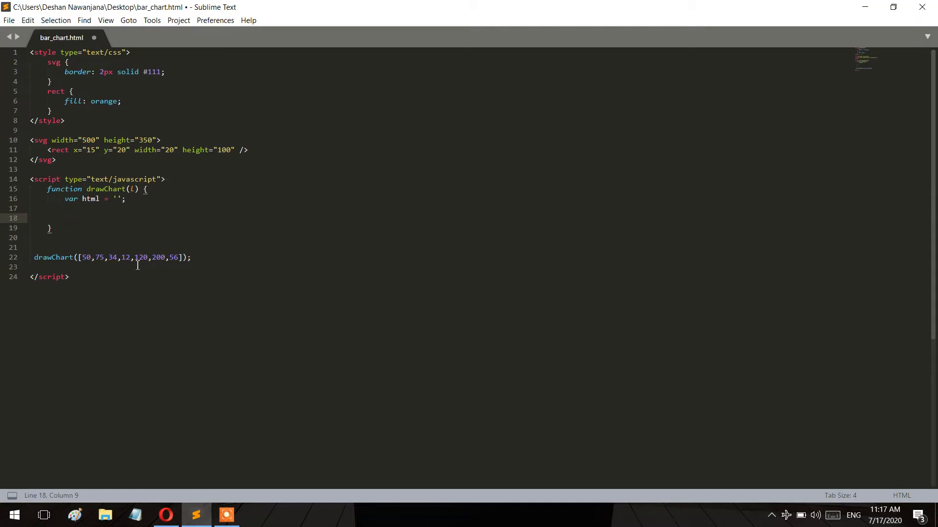
pyautogui.press('ctrl+s')
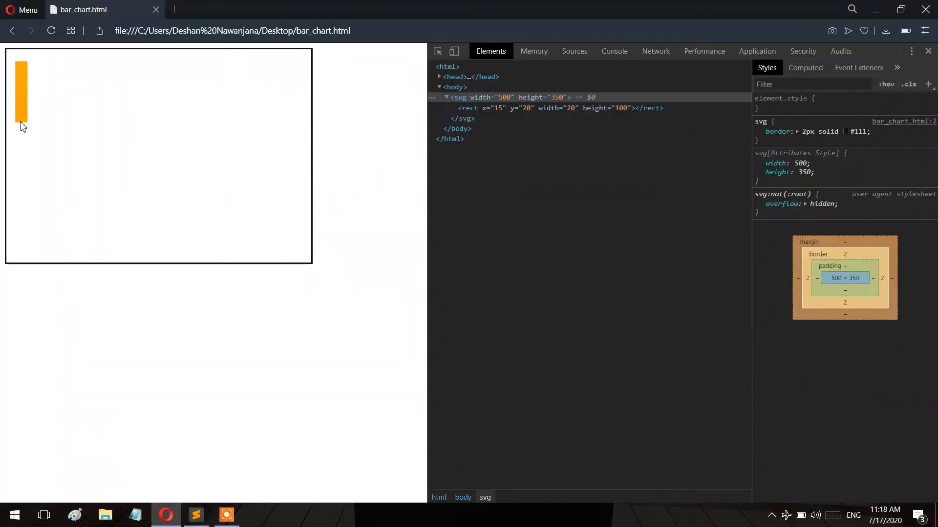
pyautogui.click(195, 516)
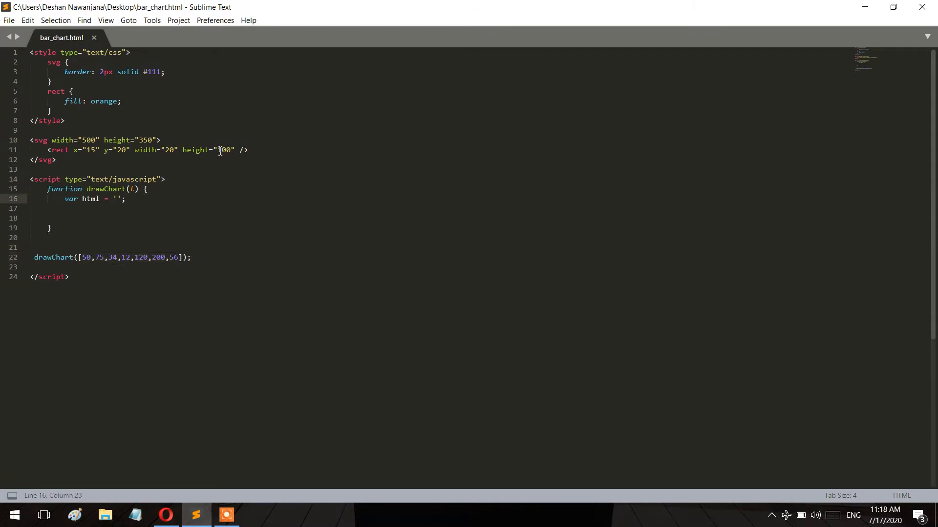
pyautogui.moveTo(219, 154)
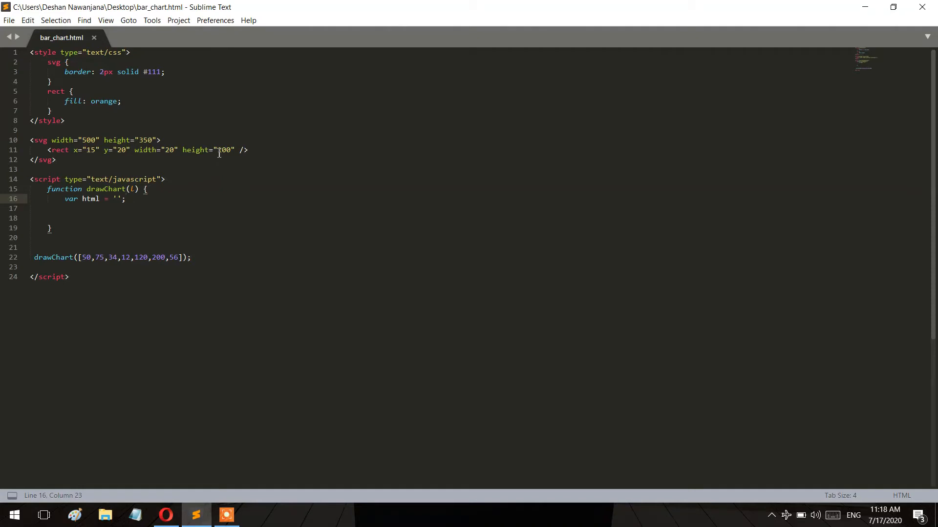
# - Change the rect's x and y attributes to 0, save, and check the corner-placed bar in Opera
pyautogui.click(224, 150)
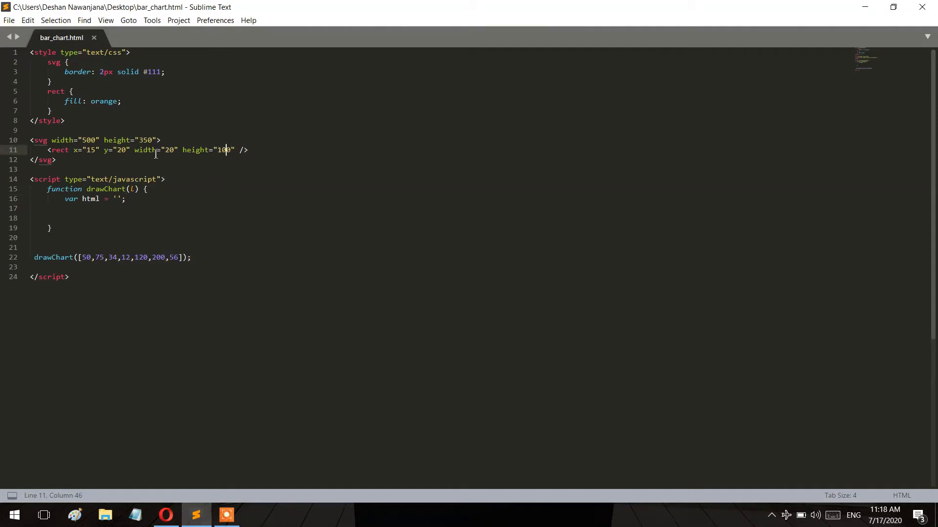
pyautogui.moveTo(172, 156)
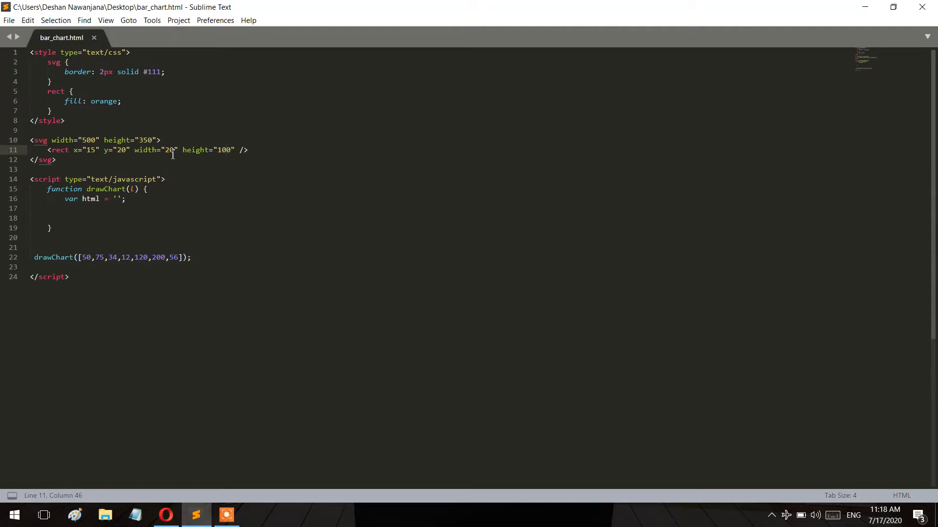
pyautogui.click(165, 514)
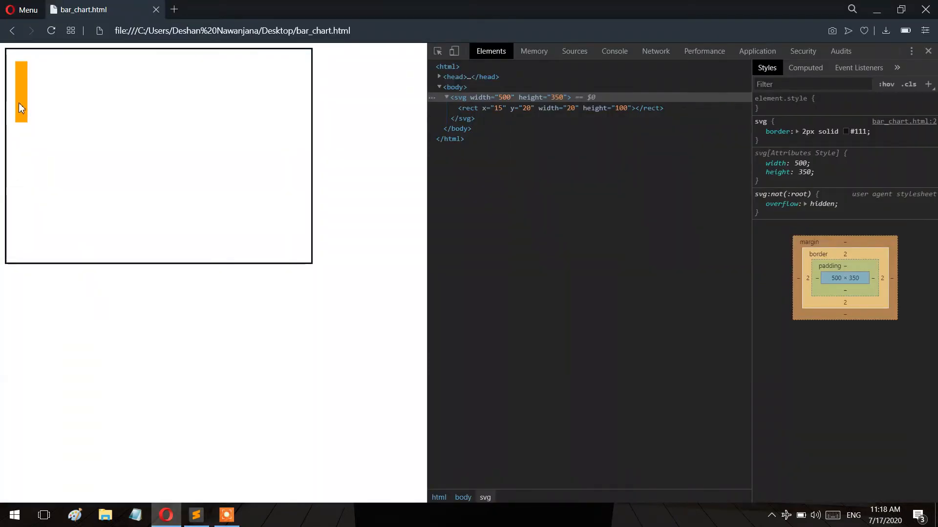
pyautogui.click(195, 514)
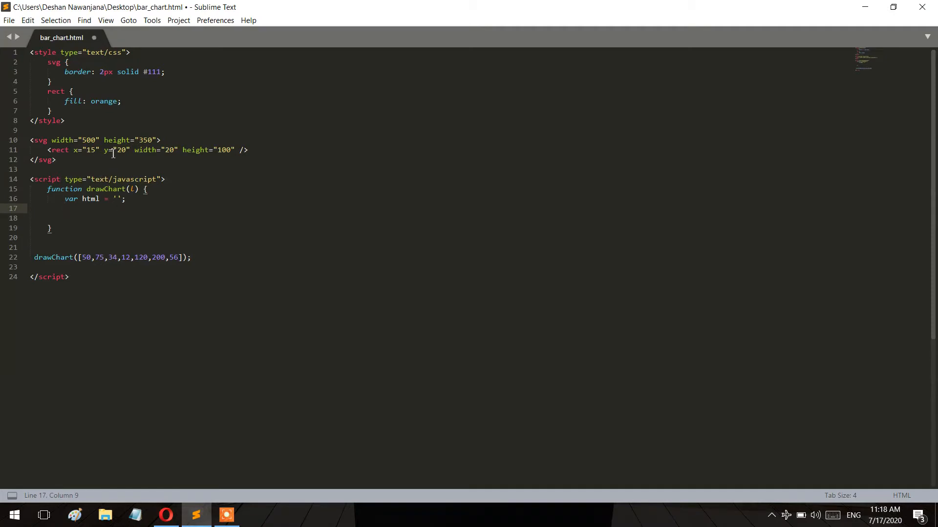
pyautogui.moveTo(170, 502)
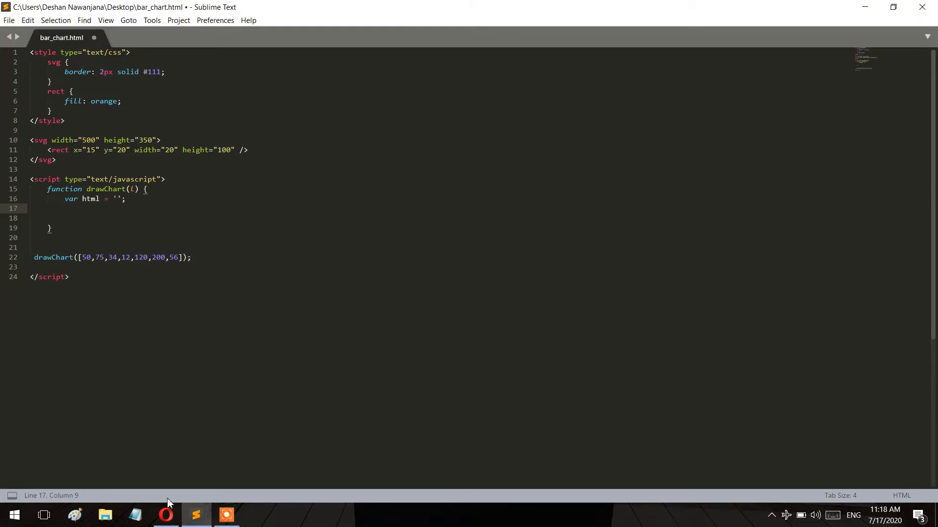
pyautogui.click(165, 516)
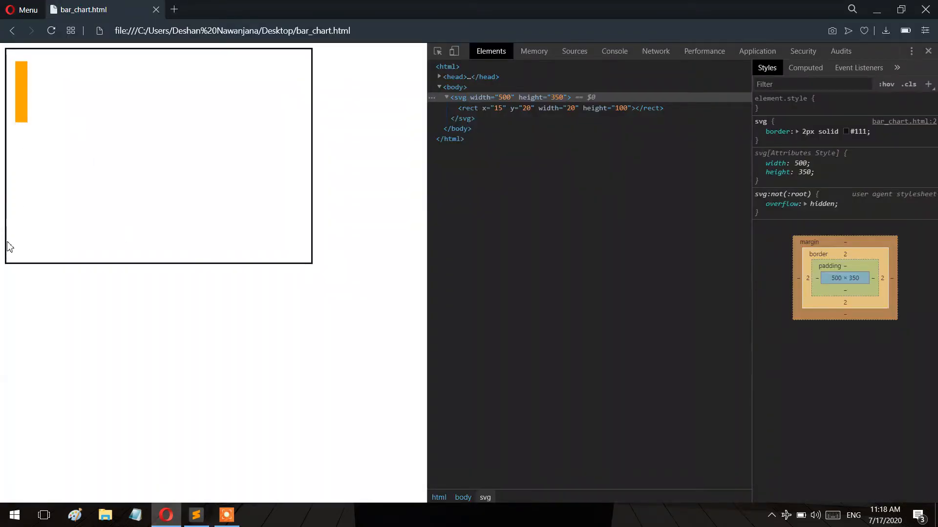
pyautogui.moveTo(16, 106)
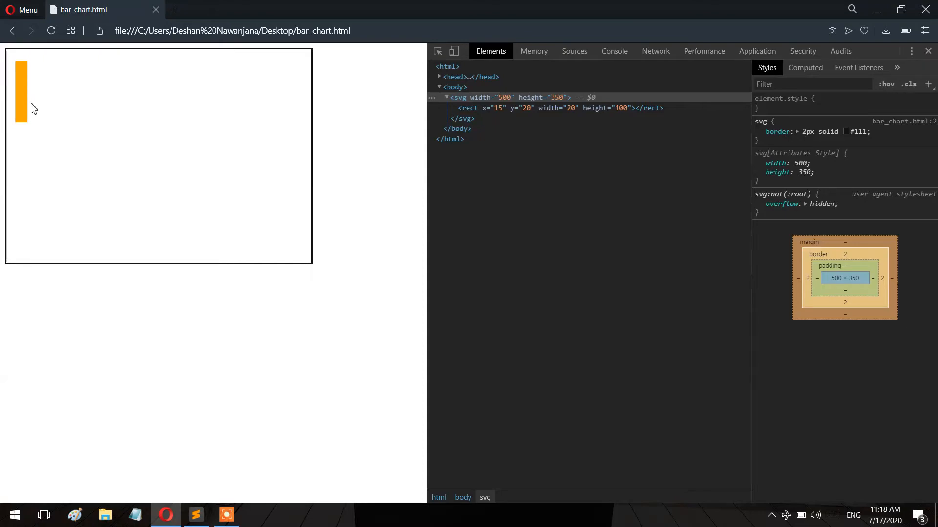
pyautogui.moveTo(186, 502)
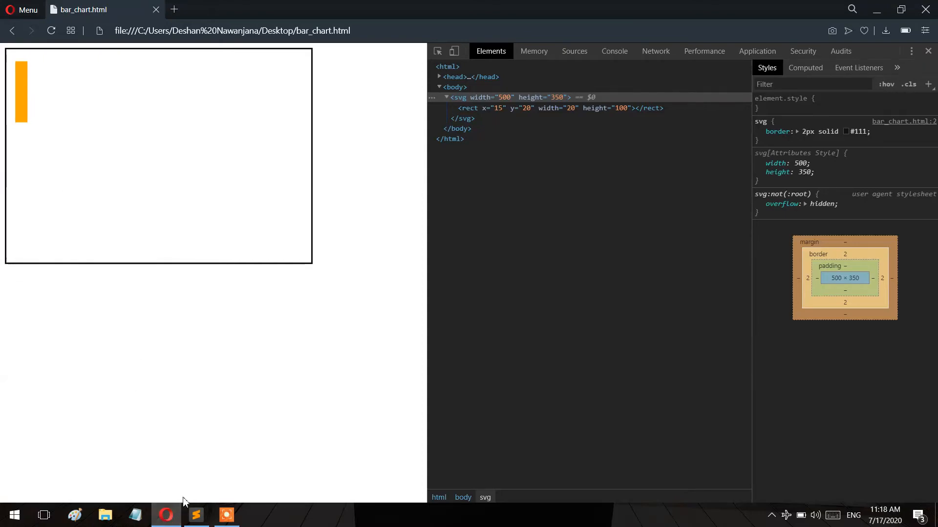
pyautogui.click(196, 516)
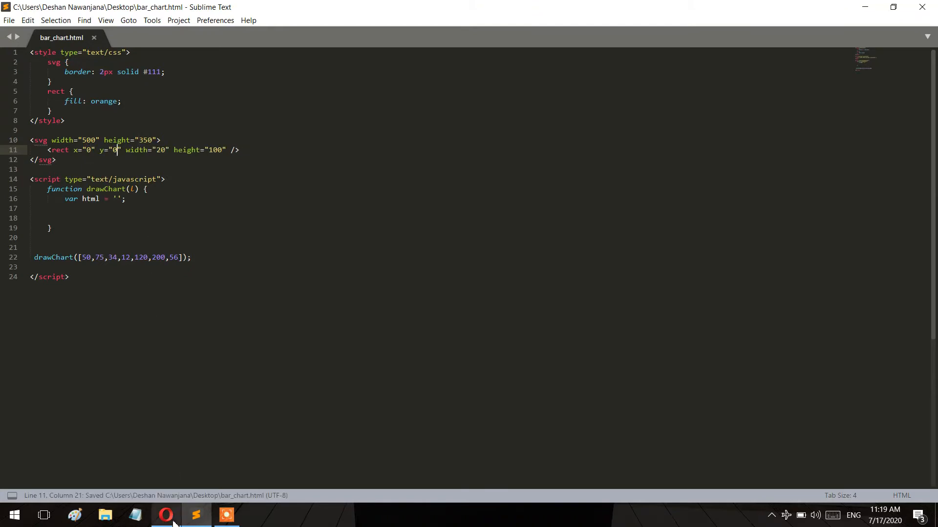
# - Review the repositioned bar in Opera and return to the rect's y value in the editor
pyautogui.click(165, 515)
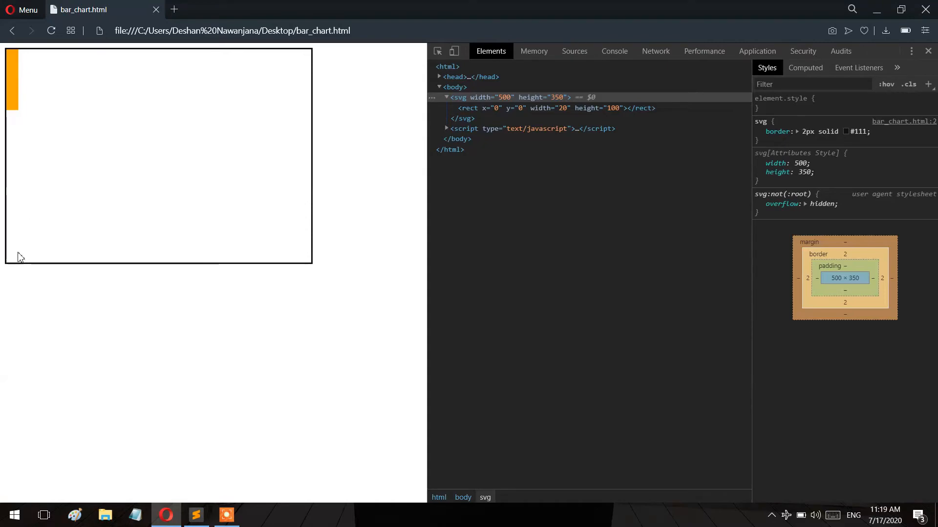
pyautogui.click(195, 516)
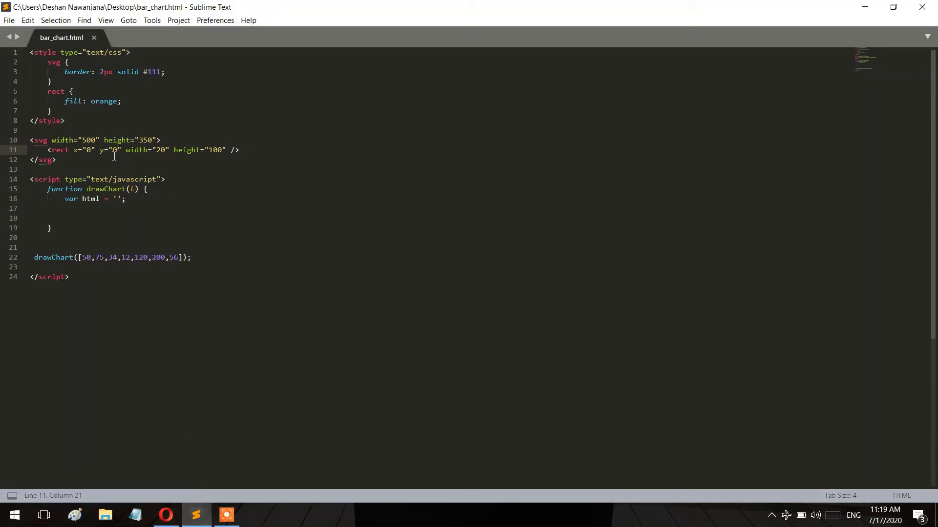
pyautogui.doubleClick(113, 150)
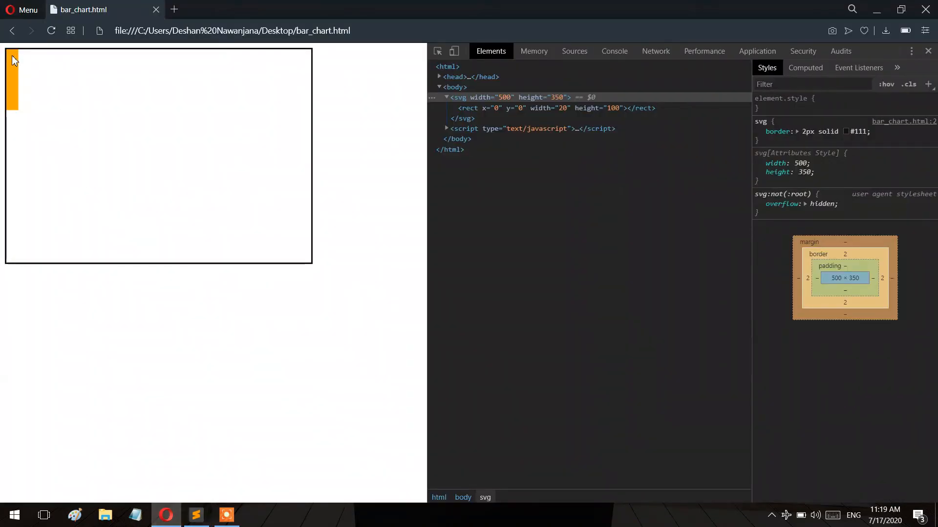
pyautogui.moveTo(11, 223)
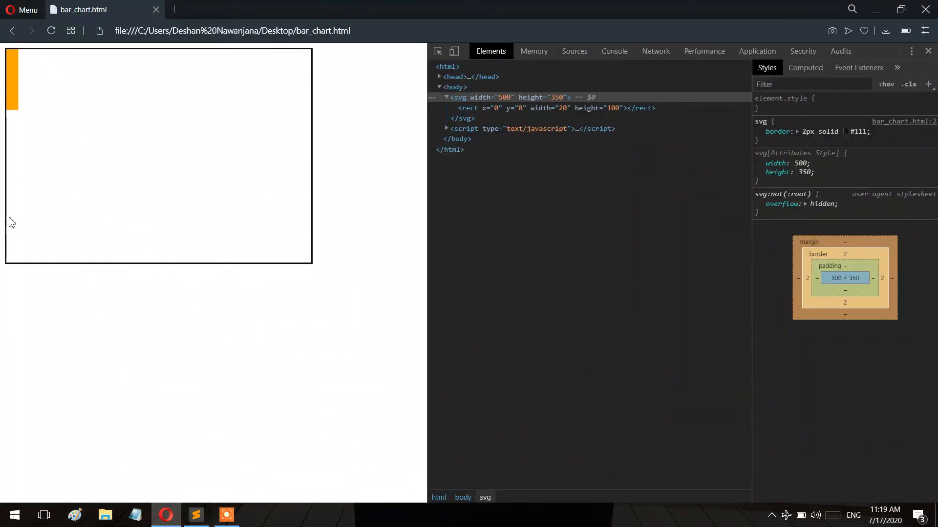
pyautogui.click(196, 516)
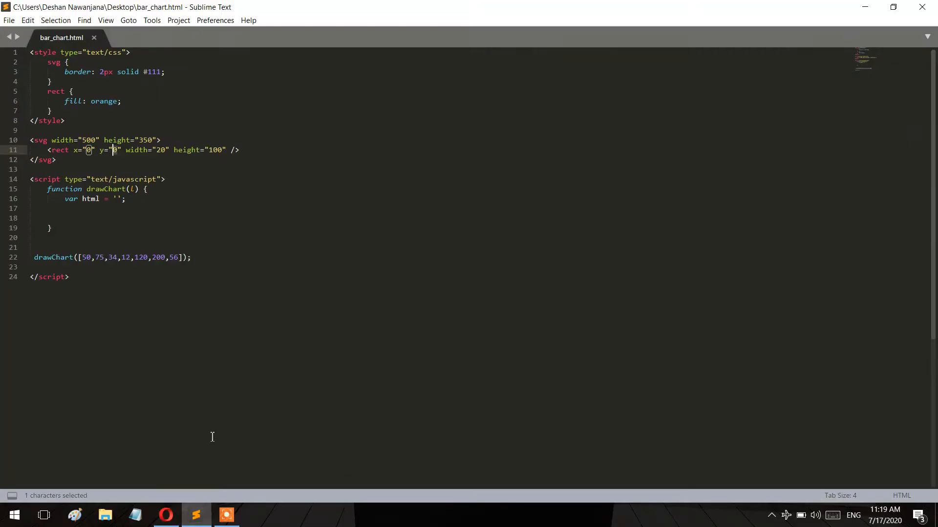
pyautogui.click(115, 151)
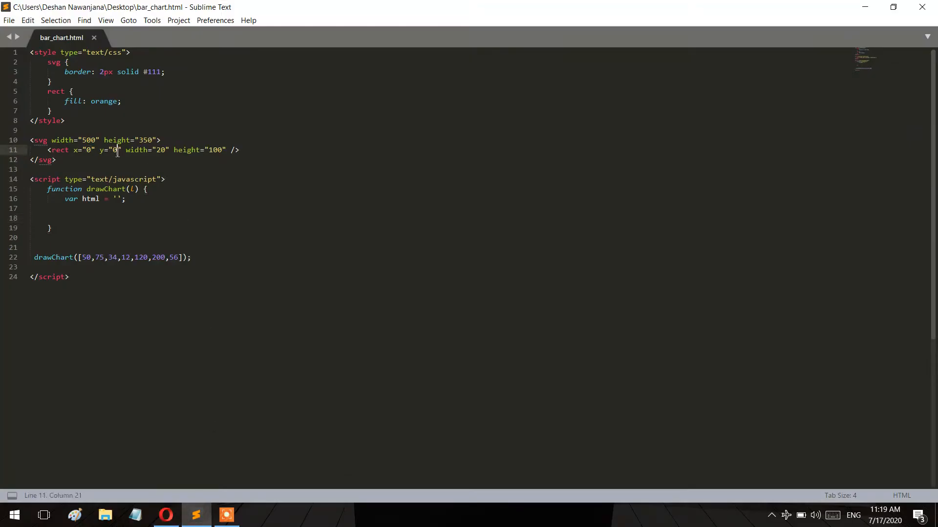
# - Set the rect's y value to 250 so the bar rests on the chart's bottom edge
pyautogui.doubleClick(113, 150)
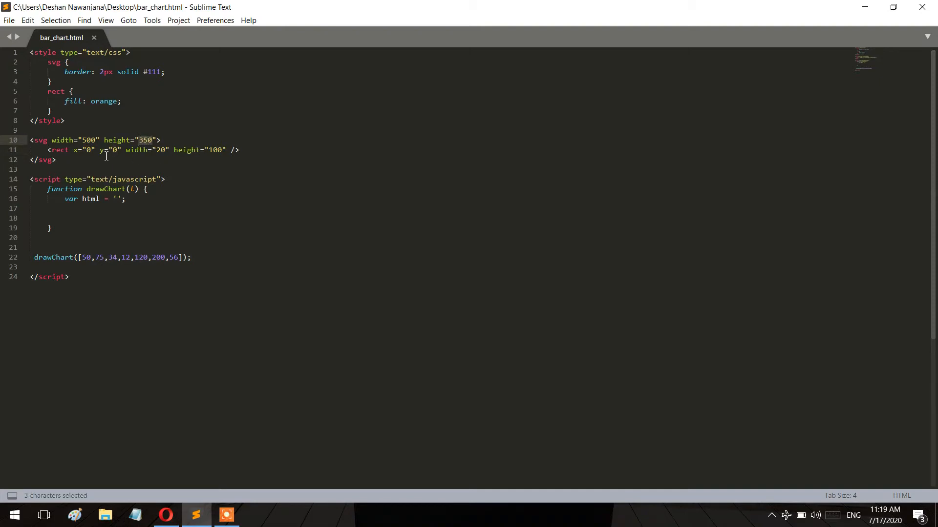
pyautogui.write('25')
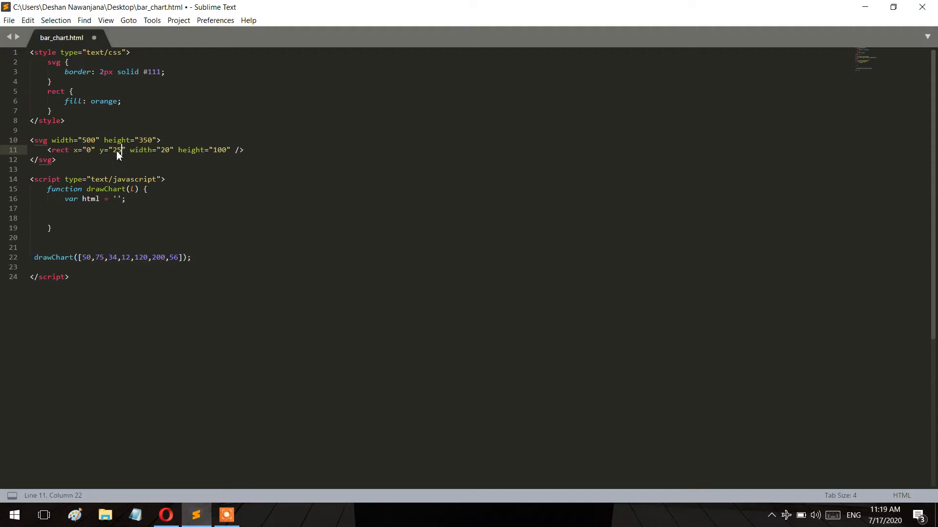
pyautogui.write('0')
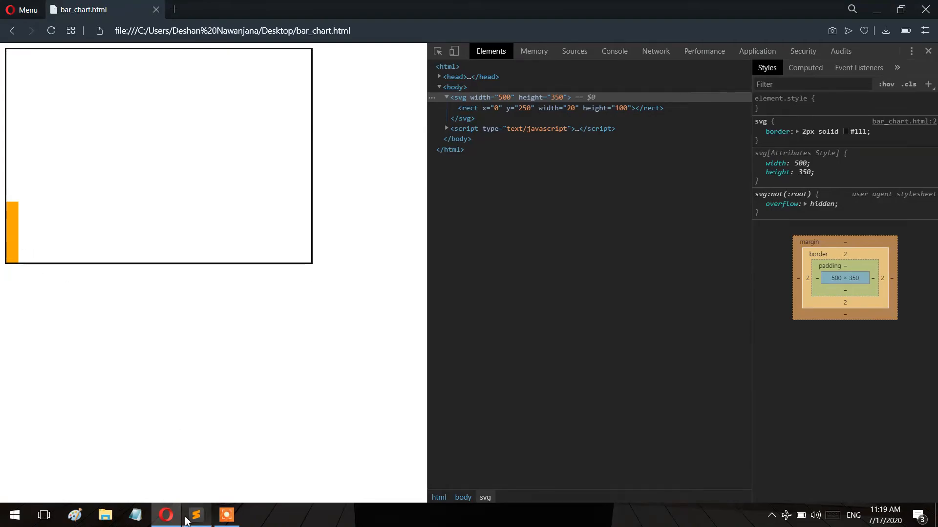
pyautogui.click(195, 515)
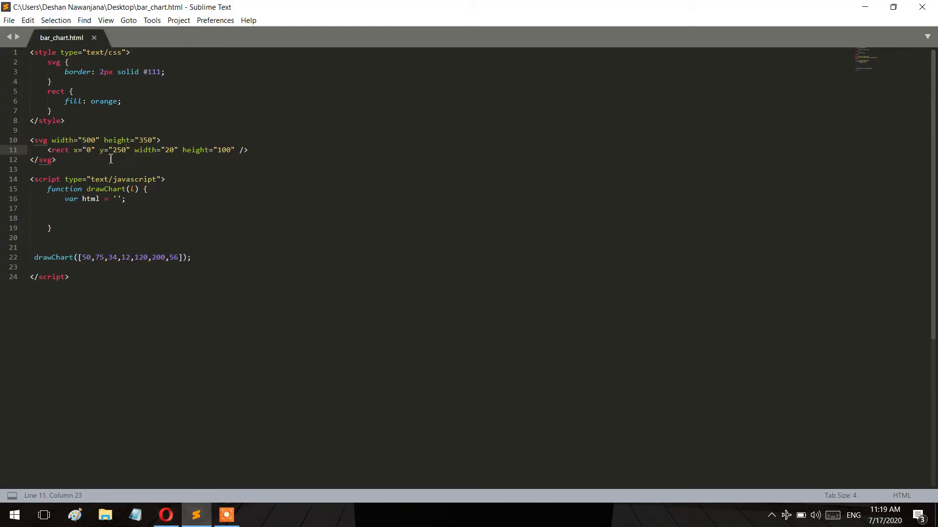
# - Duplicate the rect line and give the copy x=25, then save
pyautogui.doubleClick(115, 150)
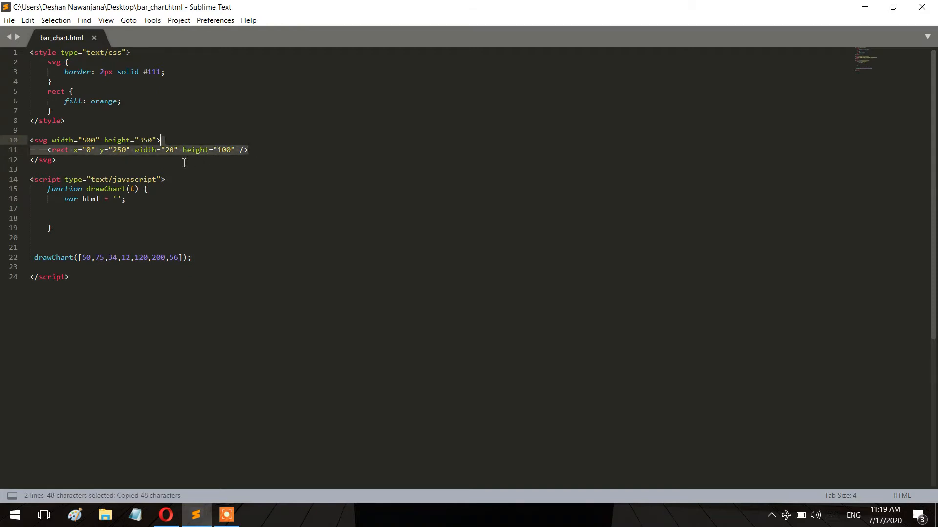
pyautogui.press('ctrl+v')
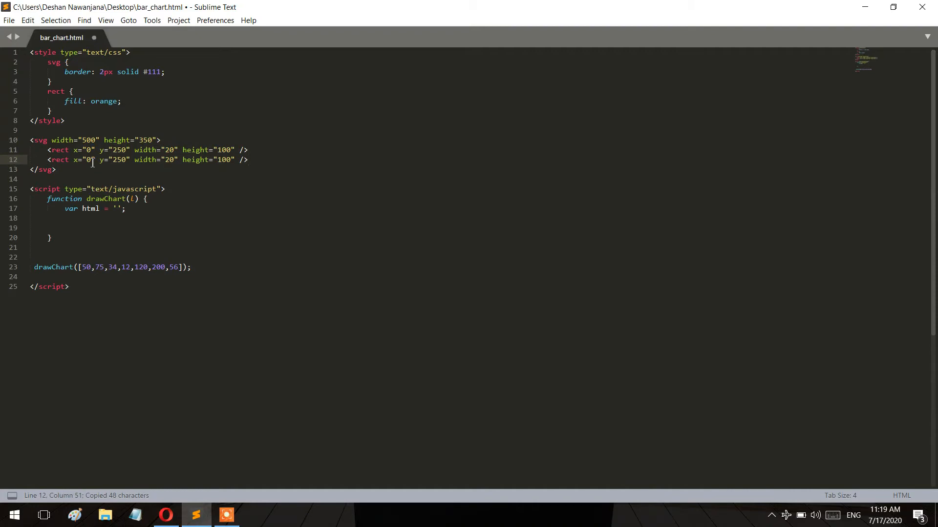
pyautogui.write('25')
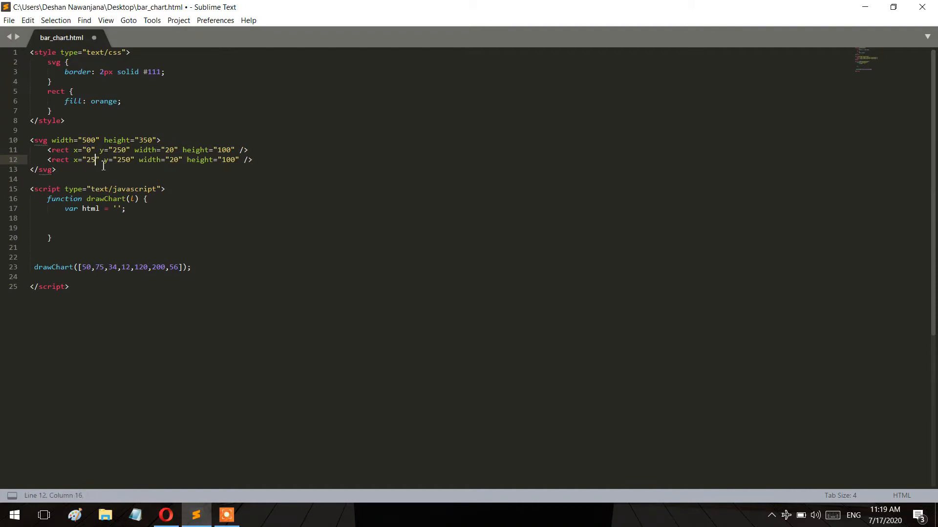
pyautogui.press('ctrl+s')
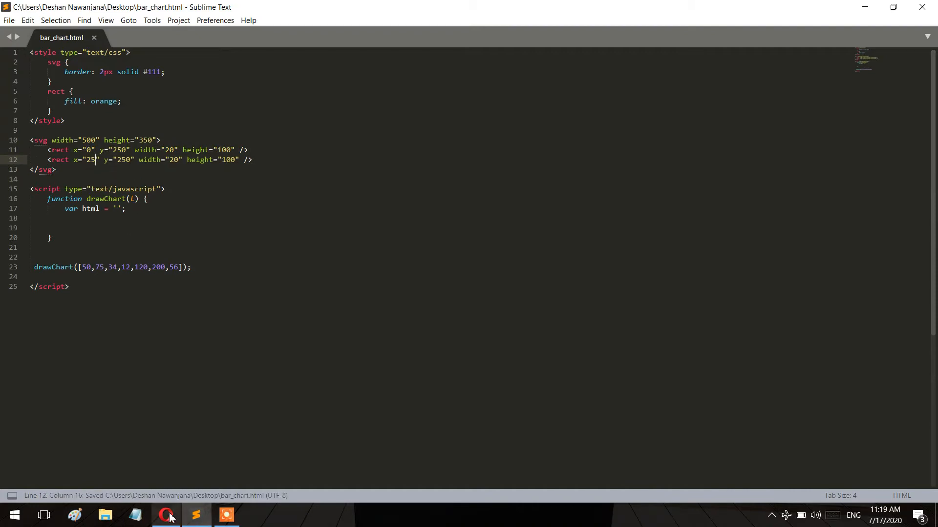
# - Verify in Opera that two orange bars now stand side by side
pyautogui.click(165, 515)
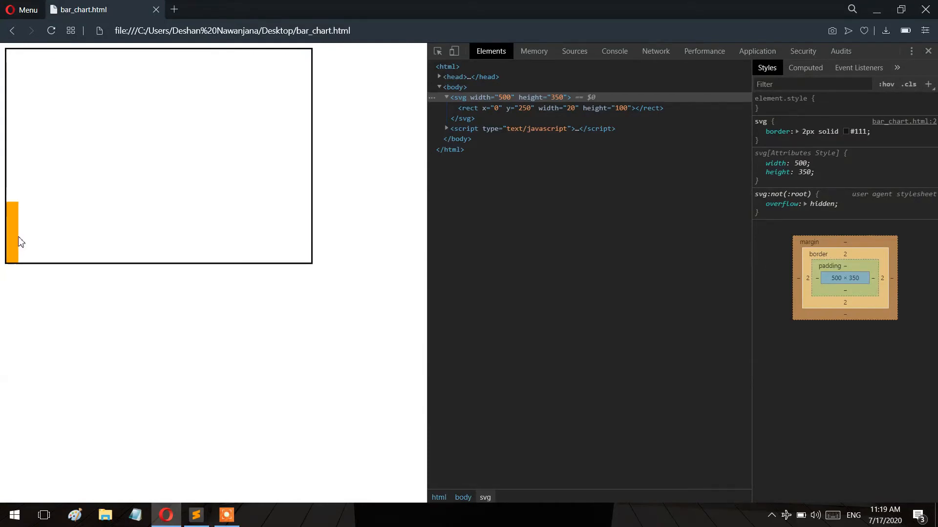
pyautogui.moveTo(26, 242)
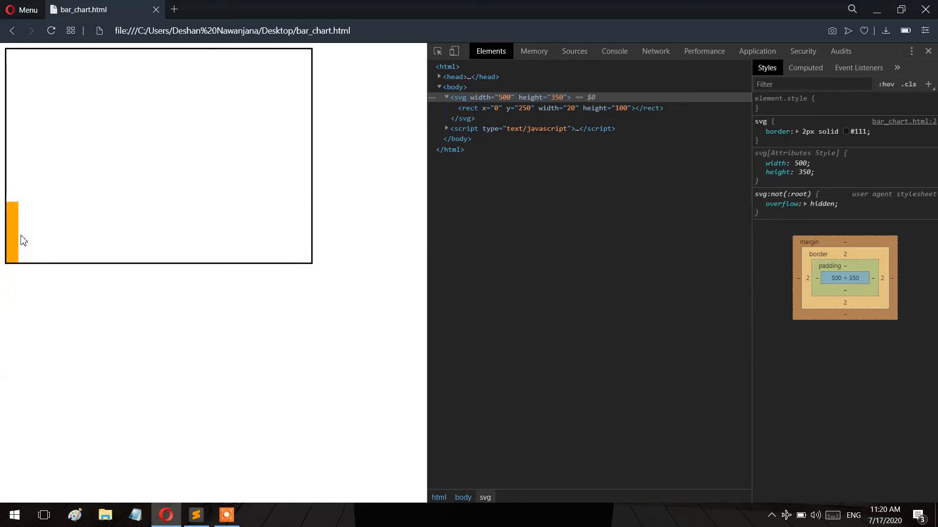
pyautogui.moveTo(54, 258)
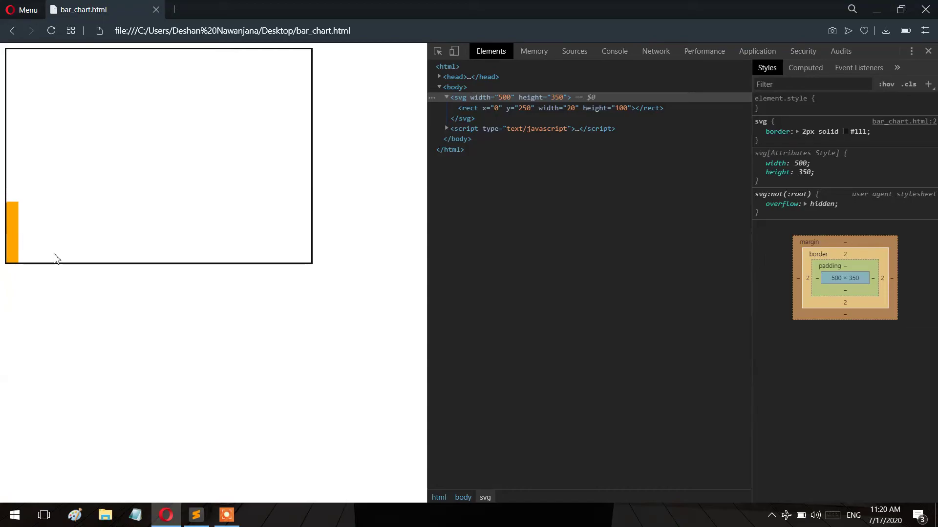
pyautogui.click(195, 516)
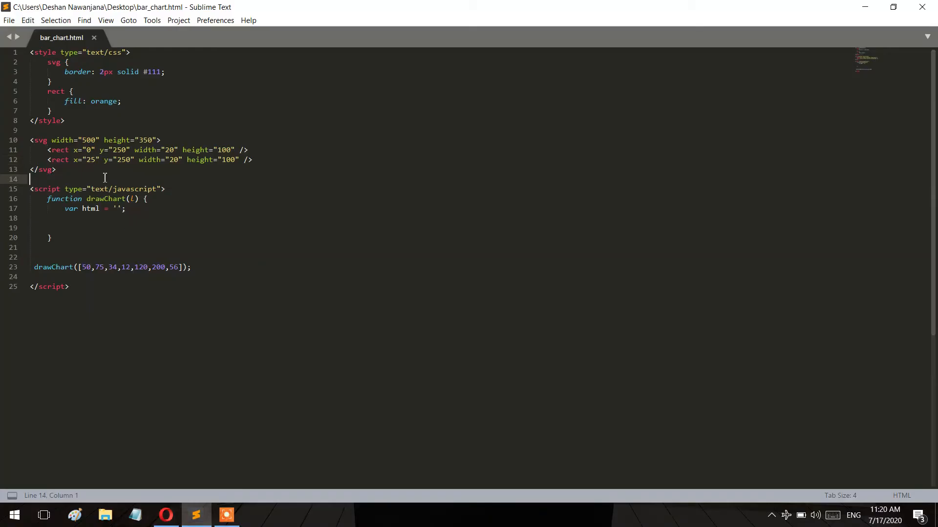
pyautogui.press('ctrl+s')
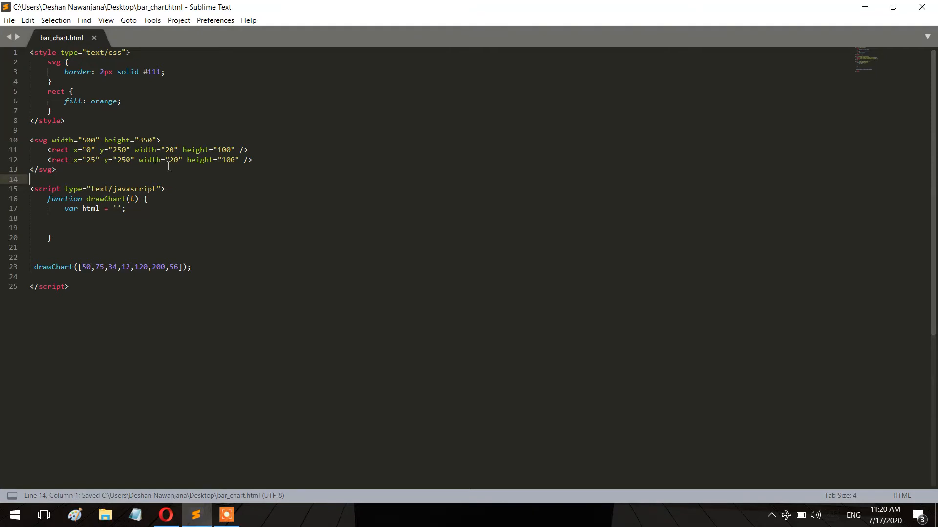
pyautogui.click(164, 514)
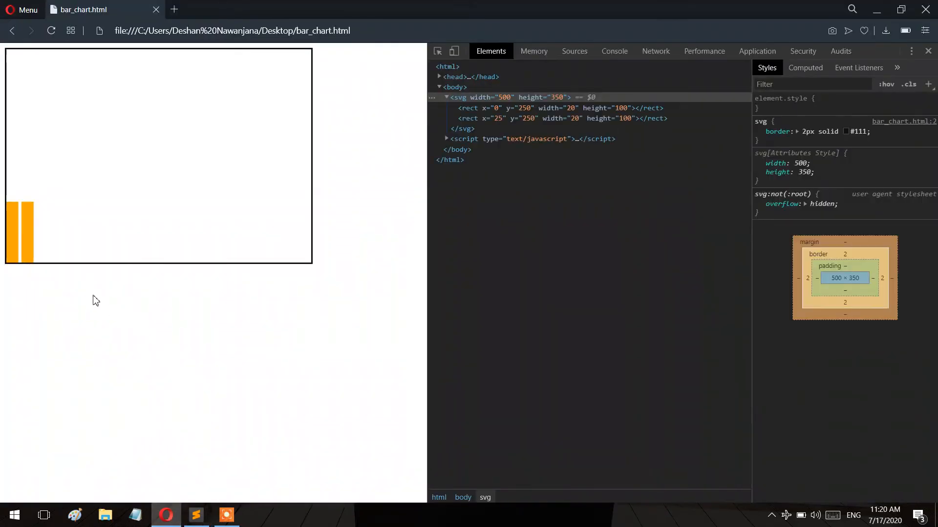
pyautogui.moveTo(28, 225)
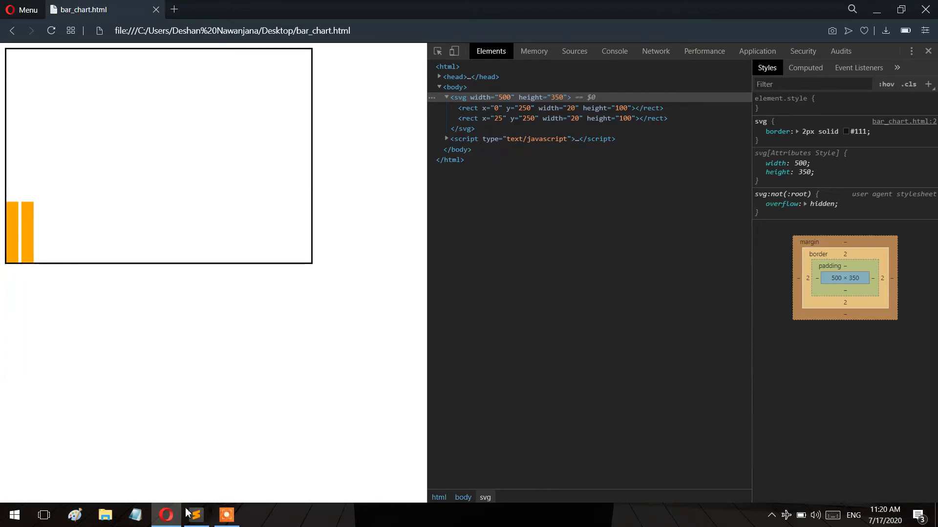
# - Give the second rect height 150 and y 200, save, and confirm the taller bar
pyautogui.click(196, 515)
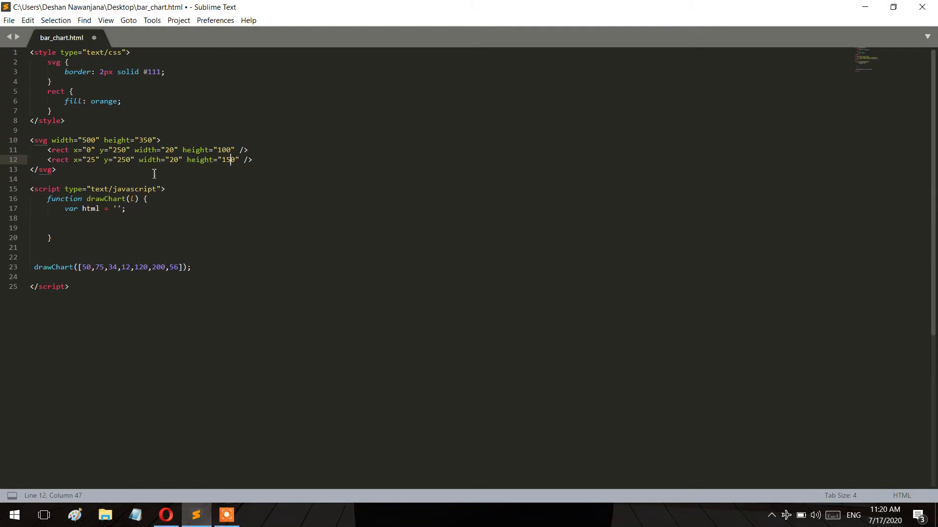
pyautogui.press('ctrl+s')
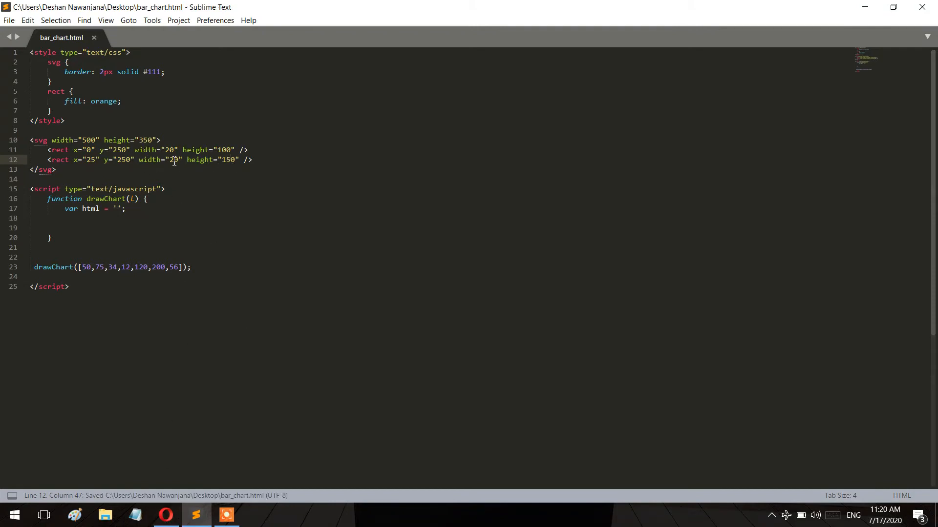
pyautogui.write('200')
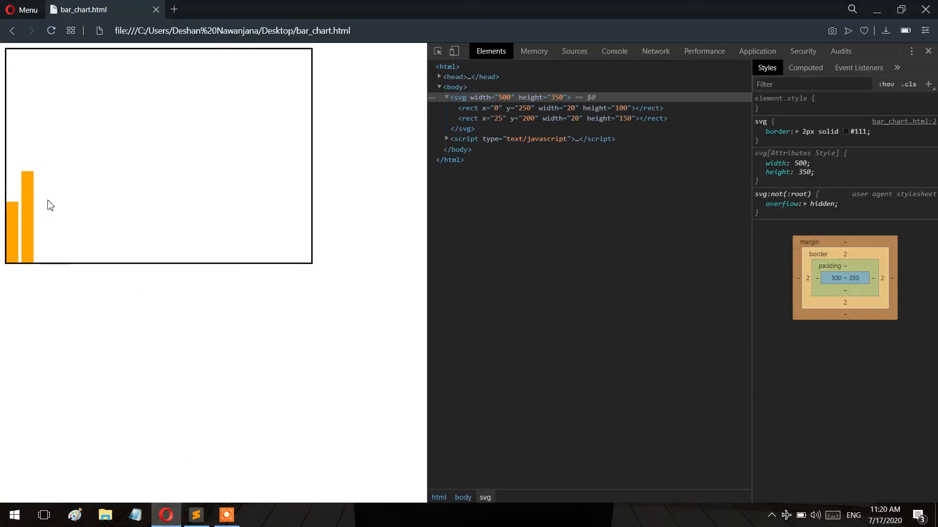
pyautogui.click(195, 515)
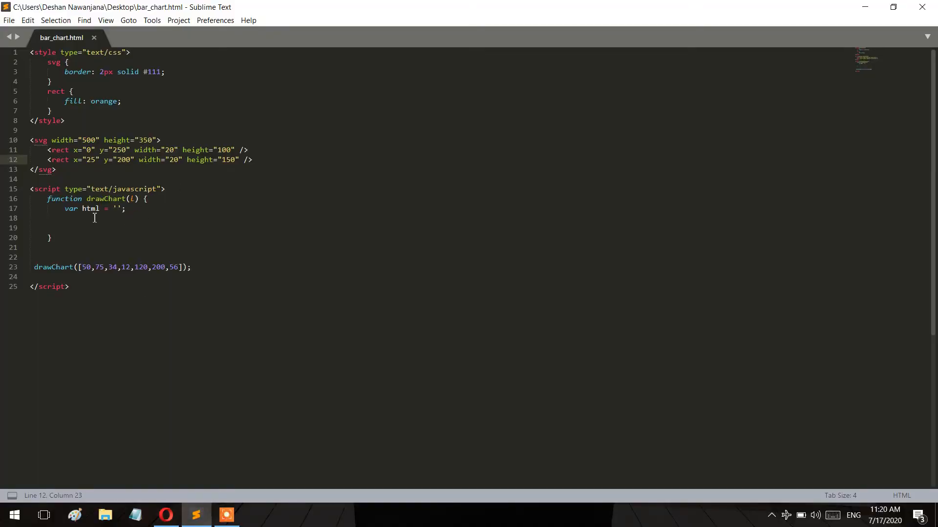
# - Declare var x = 0; inside drawChart
pyautogui.click(102, 221)
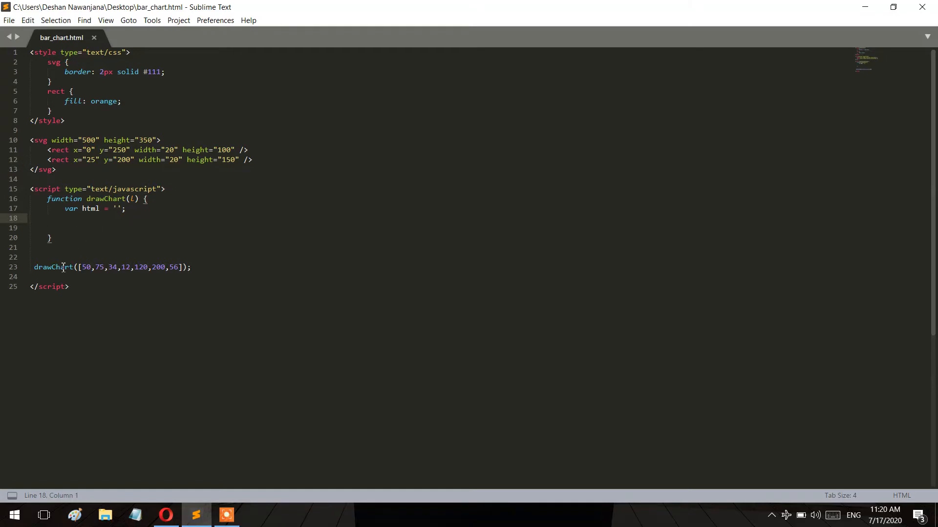
pyautogui.moveTo(34, 140); pyautogui.dragTo(57, 170)
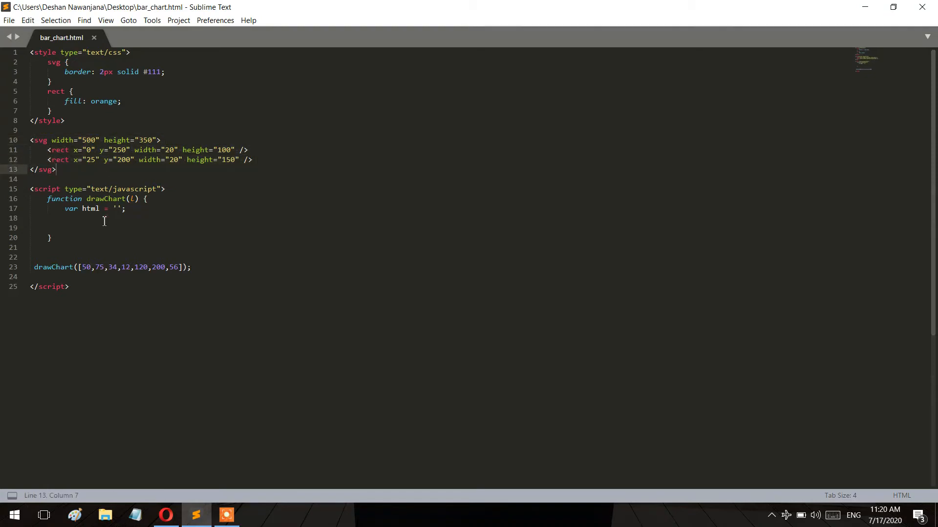
pyautogui.write('var x =')
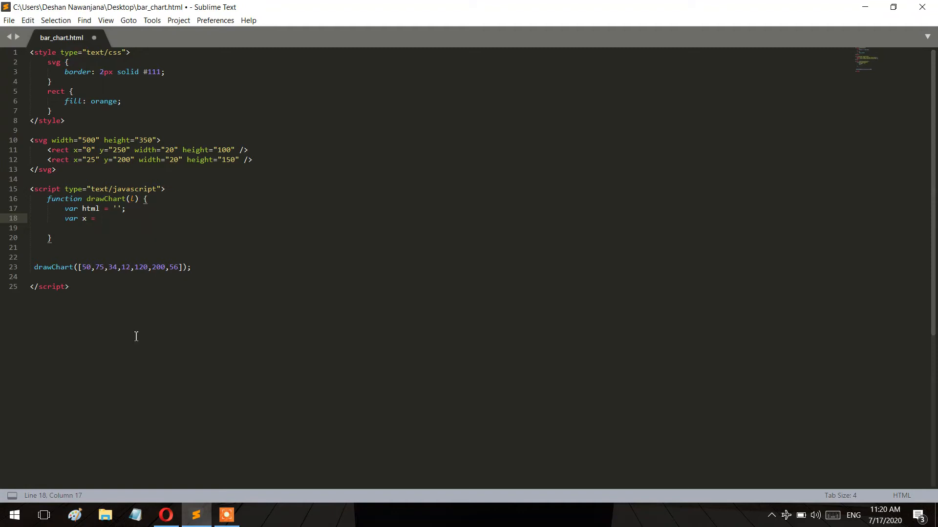
pyautogui.click(165, 516)
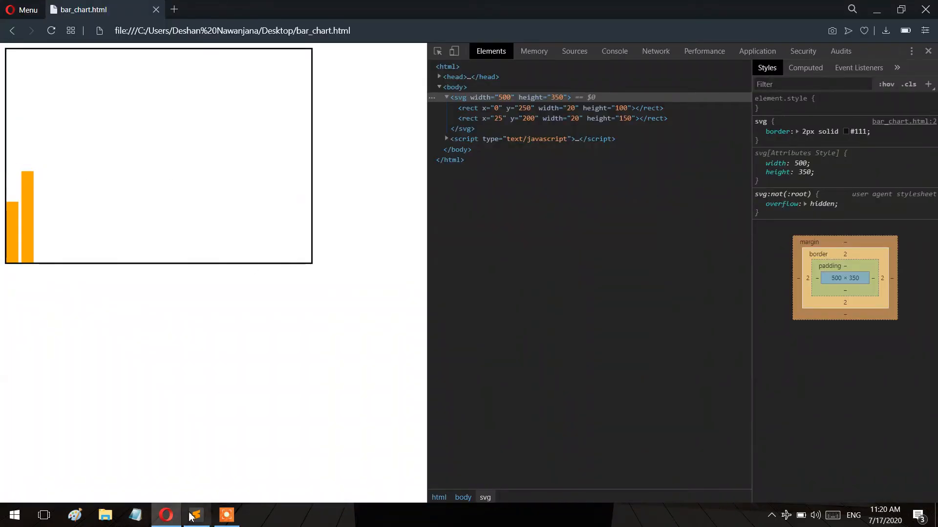
pyautogui.click(195, 515)
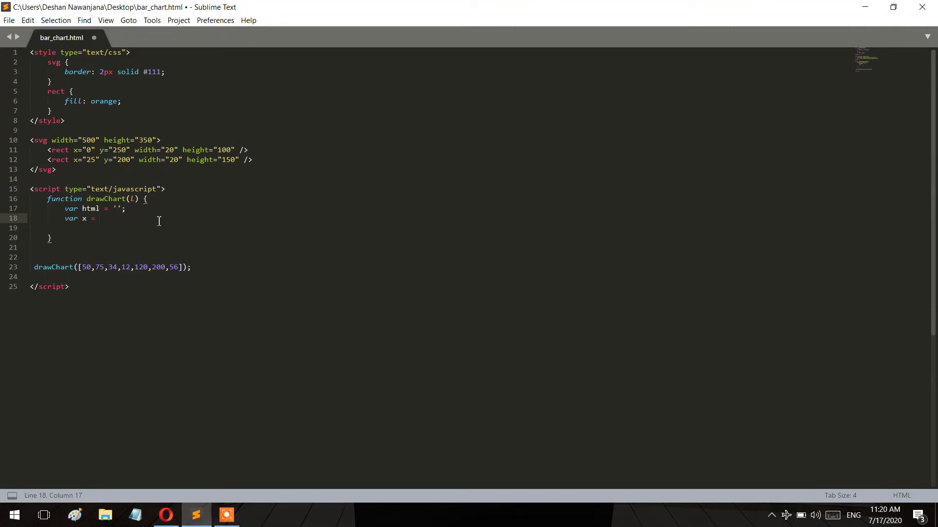
pyautogui.write('0;')
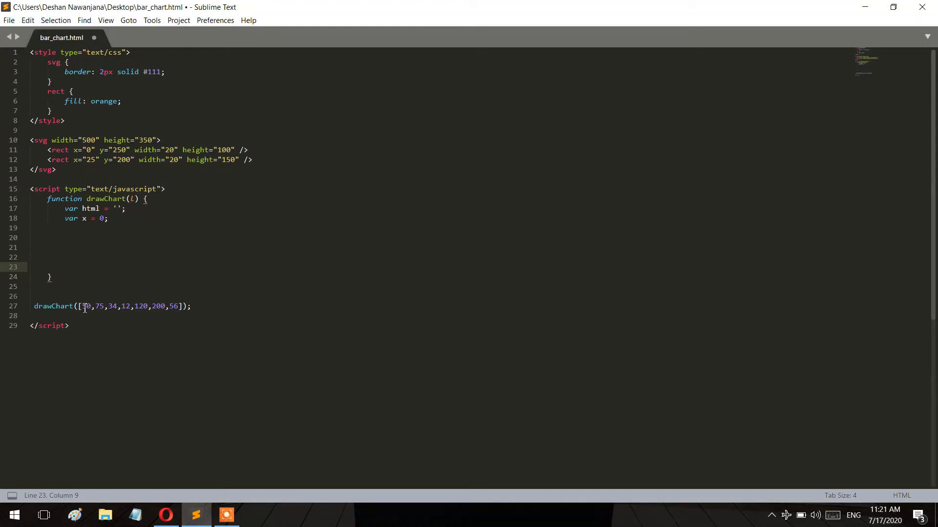
# - Delete the extra blank lines in drawChart
pyautogui.moveTo(82, 306); pyautogui.dragTo(180, 306)
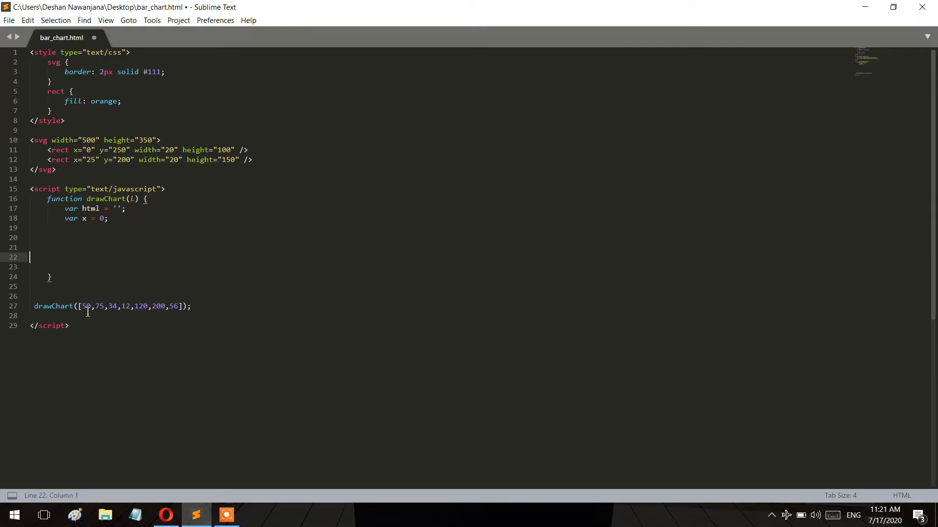
pyautogui.click(113, 306)
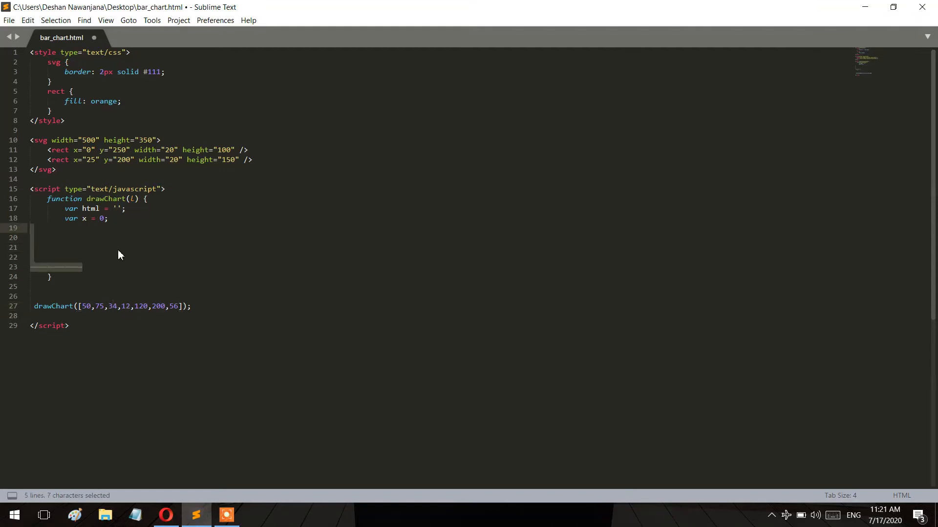
pyautogui.press('Delete')
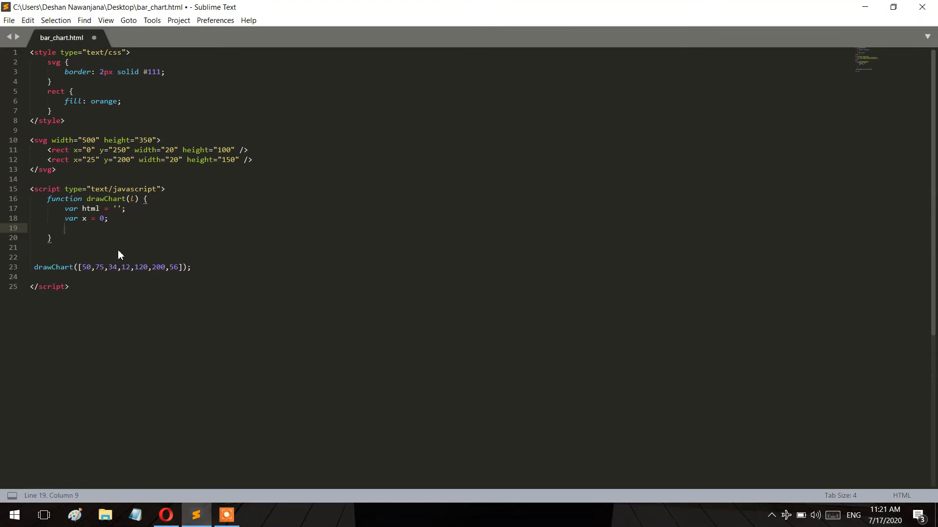
# - Add an empty for(i = 0; i < l.length; i++) { } loop and save
pyautogui.write('for()')
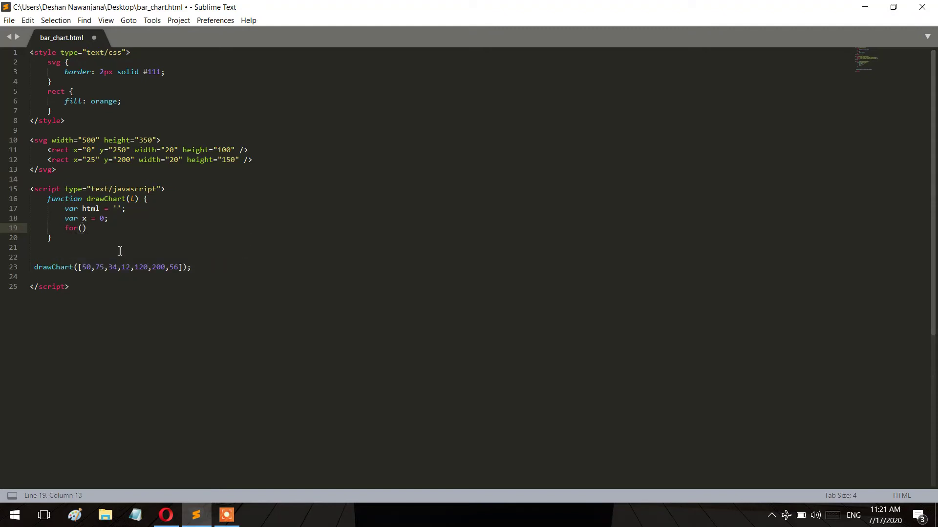
pyautogui.moveTo(136, 208)
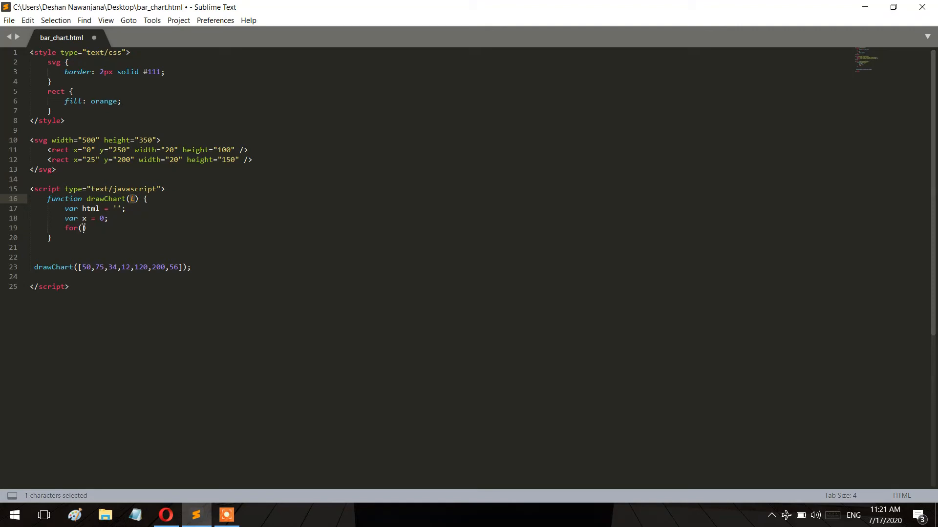
pyautogui.write('i')
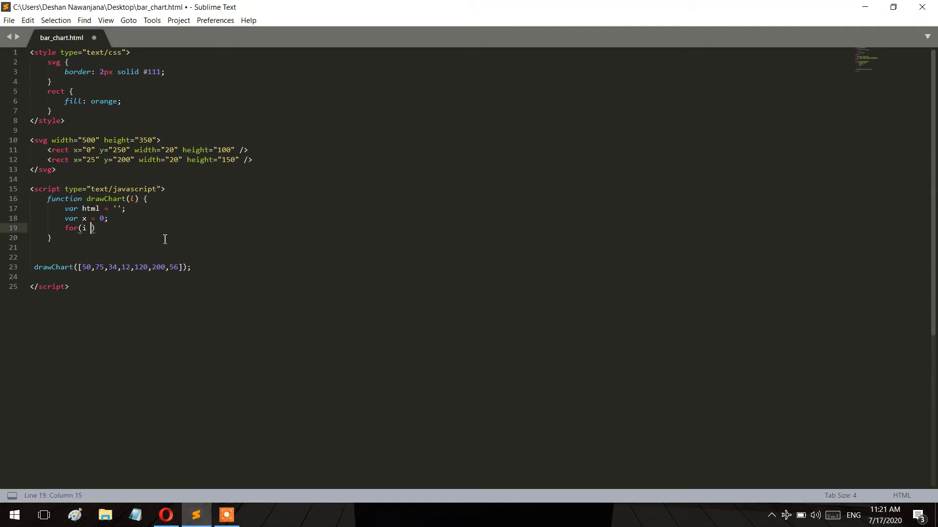
pyautogui.write('= 0; i < l.')
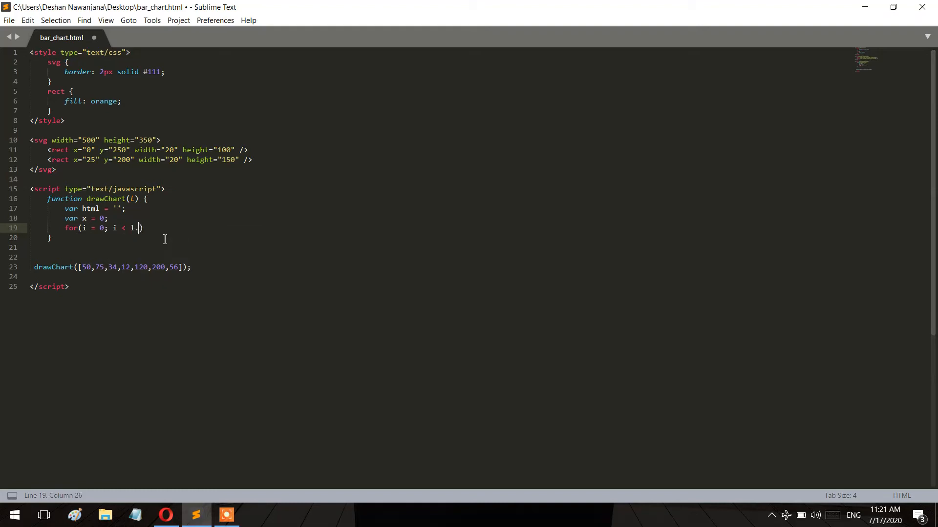
pyautogui.write('length; i++')
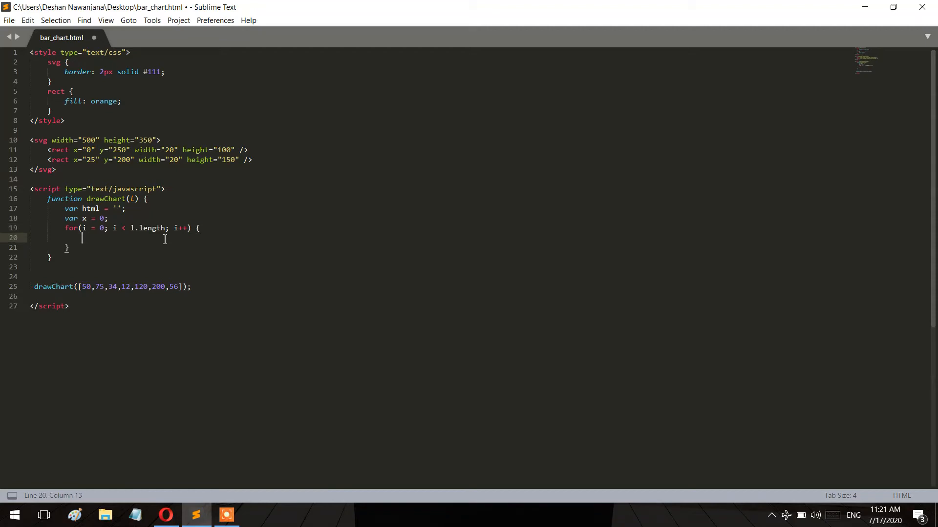
pyautogui.moveTo(164, 253)
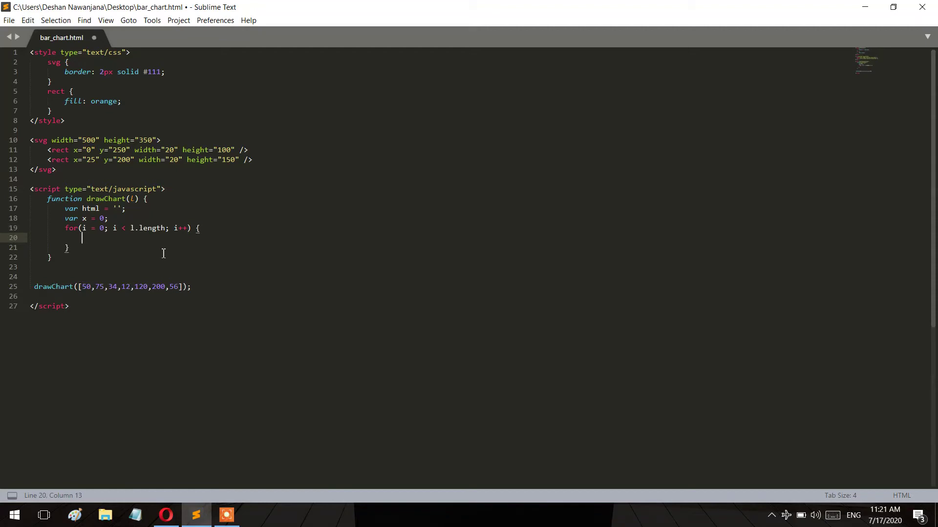
pyautogui.moveTo(143, 244)
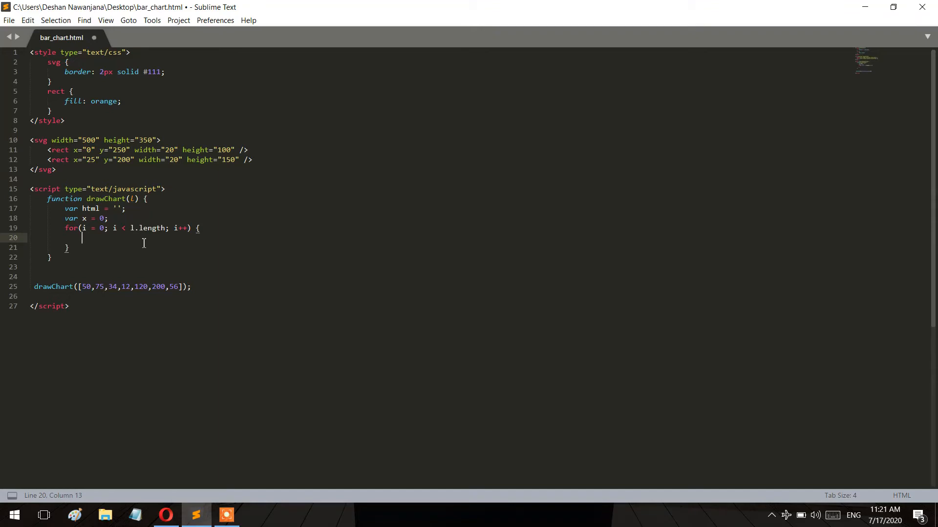
pyautogui.press('ctrl+s')
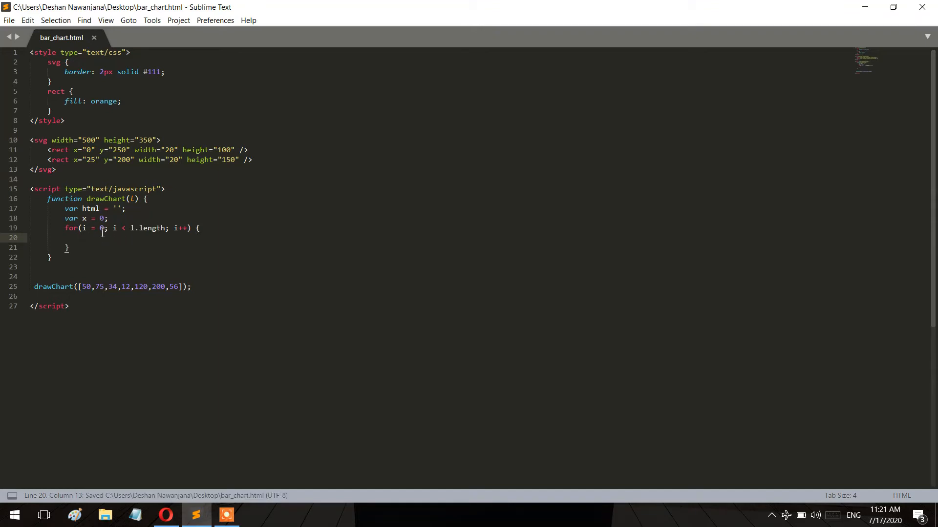
# - In the loop, append a rect string to html with x from x and y as 350 - l[i]
pyautogui.write('html')
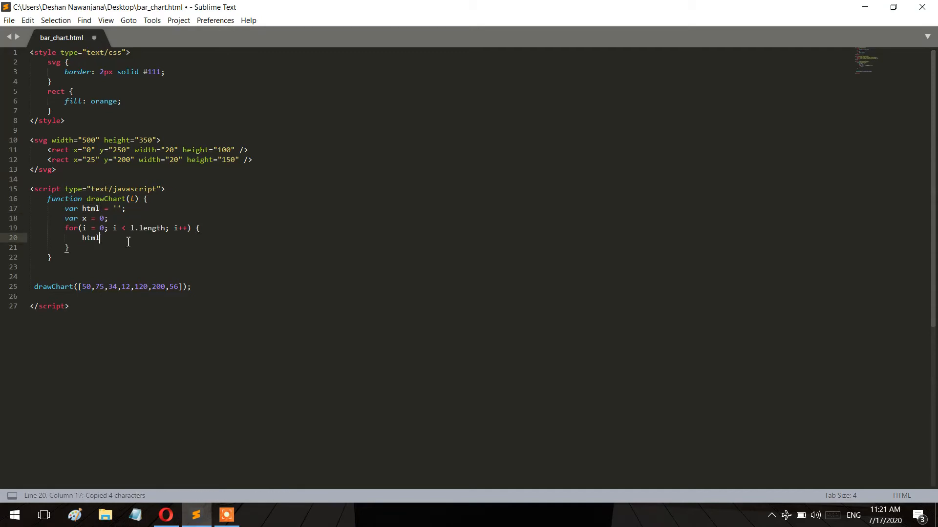
pyautogui.write('+=')
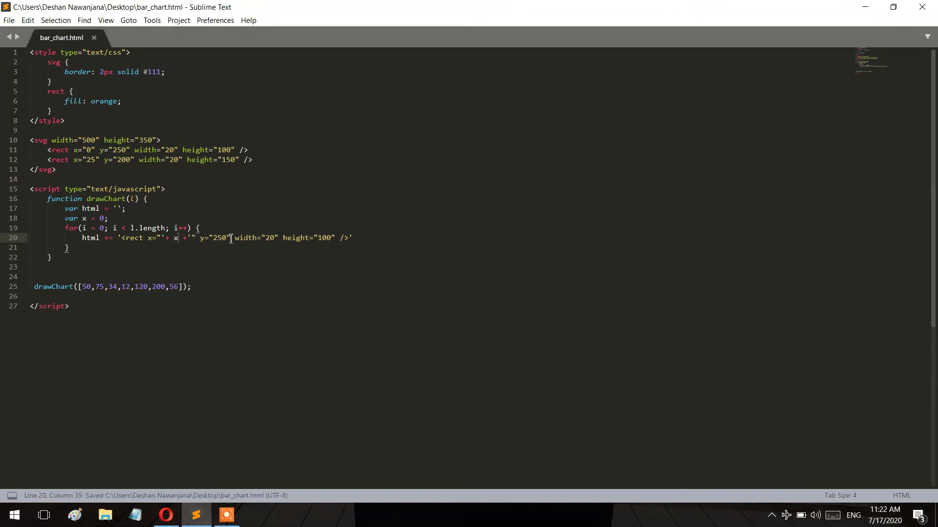
pyautogui.doubleClick(220, 237)
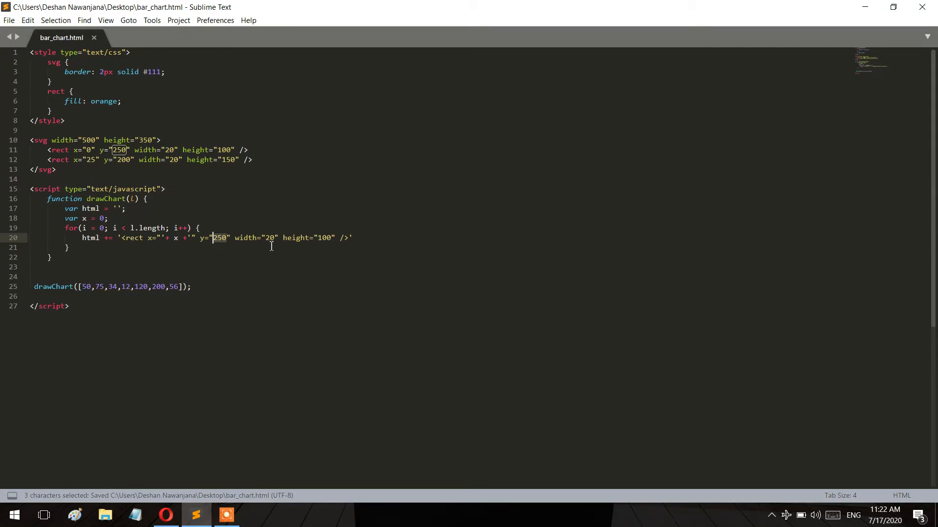
pyautogui.press('Delete')
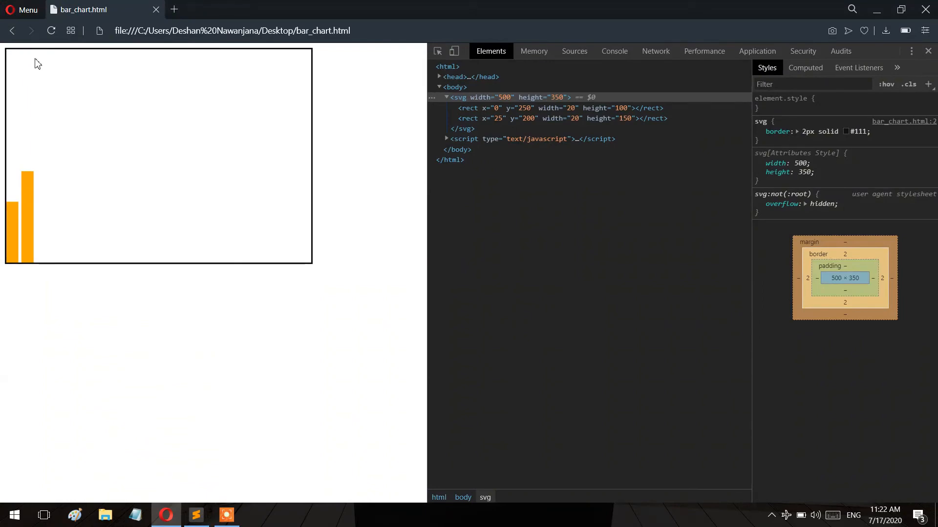
pyautogui.click(195, 516)
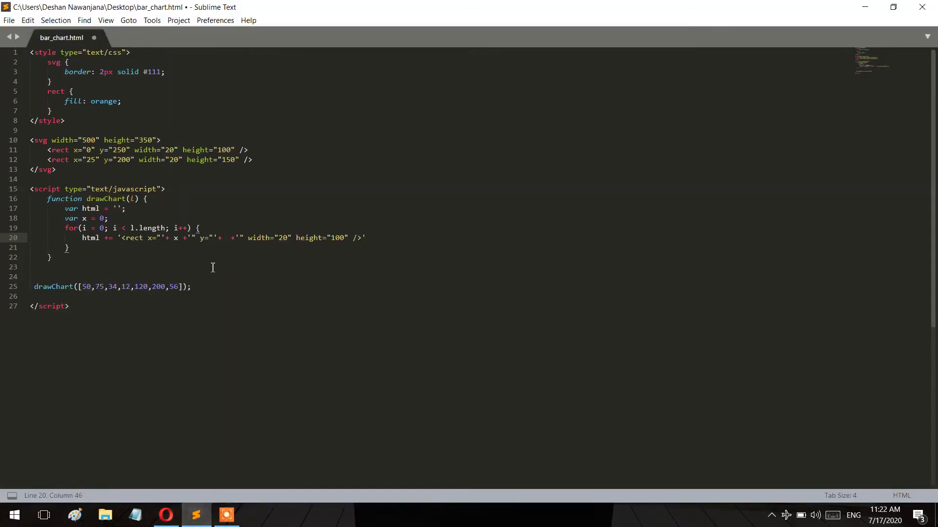
pyautogui.write('(35)')
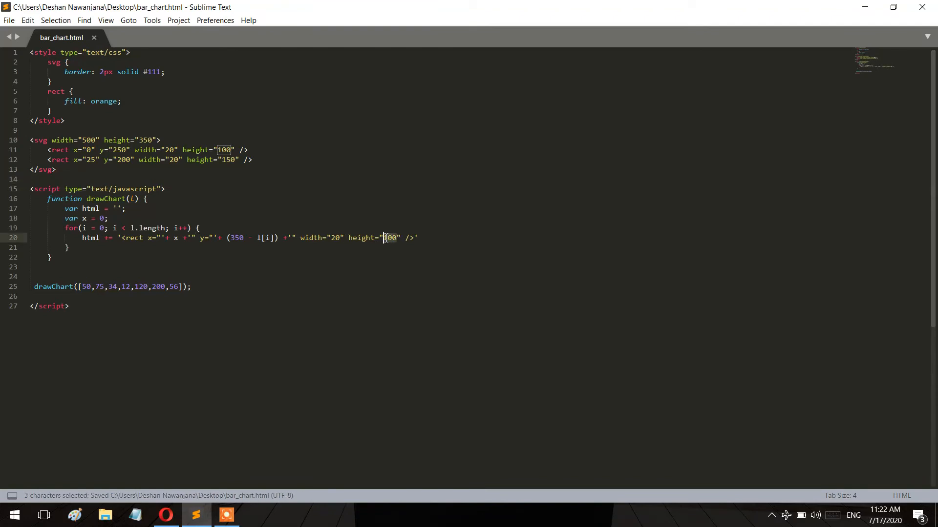
# - Set the rect's height to l[i] and add x += 25; after the append
pyautogui.press('Delete')
pyautogui.write("'++")
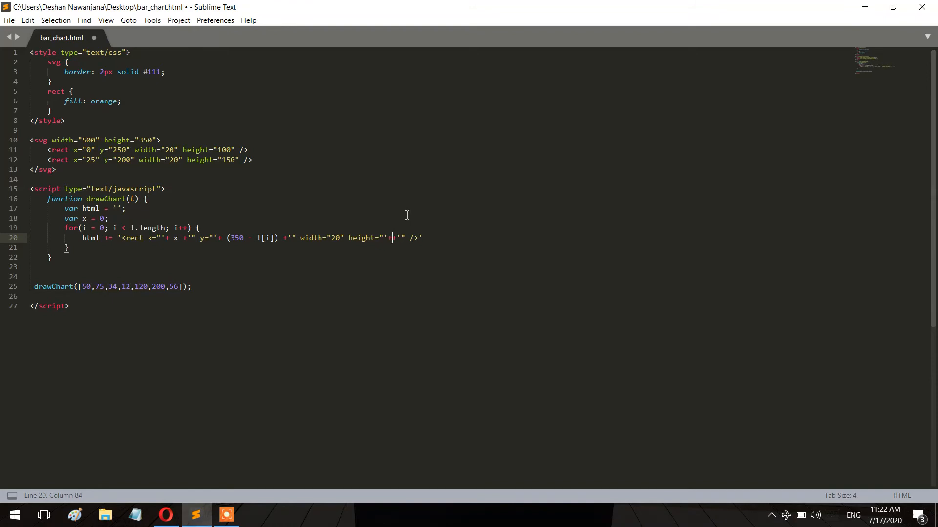
pyautogui.write('l[]')
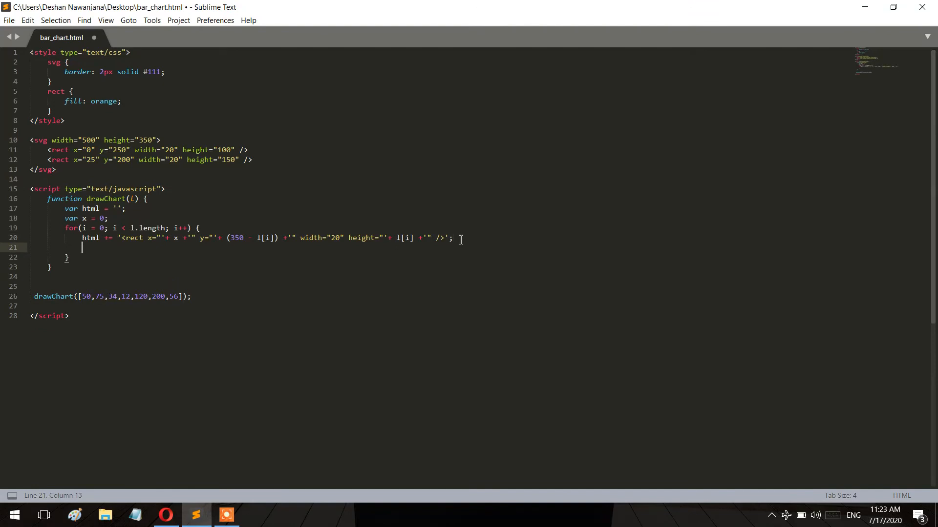
pyautogui.write('x +=')
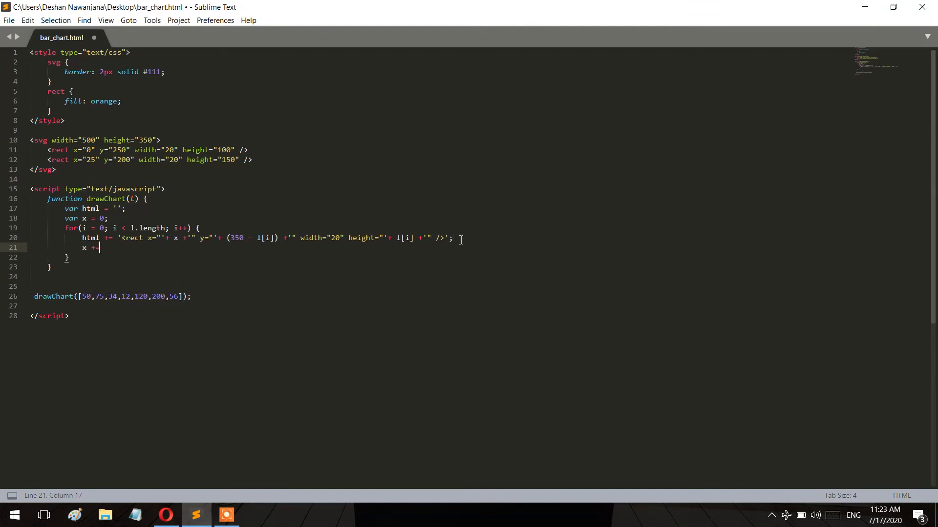
pyautogui.write('25;')
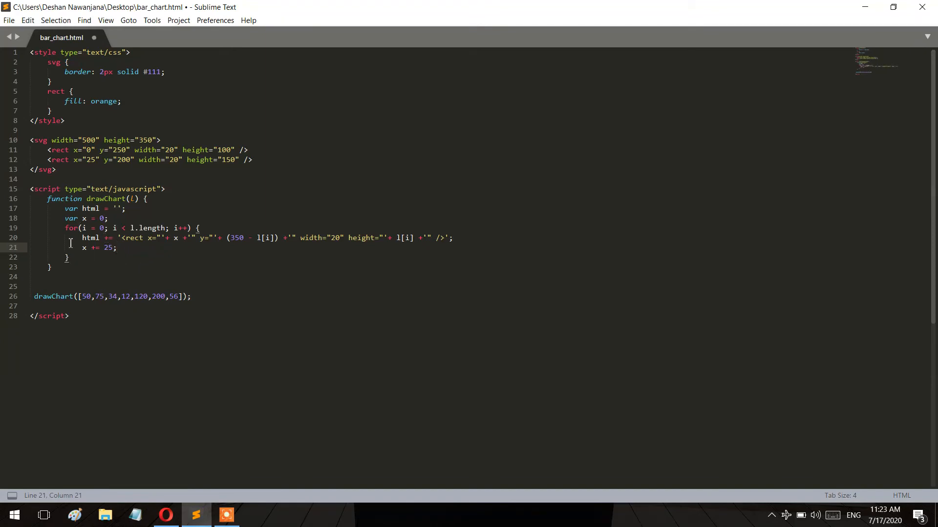
pyautogui.press('Enter')
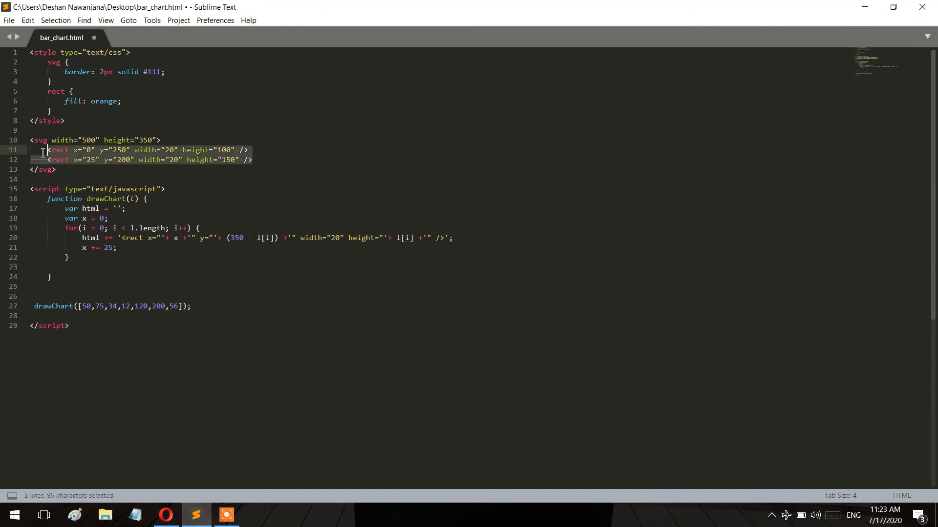
# - Delete the two hard-coded rects and give the svg id="graph"
pyautogui.press('Delete')
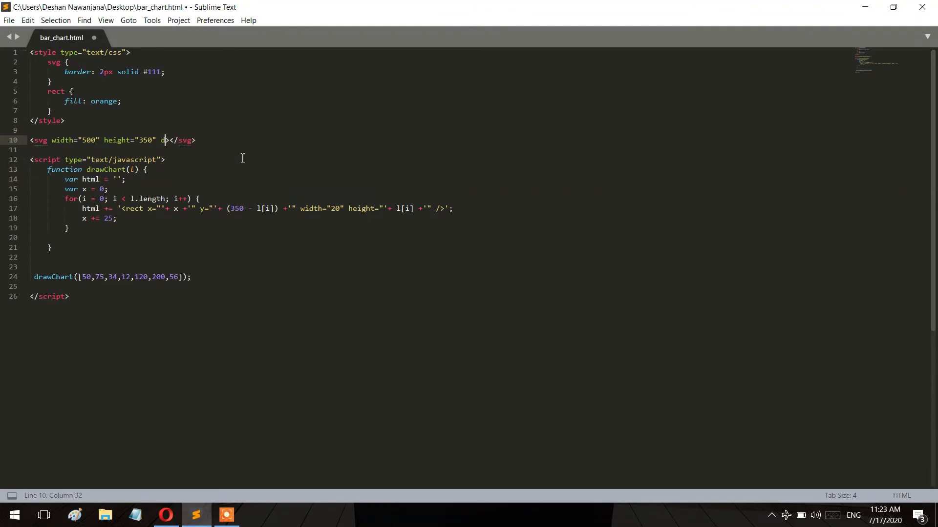
pyautogui.write('id="')
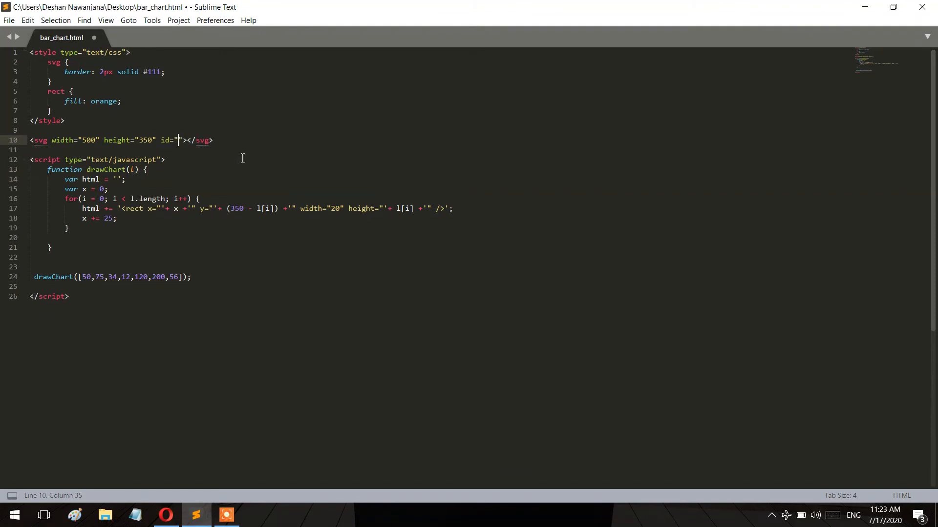
pyautogui.write('g')
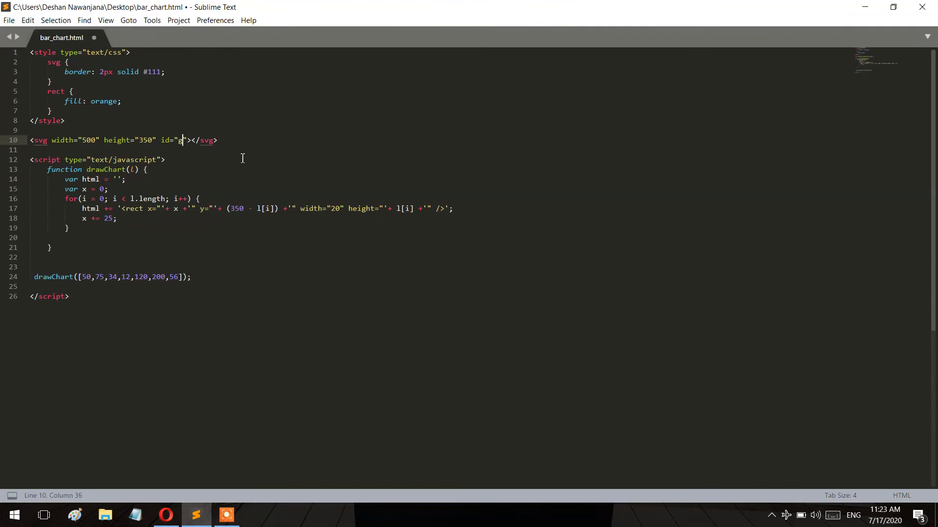
pyautogui.write('raph')
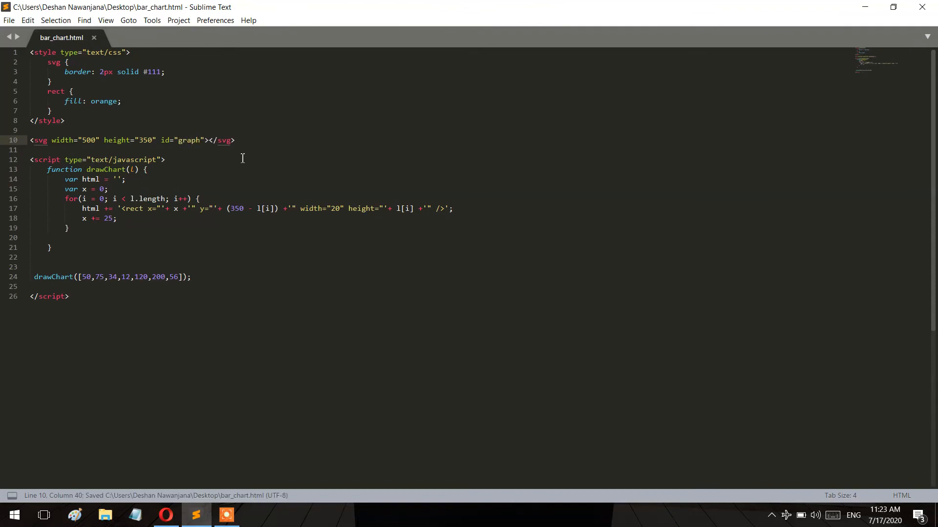
pyautogui.moveTo(103, 238)
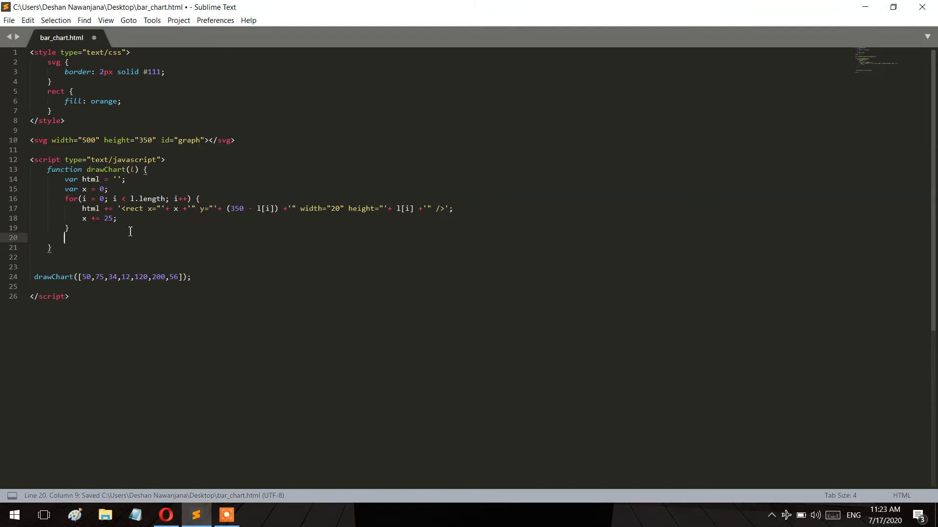
# - End drawChart with document.getElementById('graph').innerHTML = html; and save
pyautogui.write('document.')
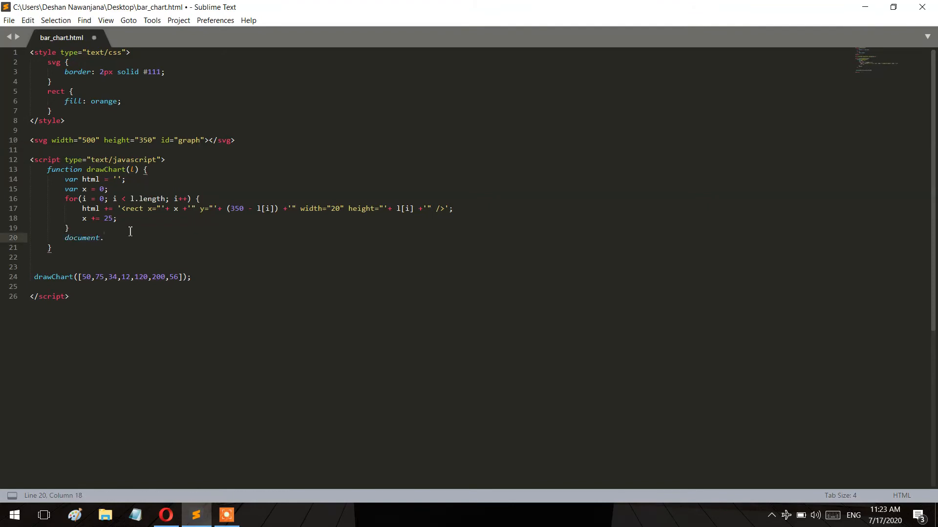
pyautogui.write("getElementsByTagName('')")
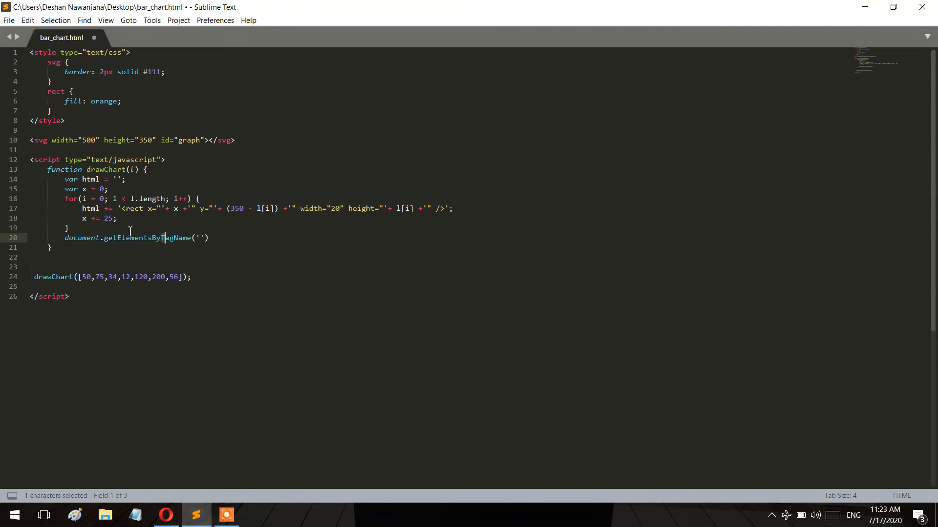
pyautogui.write('getElementById')
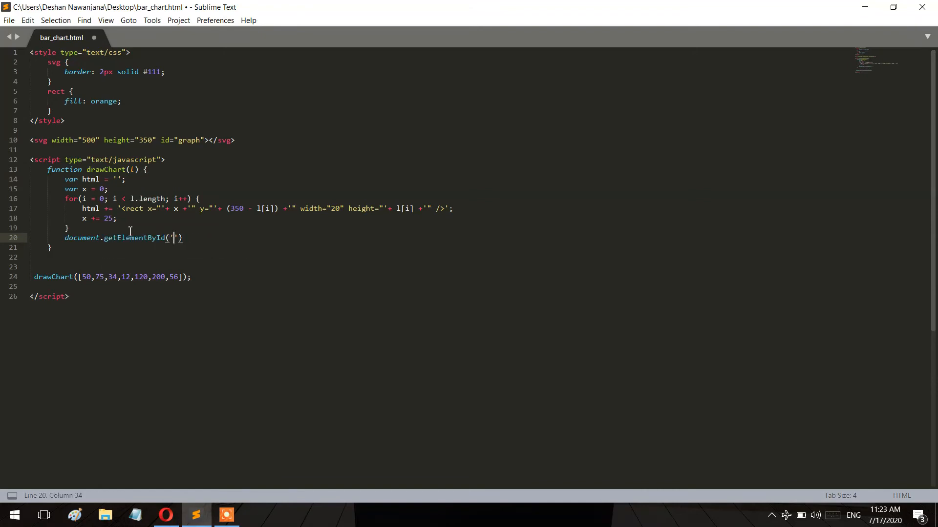
pyautogui.write("graph'")
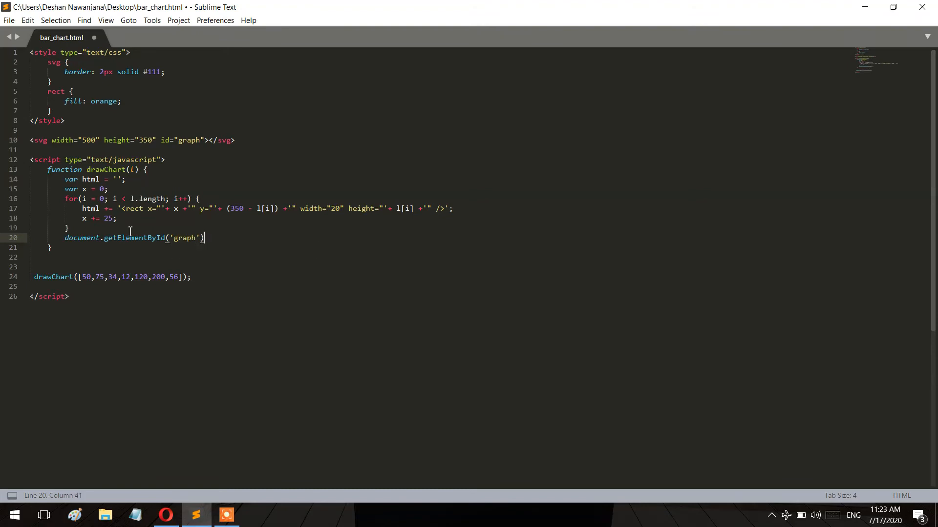
pyautogui.write('.i')
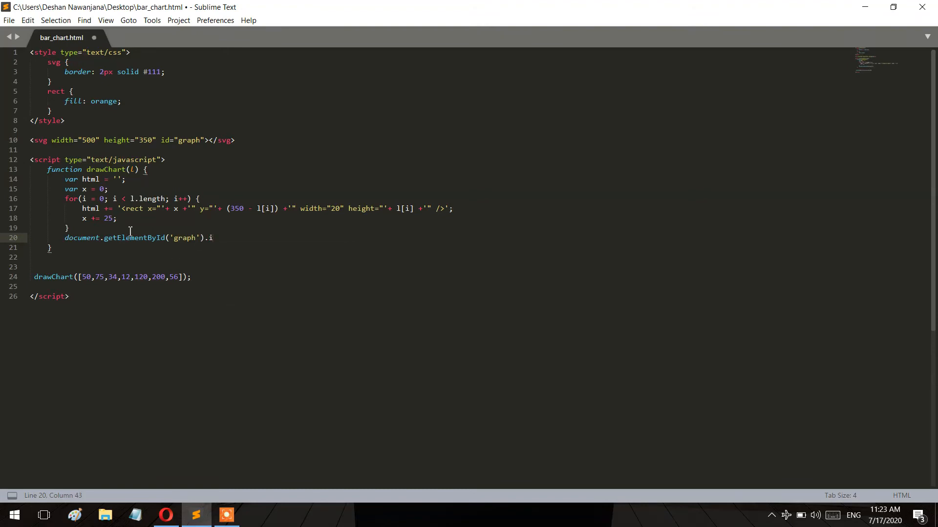
pyautogui.write('nnerHTML =')
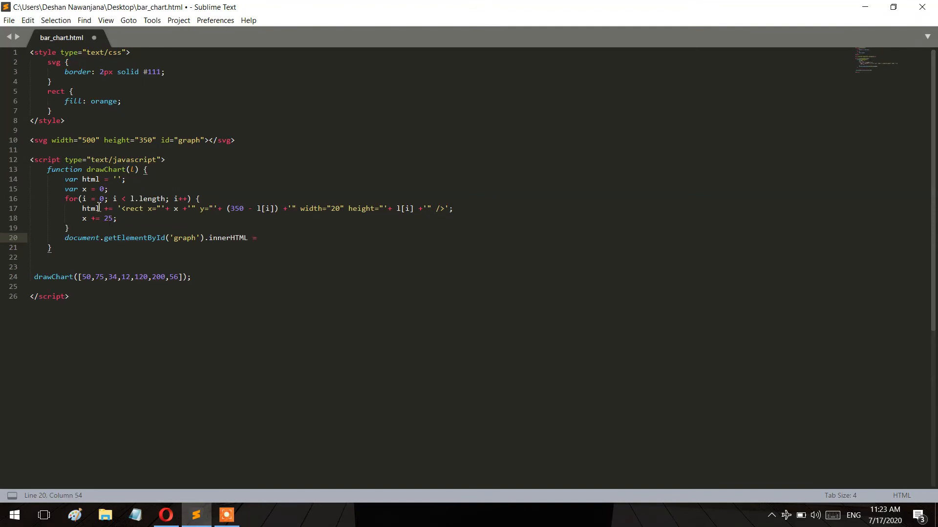
pyautogui.write('html')
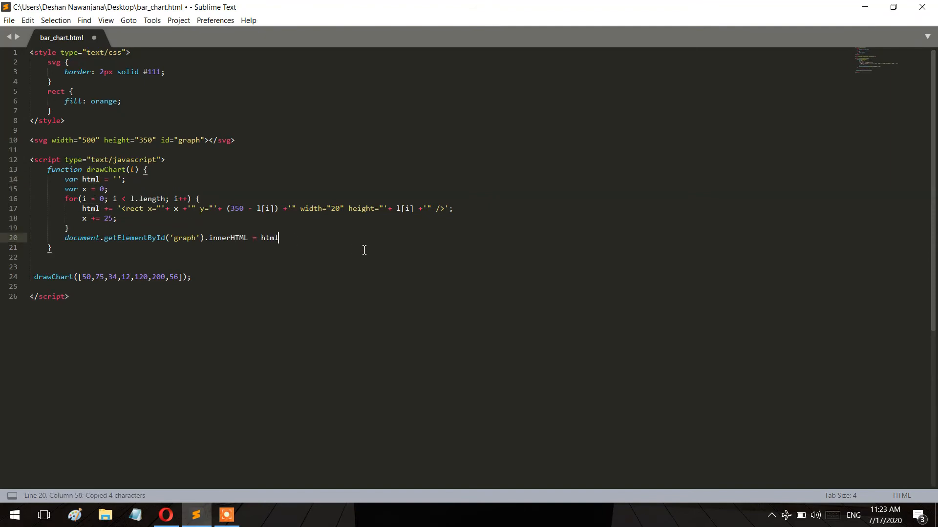
pyautogui.write(';')
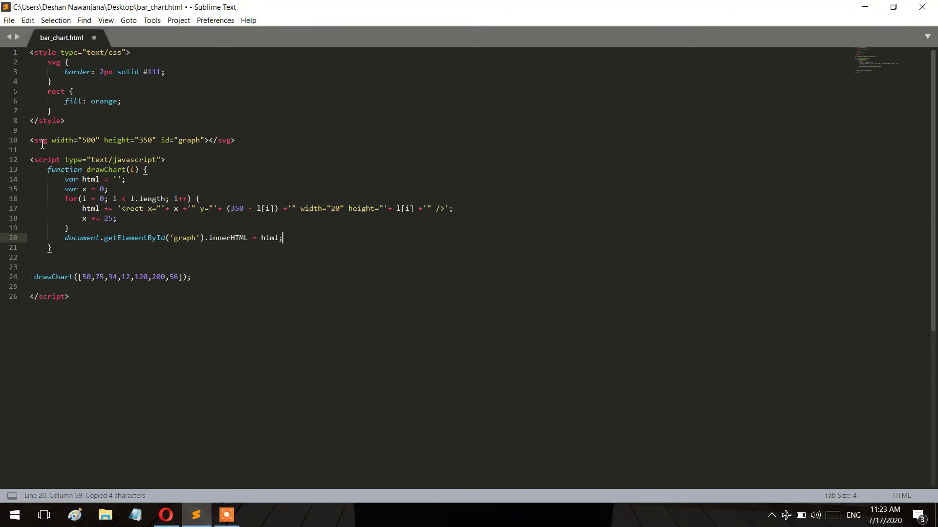
pyautogui.press('ctrl+s')
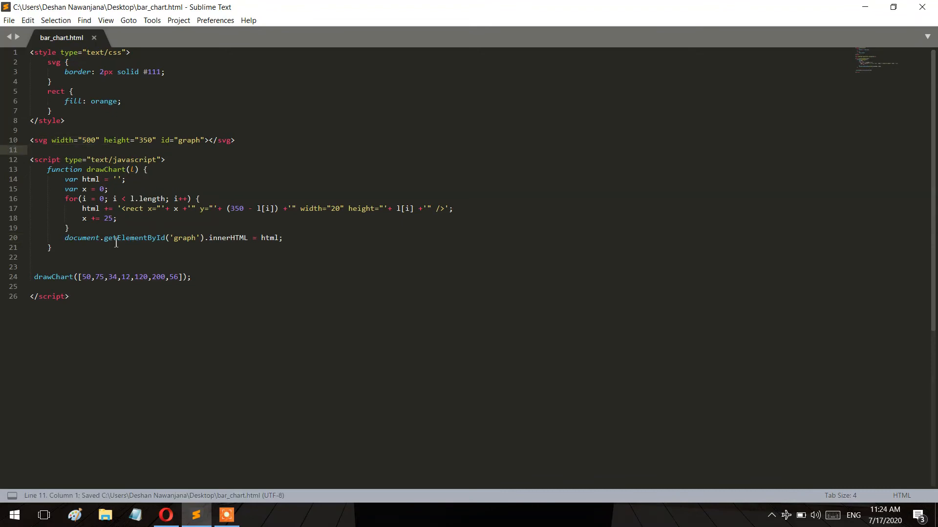
pyautogui.moveTo(181, 237)
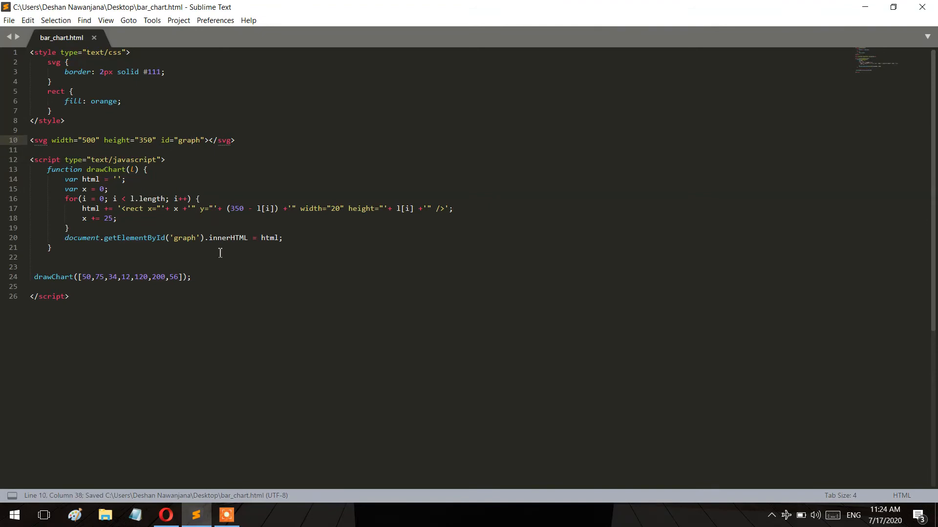
pyautogui.click(211, 141)
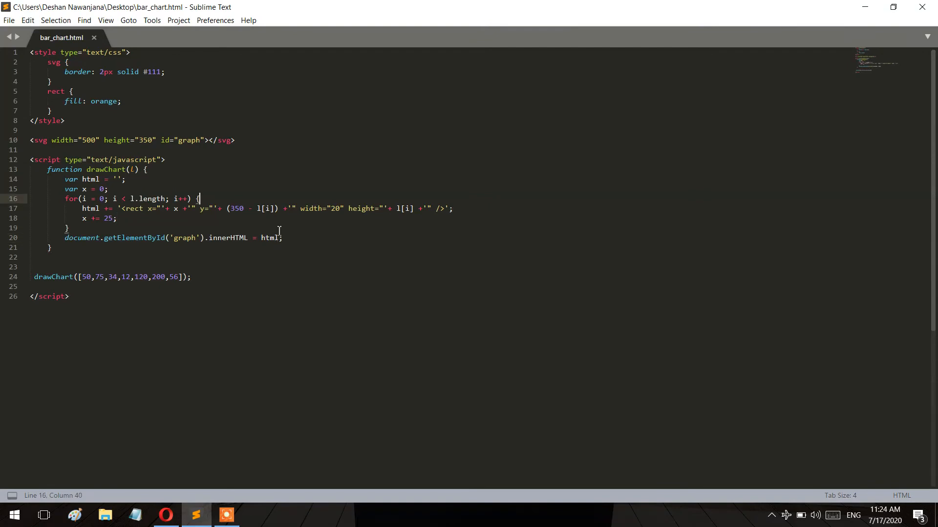
# - View the seven script-generated orange bars in Opera and return to the editor
pyautogui.click(166, 515)
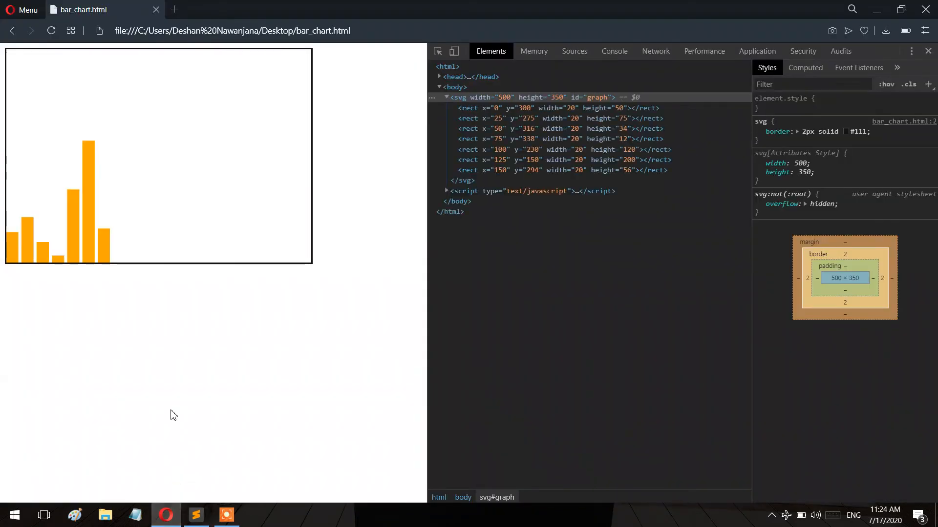
pyautogui.moveTo(168, 222)
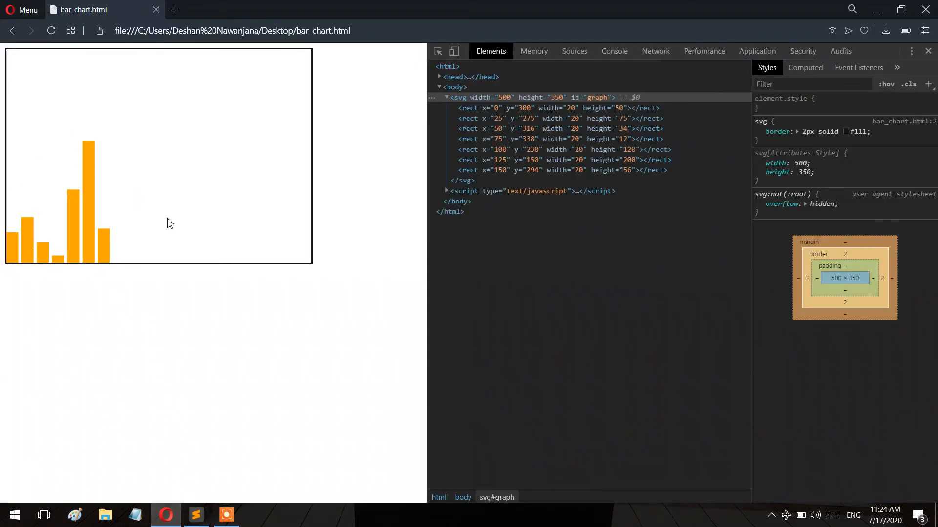
pyautogui.moveTo(121, 283)
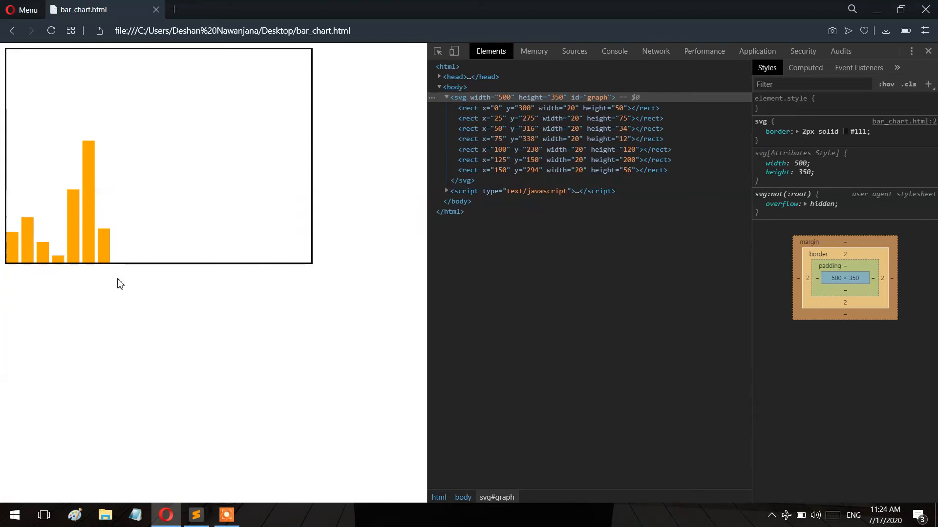
pyautogui.moveTo(194, 248)
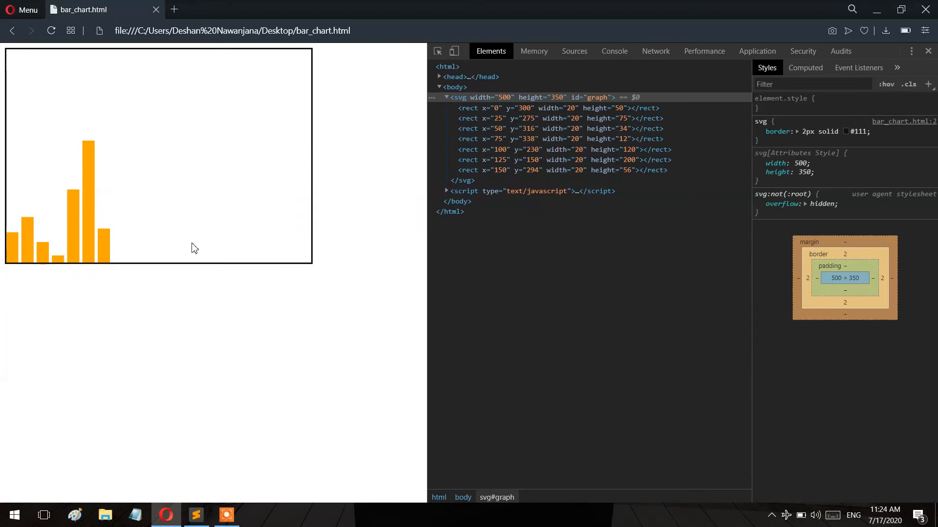
pyautogui.moveTo(102, 287)
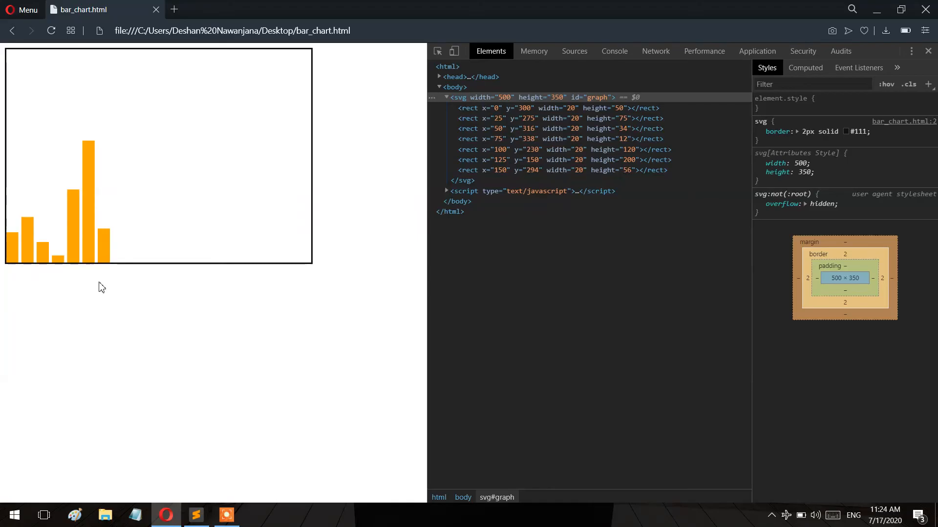
pyautogui.click(195, 516)
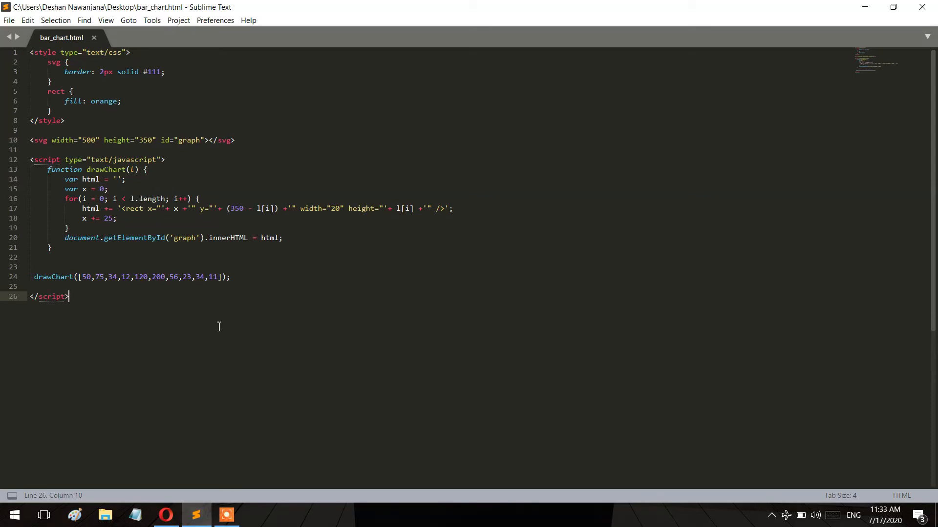
# - Save the drawChart data extended with 23, 34, 11 and confirm Opera renders ten orange bars
pyautogui.press('ctrl+s')
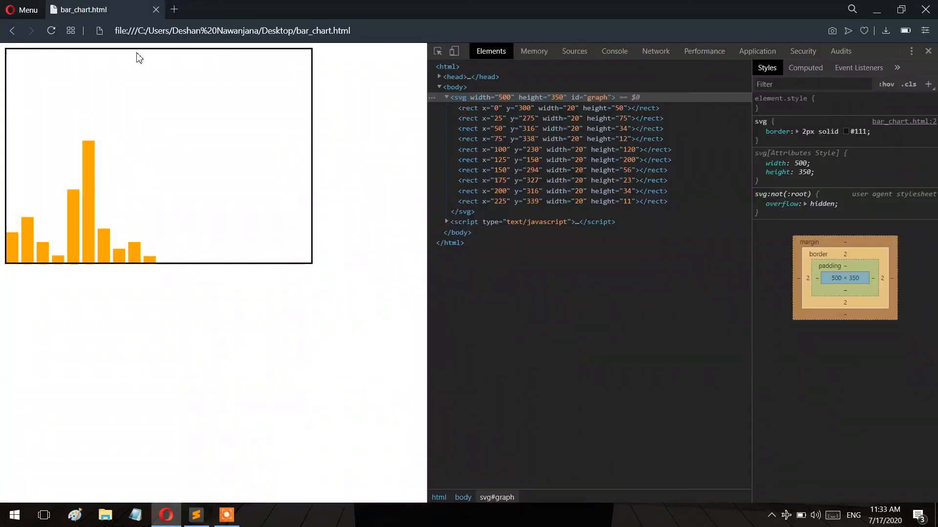
pyautogui.moveTo(190, 480)
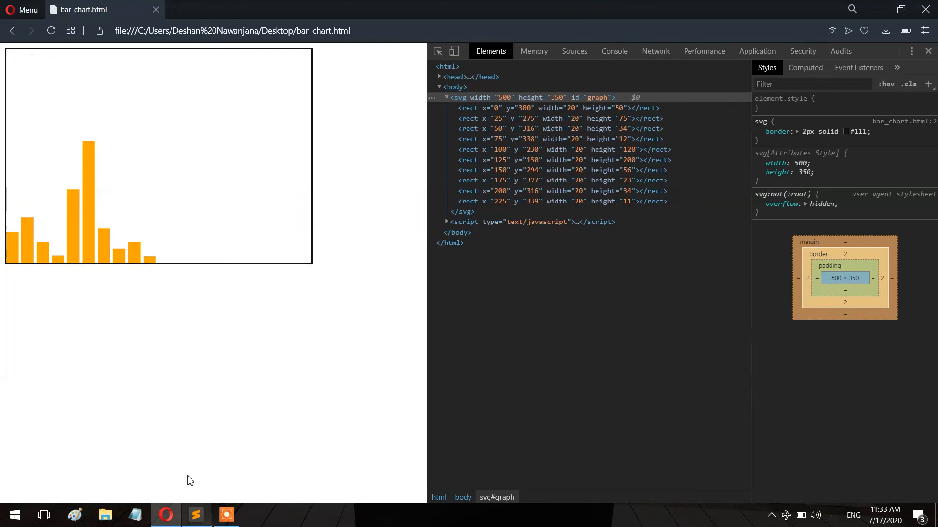
pyautogui.click(195, 515)
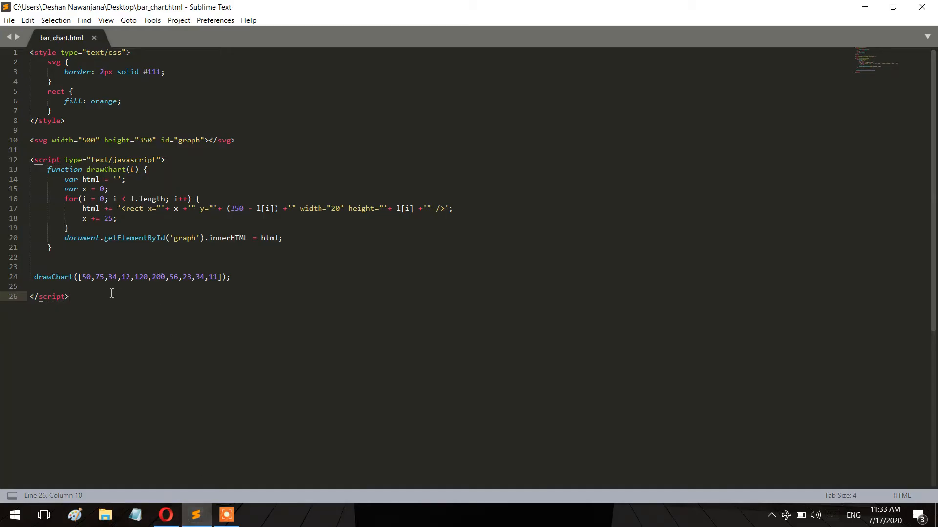
pyautogui.click(208, 277)
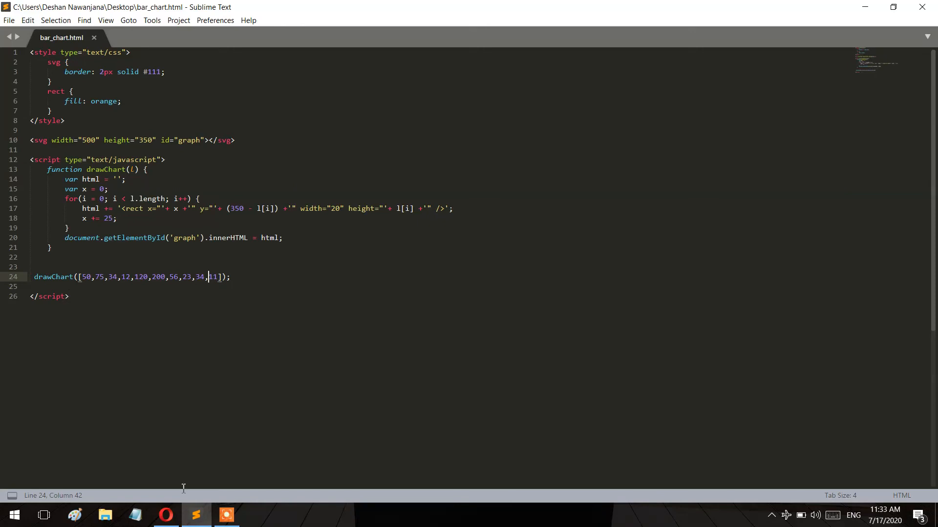
pyautogui.click(165, 515)
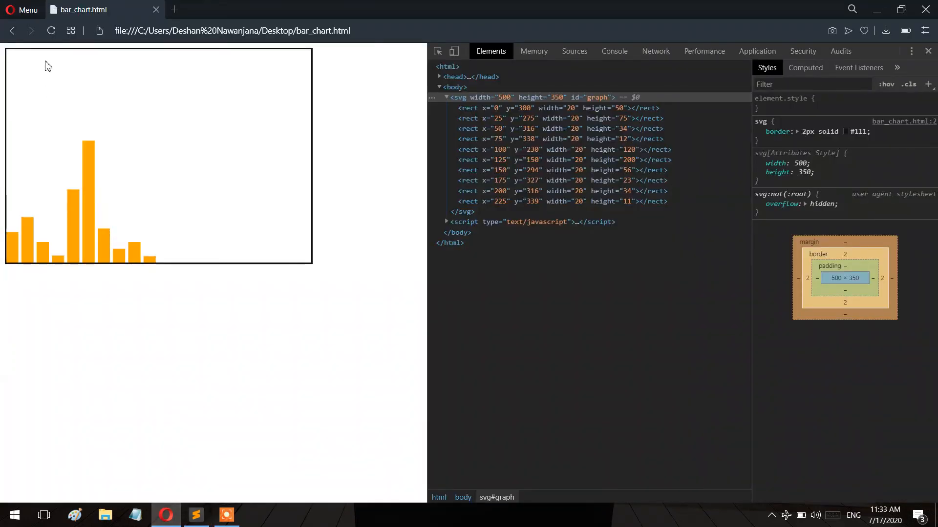
pyautogui.moveTo(205, 477)
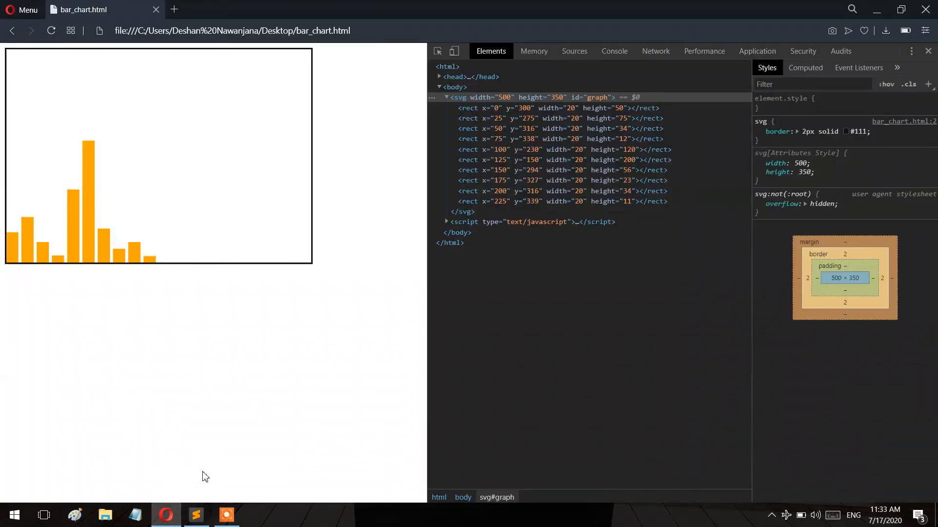
pyautogui.click(195, 515)
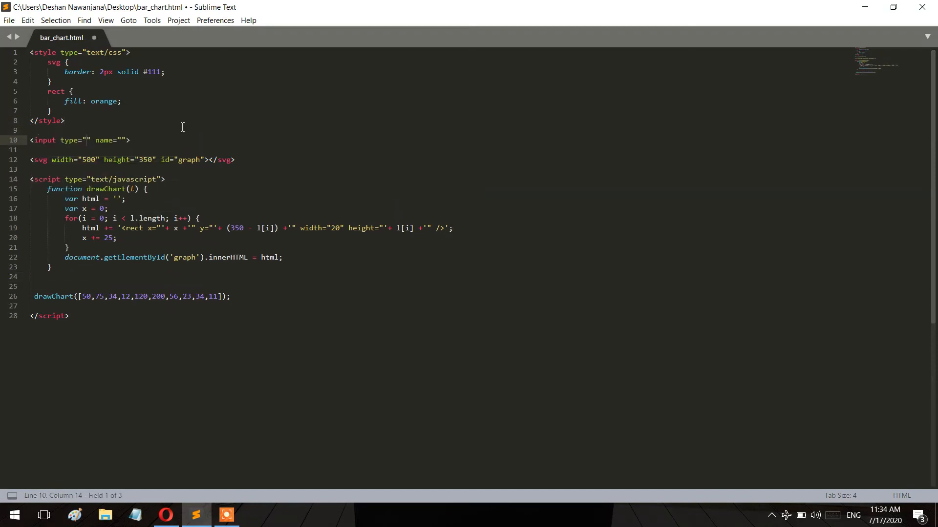
# - Make the input type text with placeholder "Enter Values", followed by two br tags before the svg
pyautogui.write('text')
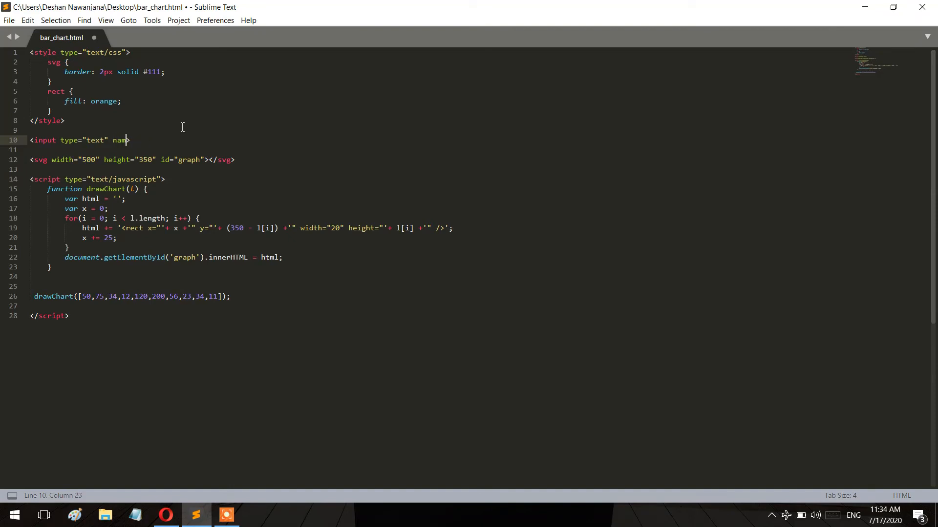
pyautogui.press('BackSpace')
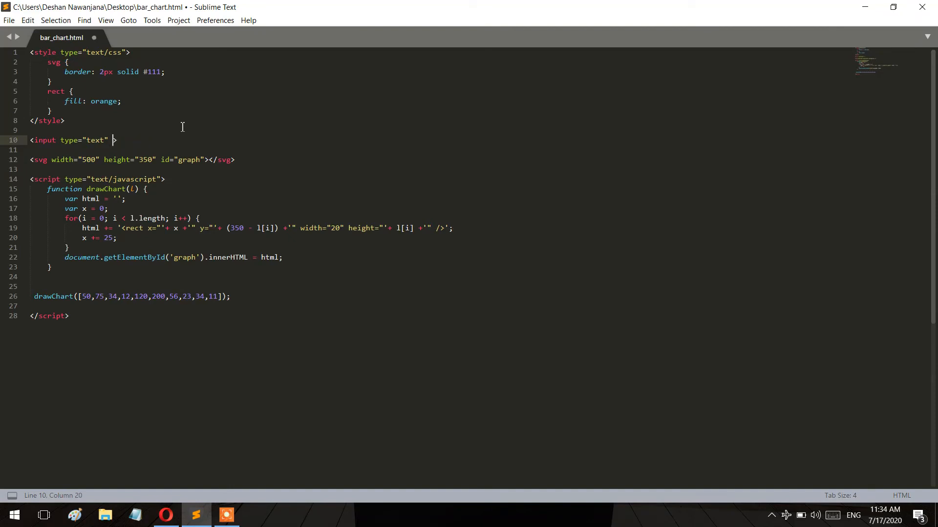
pyautogui.write('placeholder=""')
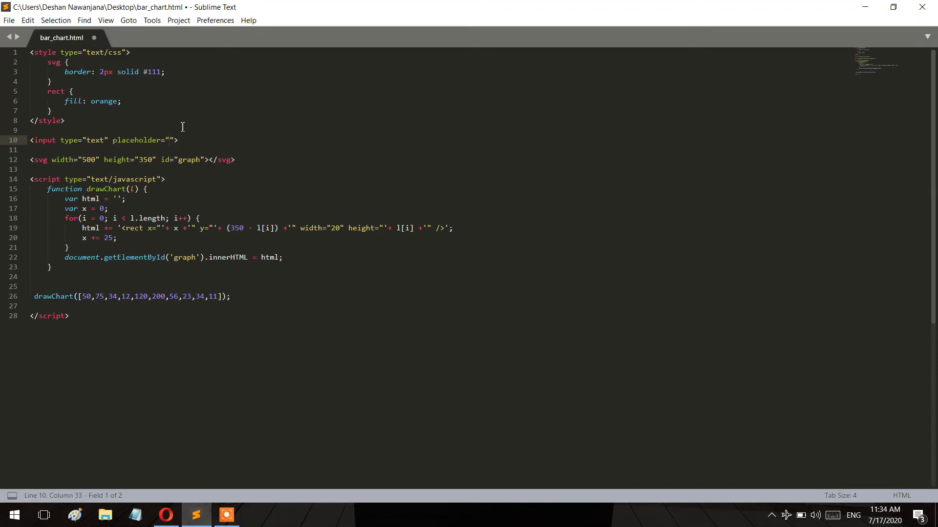
pyautogui.write('Enter')
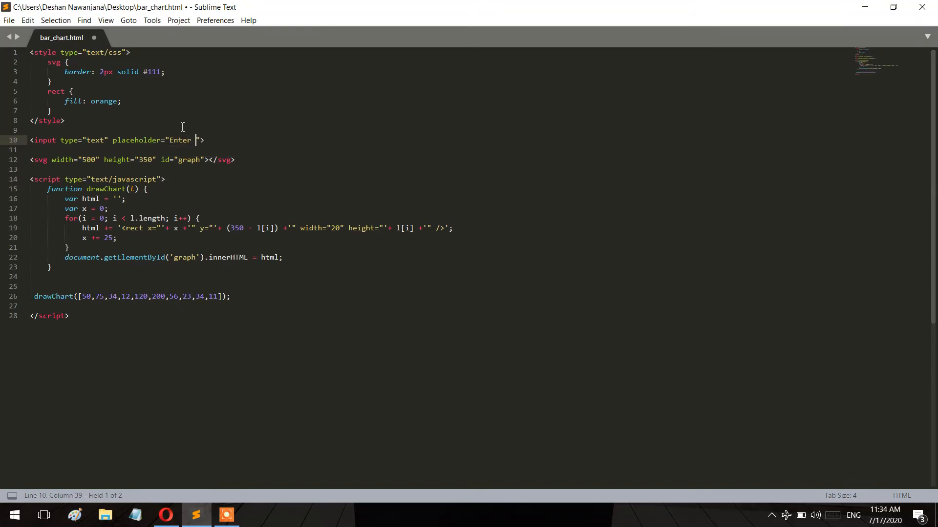
pyautogui.write('Values')
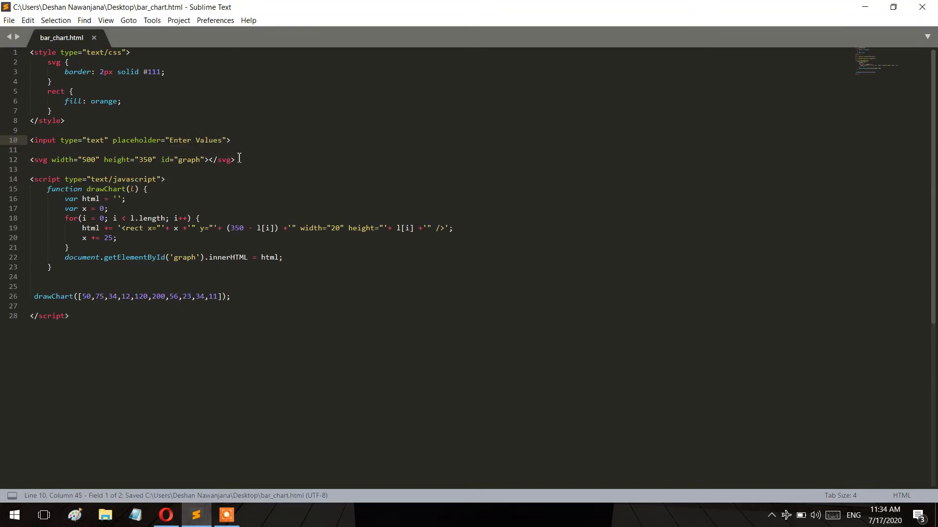
pyautogui.write('" "')
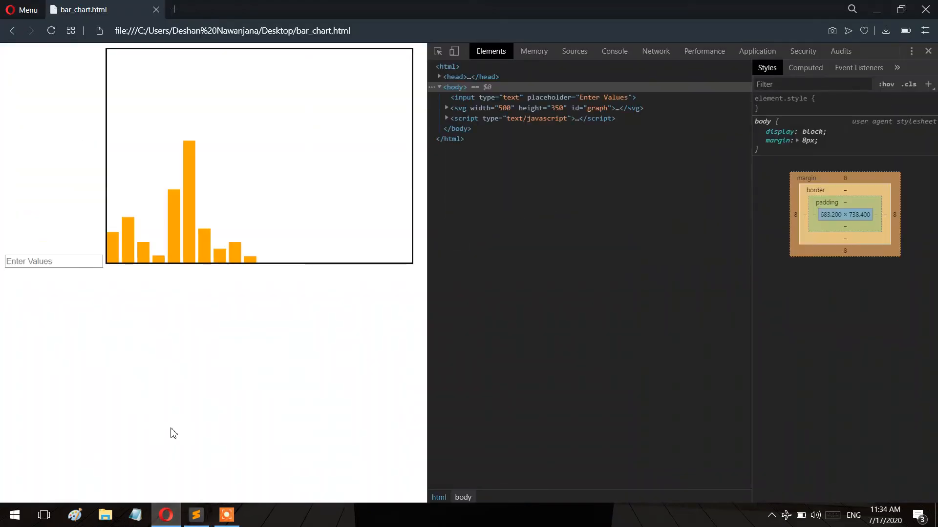
pyautogui.click(195, 514)
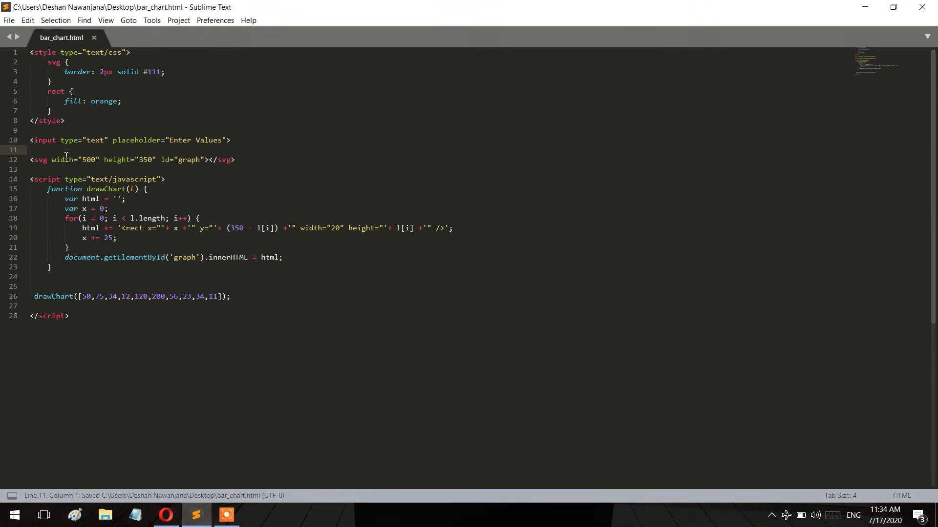
pyautogui.write('<br><b')
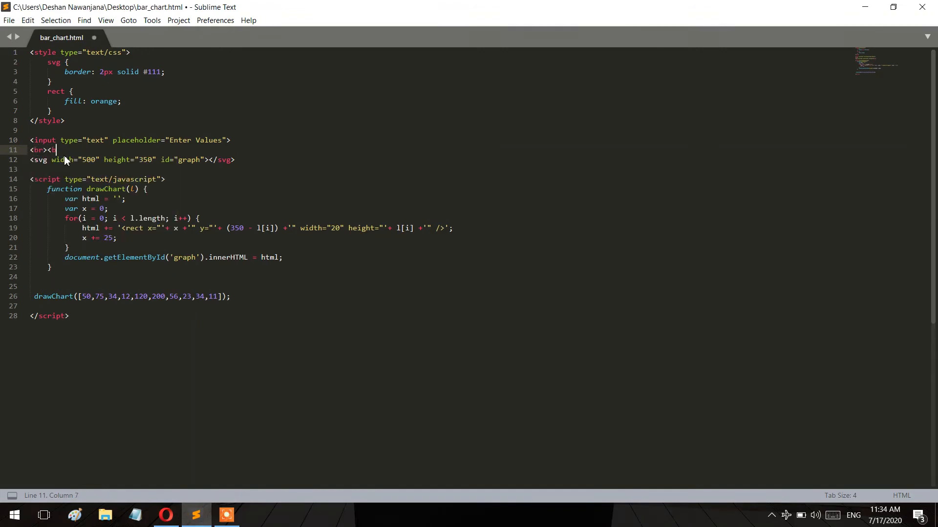
# - Verify in Opera that the Enter Values box accepts typed values like 123 without redrawing the chart
pyautogui.click(165, 515)
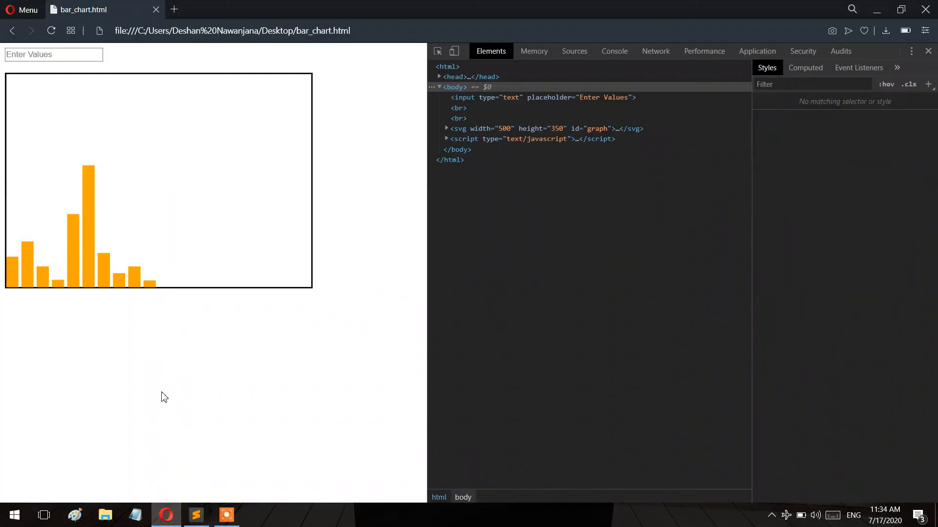
pyautogui.click(54, 55)
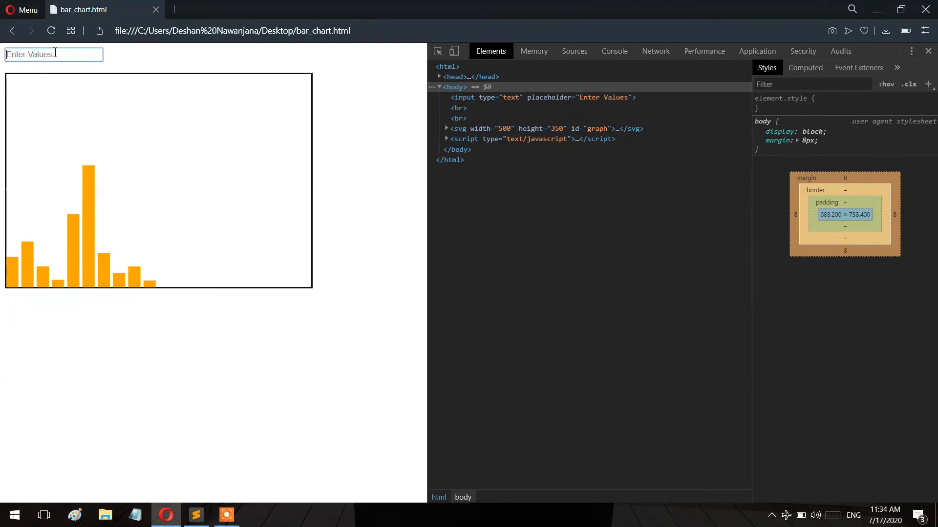
pyautogui.write('12,45,2')
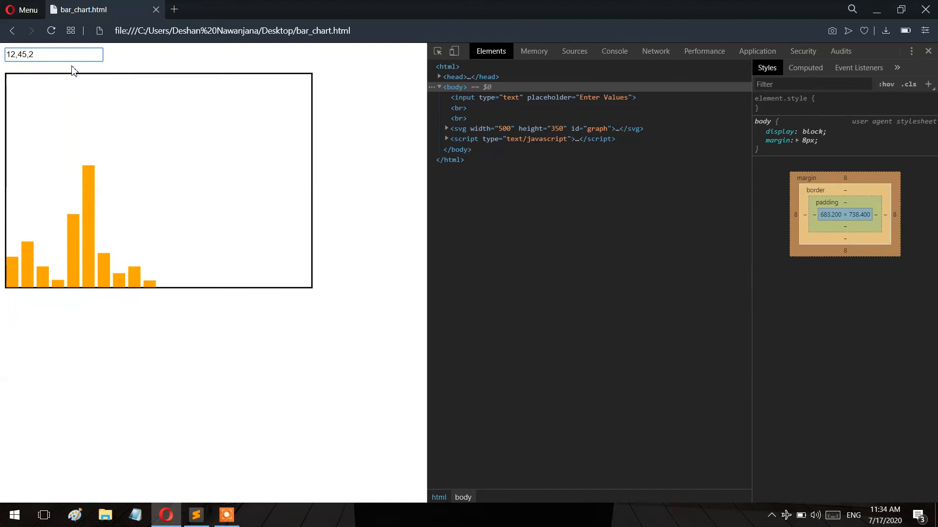
pyautogui.write('3')
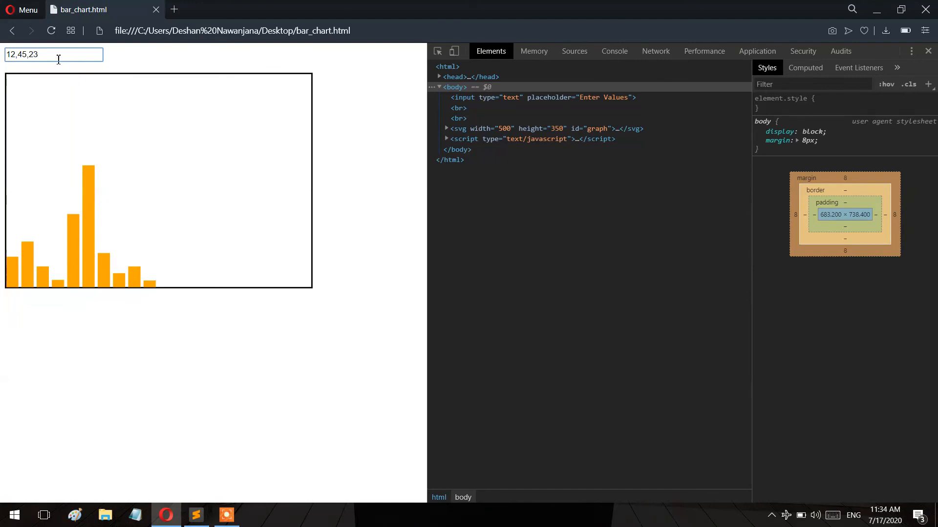
pyautogui.moveTo(26, 275)
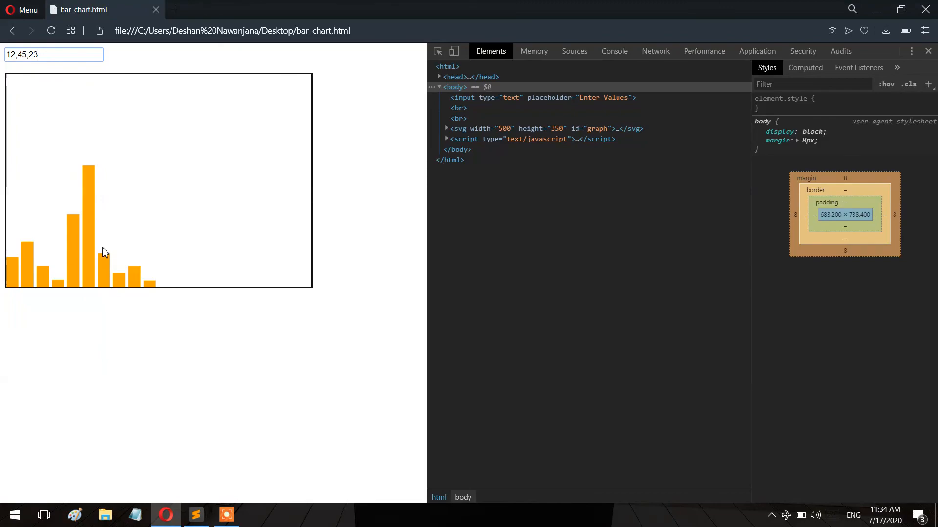
pyautogui.click(196, 516)
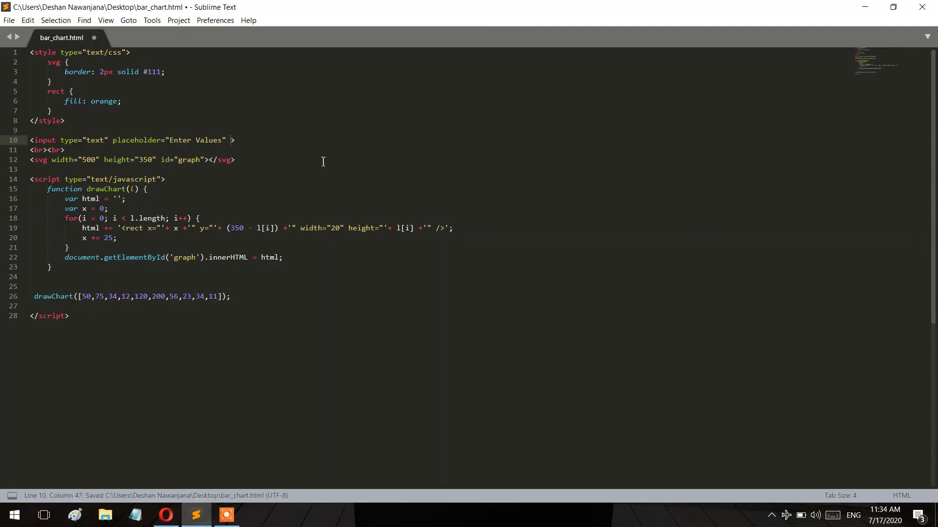
# - Add an onkeyup="keyUp()" attribute to the Enter Values input
pyautogui.write('onkeyup="')
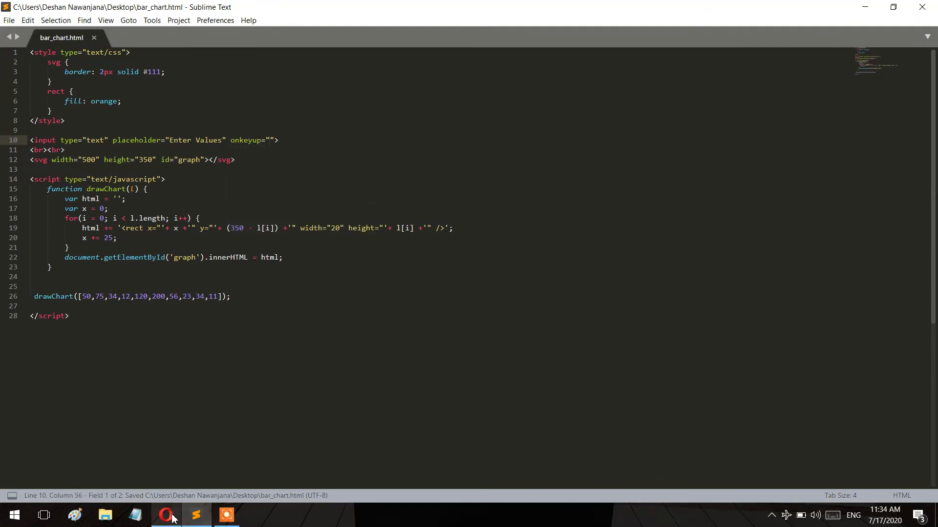
pyautogui.click(165, 516)
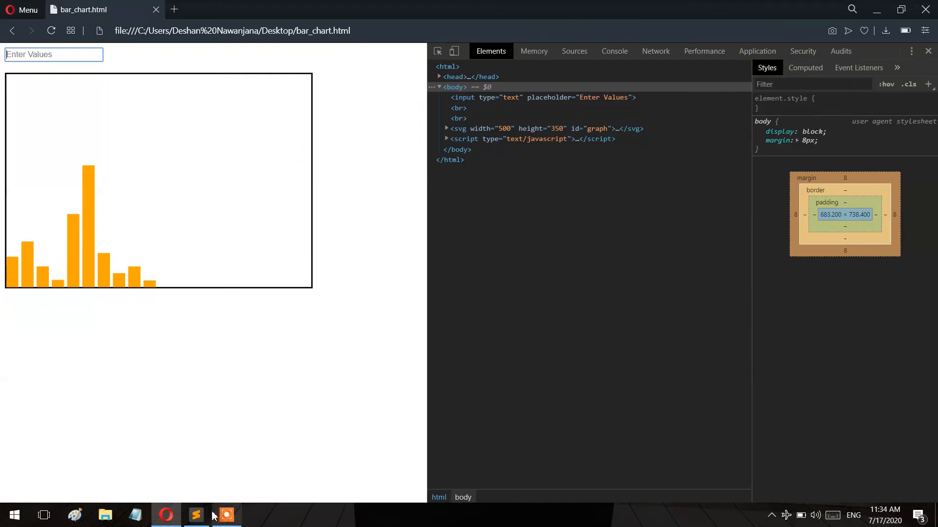
pyautogui.click(195, 515)
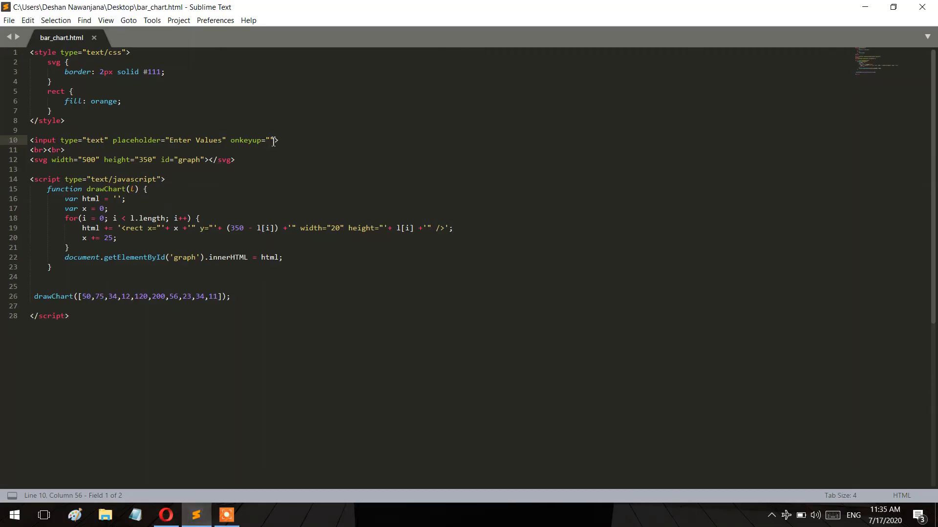
pyautogui.write('key')
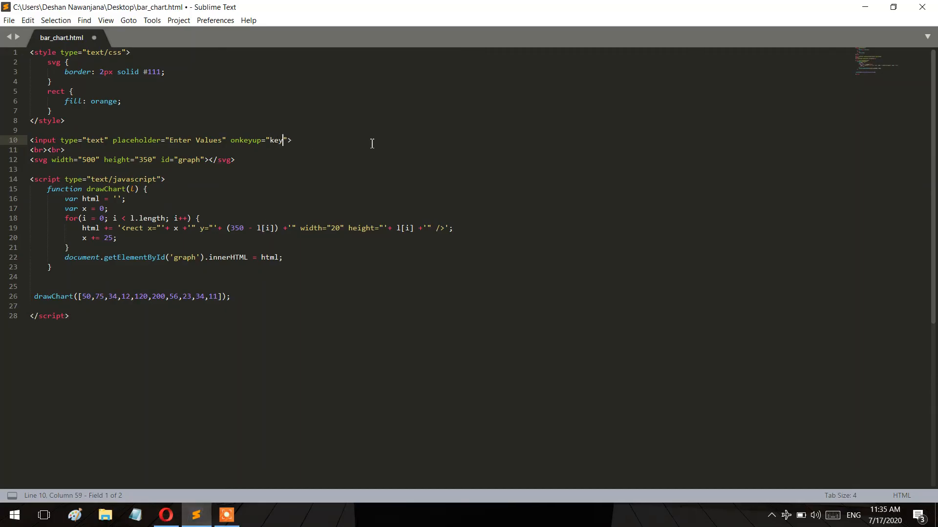
pyautogui.write('Up()')
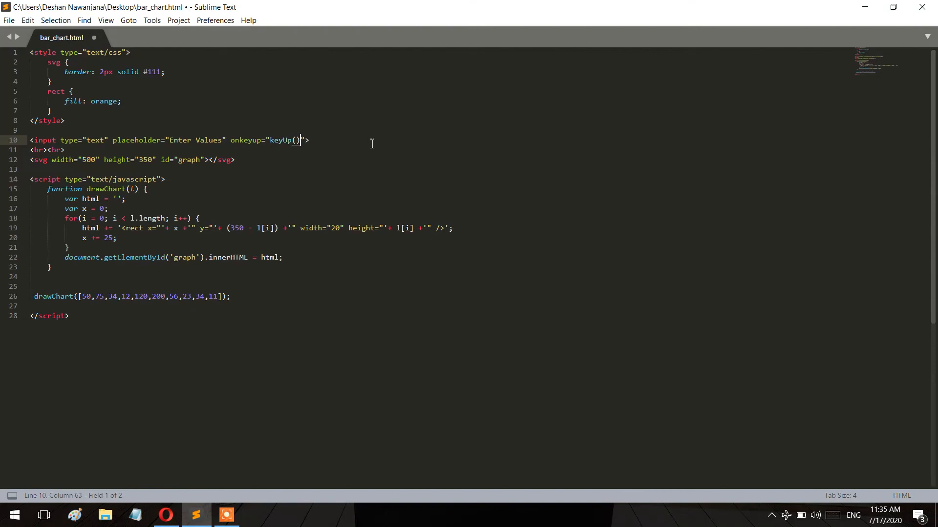
pyautogui.press('ctrl+s')
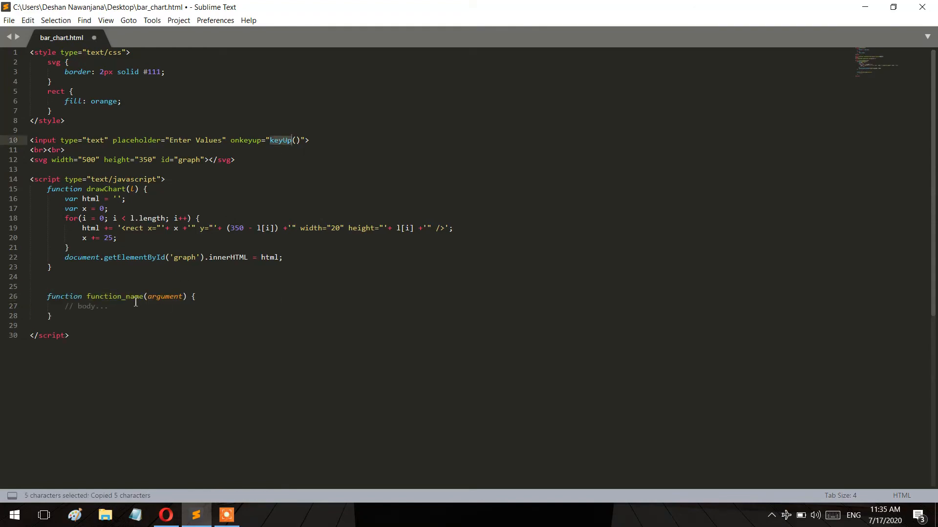
# - Define an empty keyUp(txt) function, pass this.value from the input, and save
pyautogui.write('keyUp')
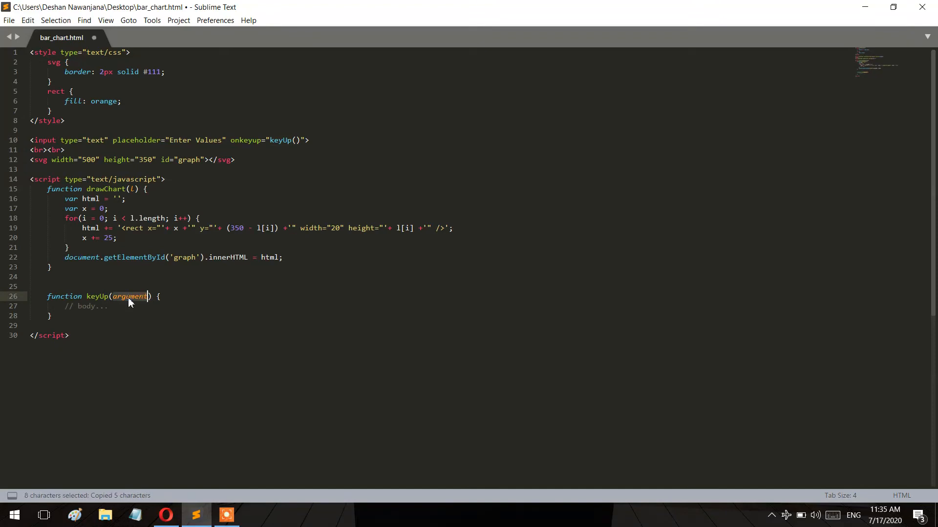
pyautogui.write('txt')
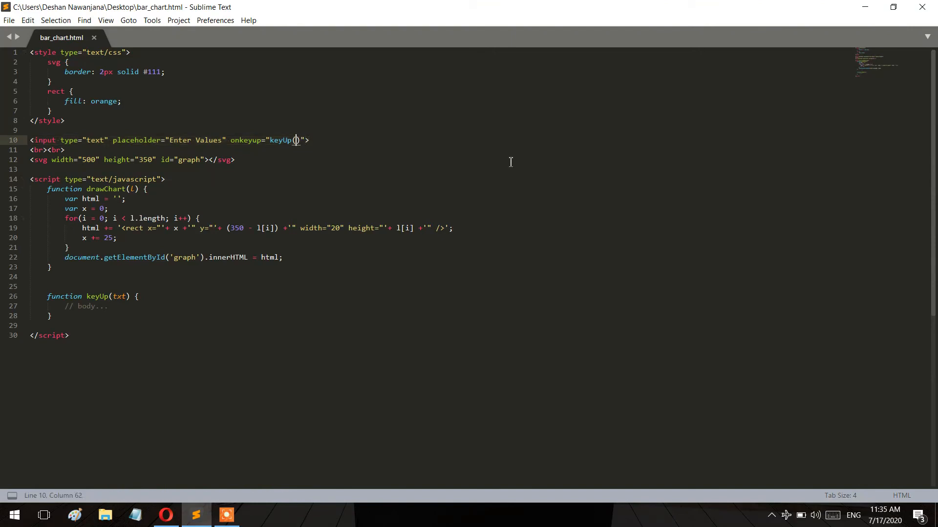
pyautogui.write('this')
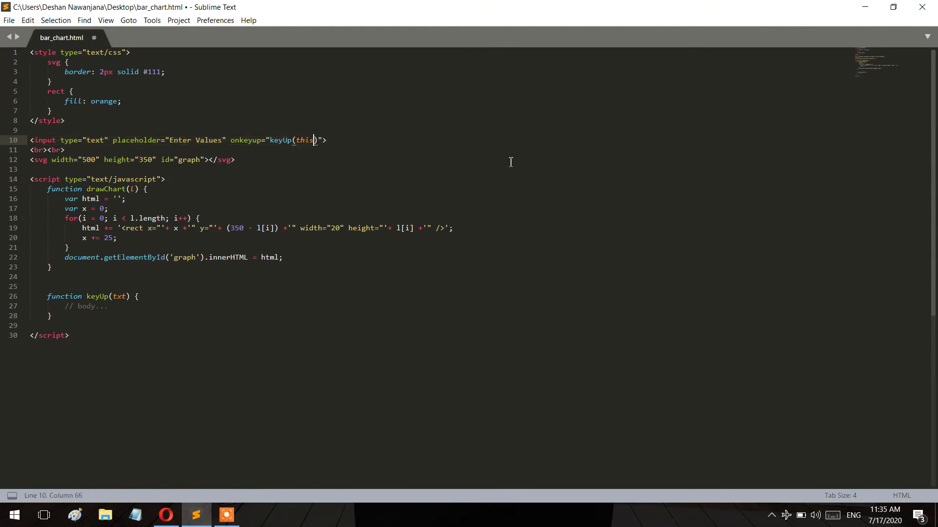
pyautogui.write('.value')
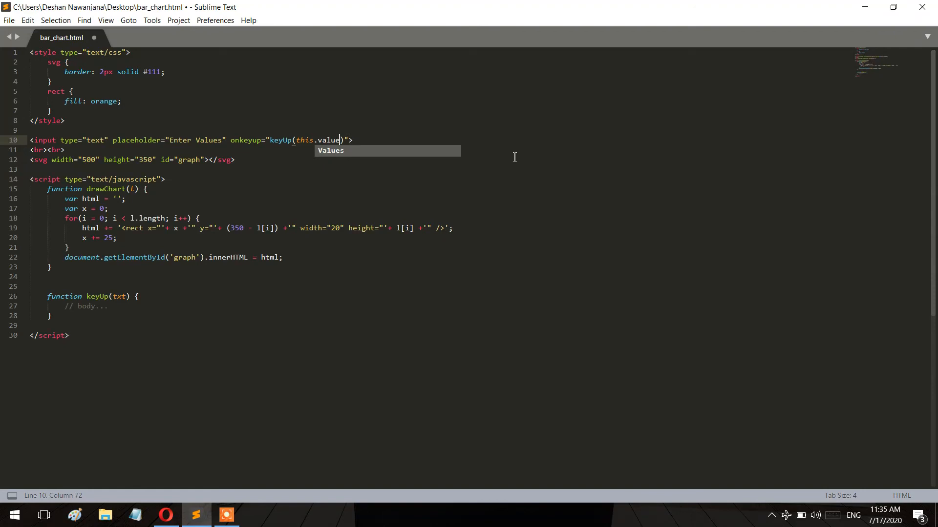
pyautogui.press('ctrl+s')
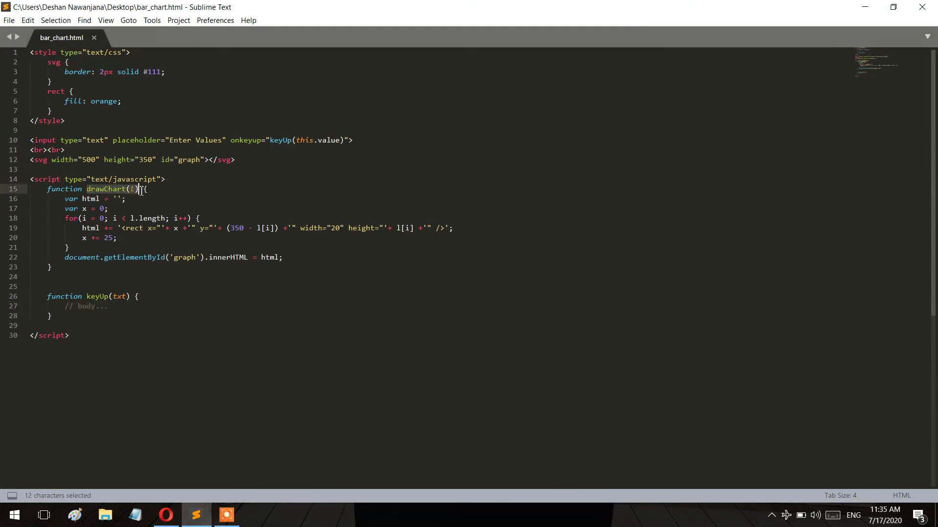
# - Have keyUp call drawChart(txt.split(',')) and confirm values like 5,25,125 redraw the bars in Opera
pyautogui.write('drawChart(l)')
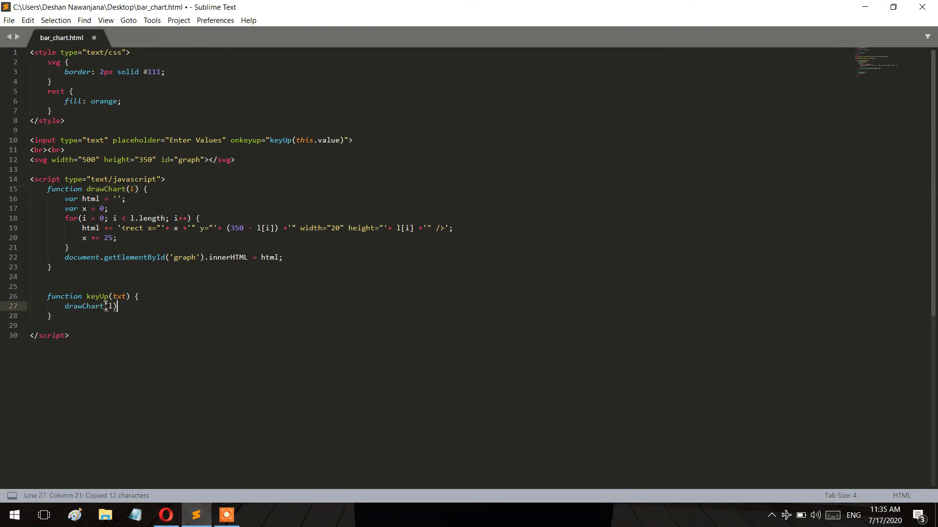
pyautogui.doubleClick(112, 305)
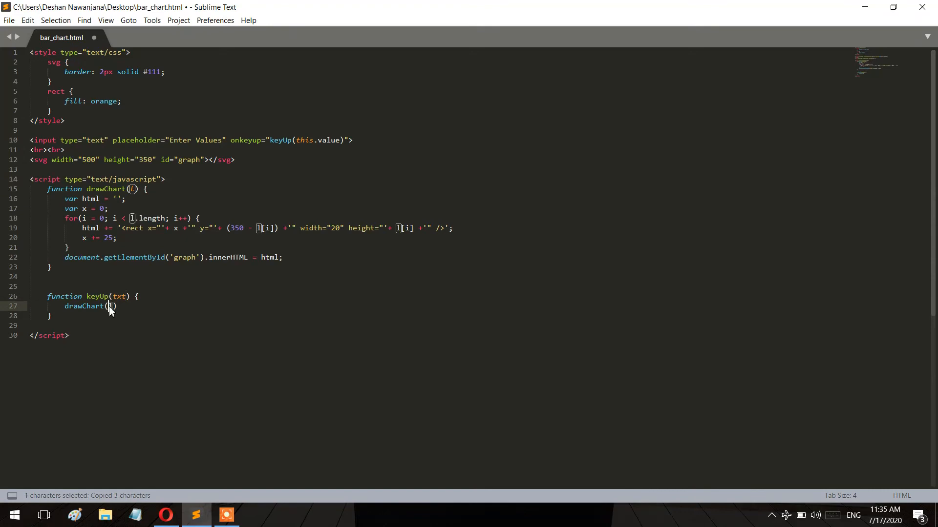
pyautogui.write('txt')
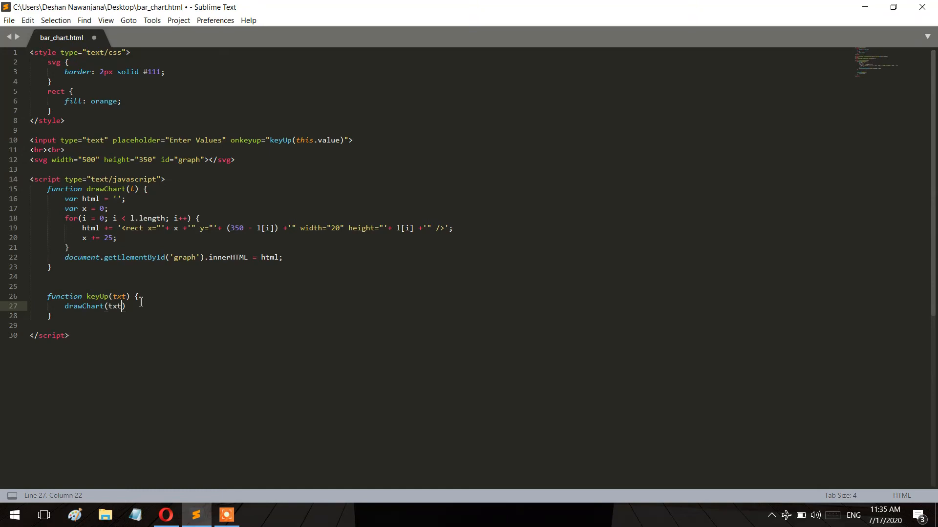
pyautogui.write('.')
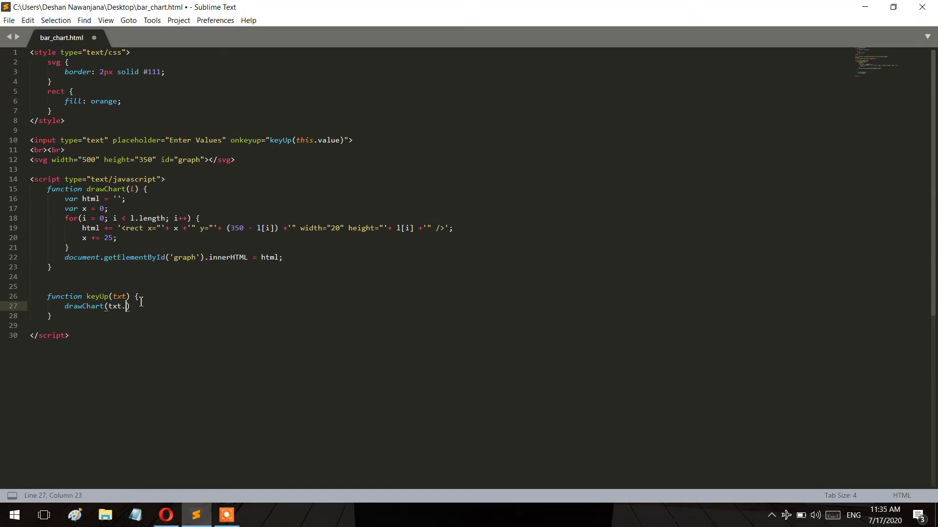
pyautogui.write('split()')
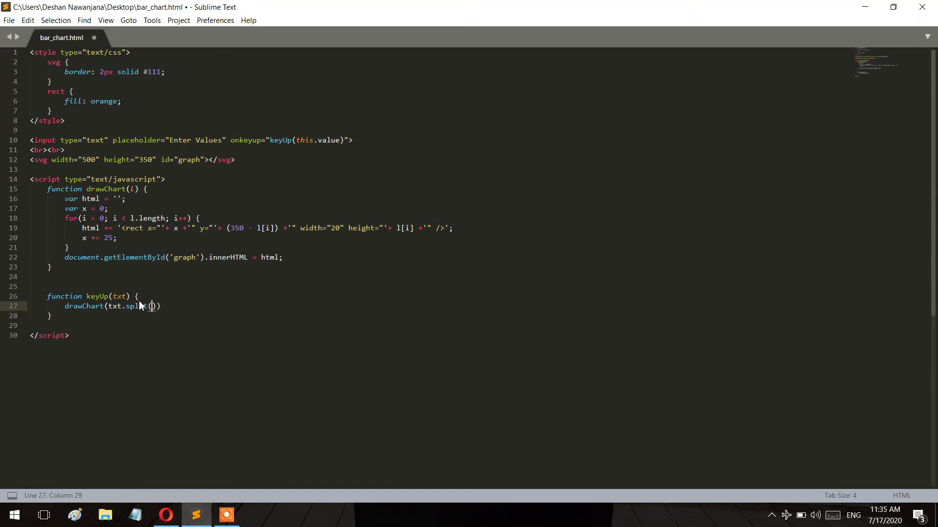
pyautogui.write("','")
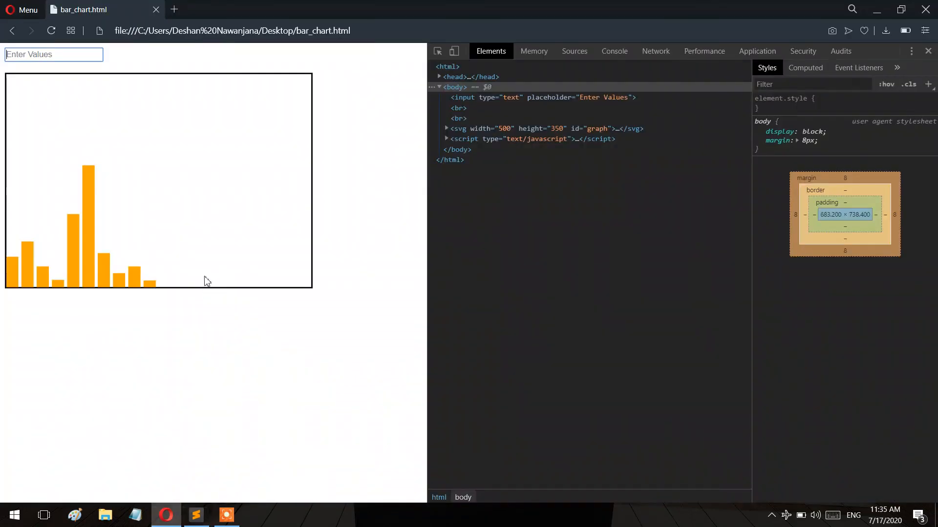
pyautogui.write('5,25,125')
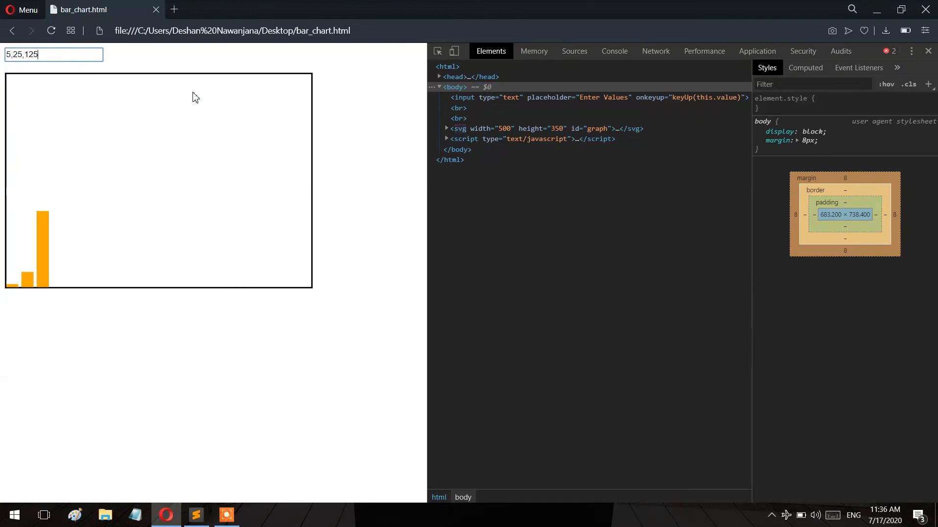
pyautogui.moveTo(185, 486)
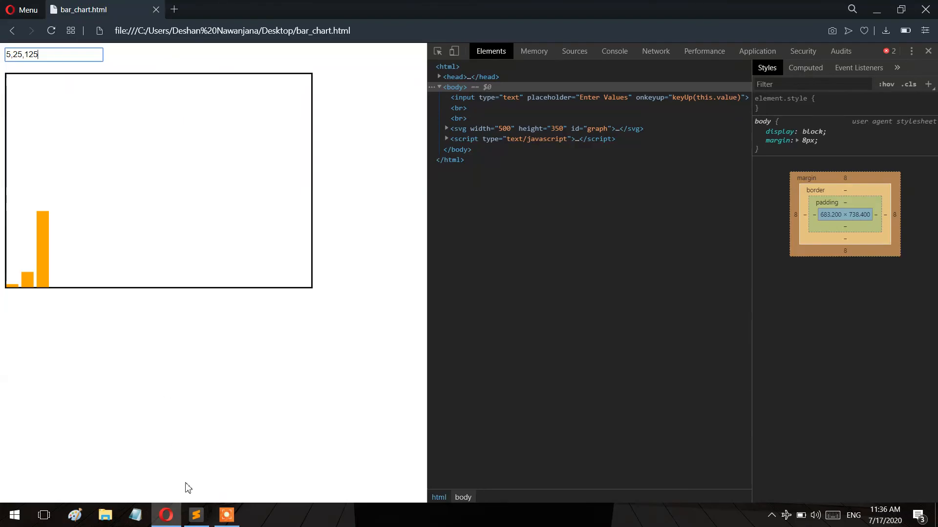
pyautogui.click(195, 516)
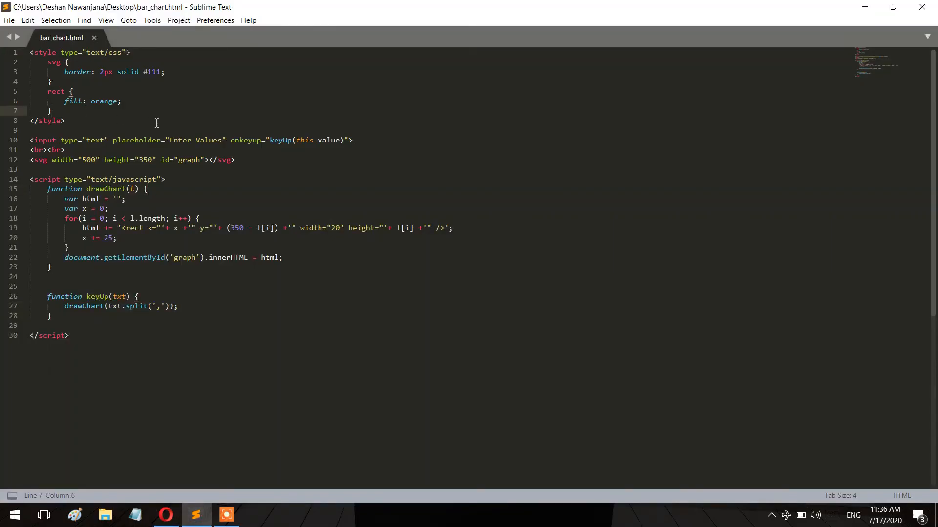
# - Add an input rule with 2px solid #111 border and 500px width, then test 45,128,135,35,37 in Opera
pyautogui.write('input {')
pyautogui.write('width: 5')
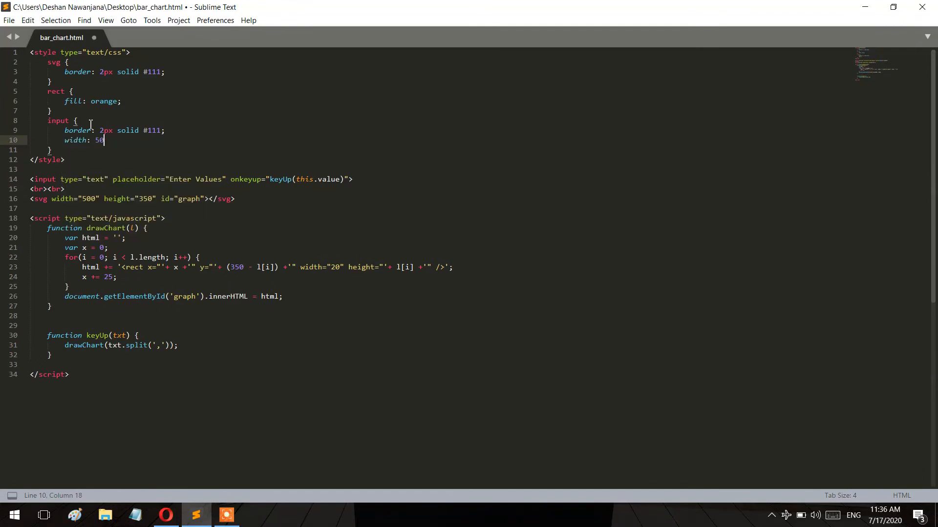
pyautogui.write('0px;')
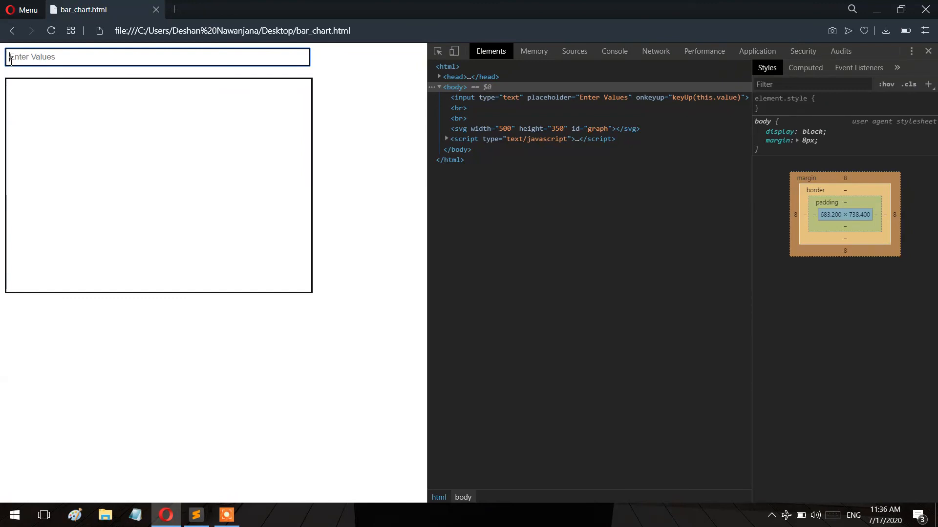
pyautogui.write('45,128')
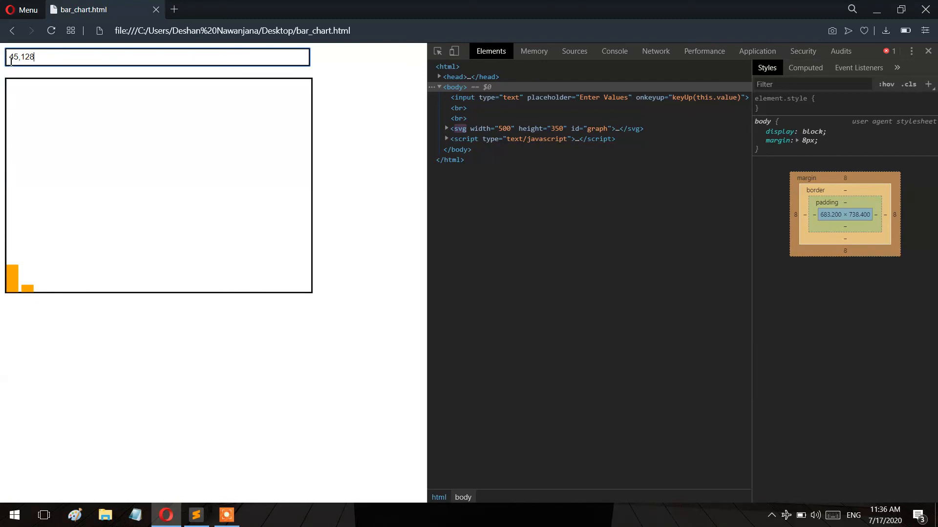
pyautogui.write(',135')
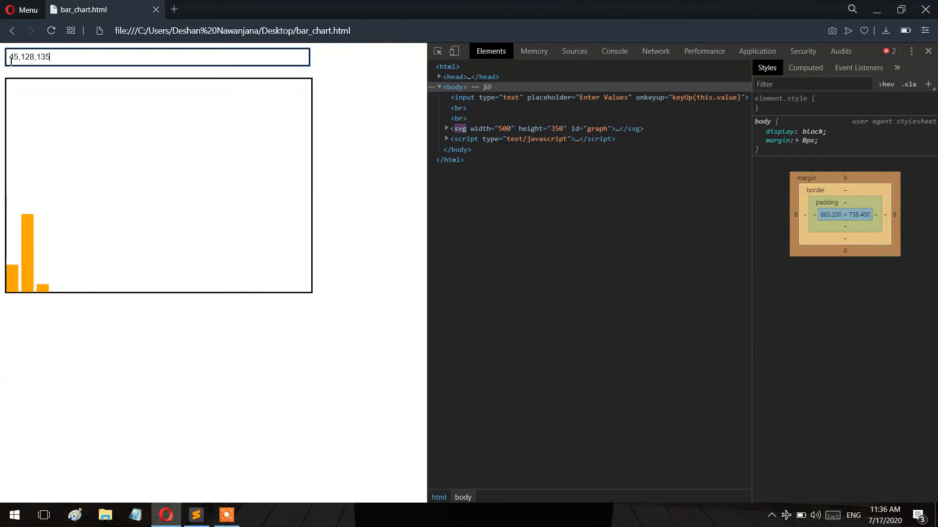
pyautogui.write(',')
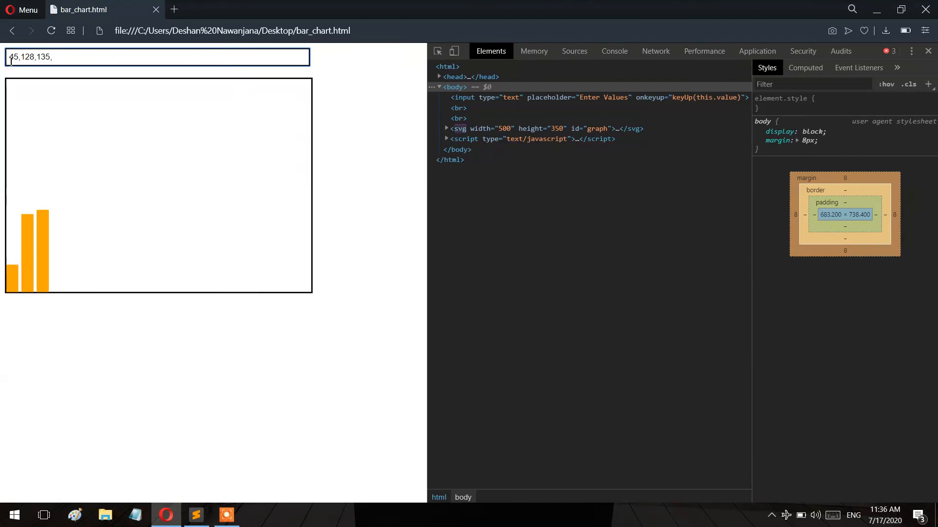
pyautogui.write('35,')
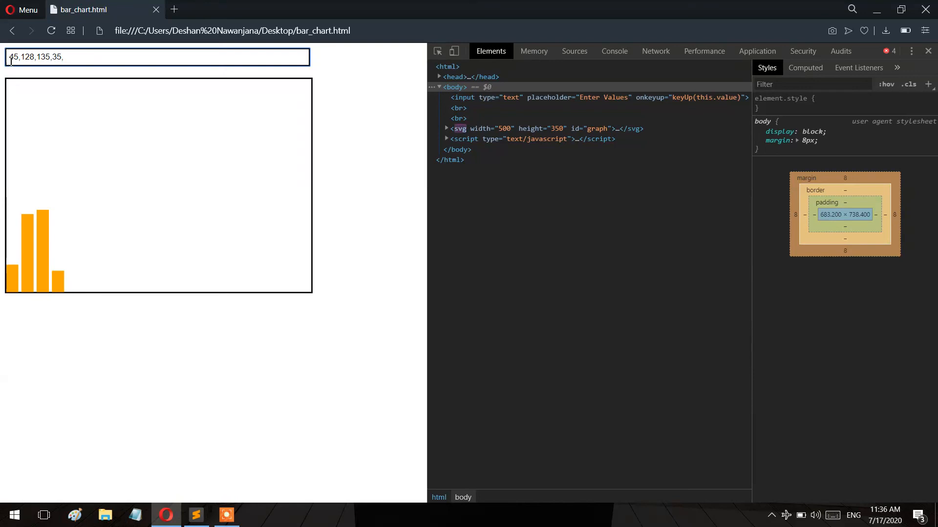
pyautogui.write('37')
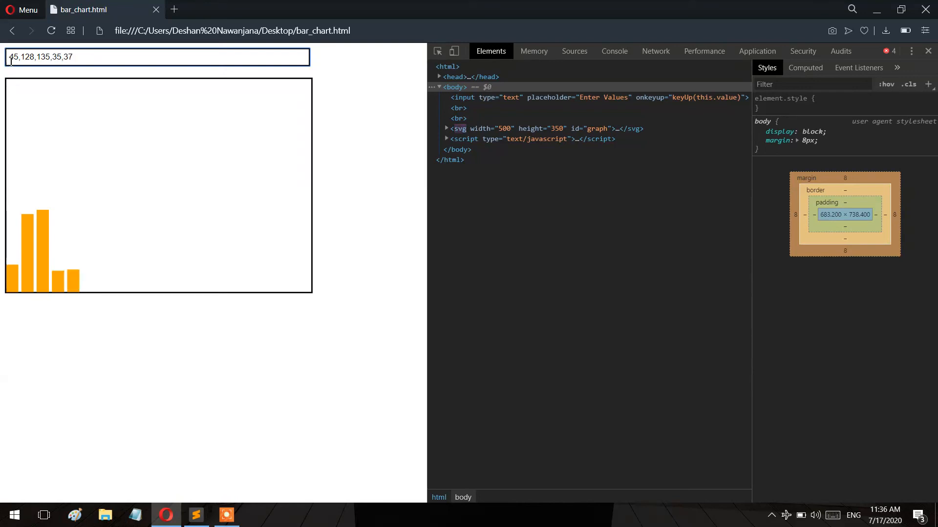